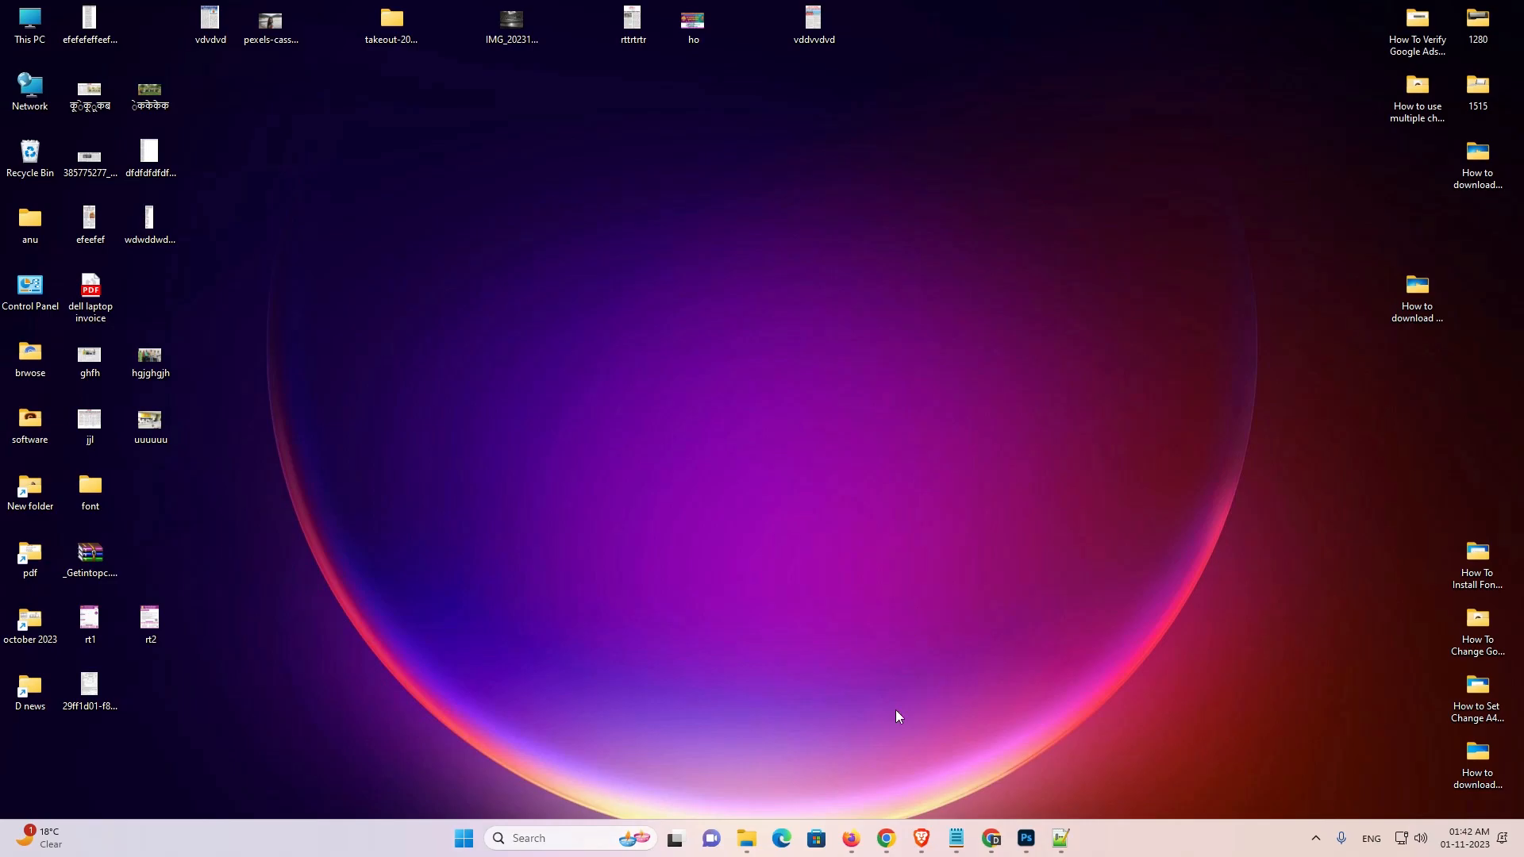
# Bring up link options on the Epson India result in the L380 driver search.
pyautogui.click(884, 838)
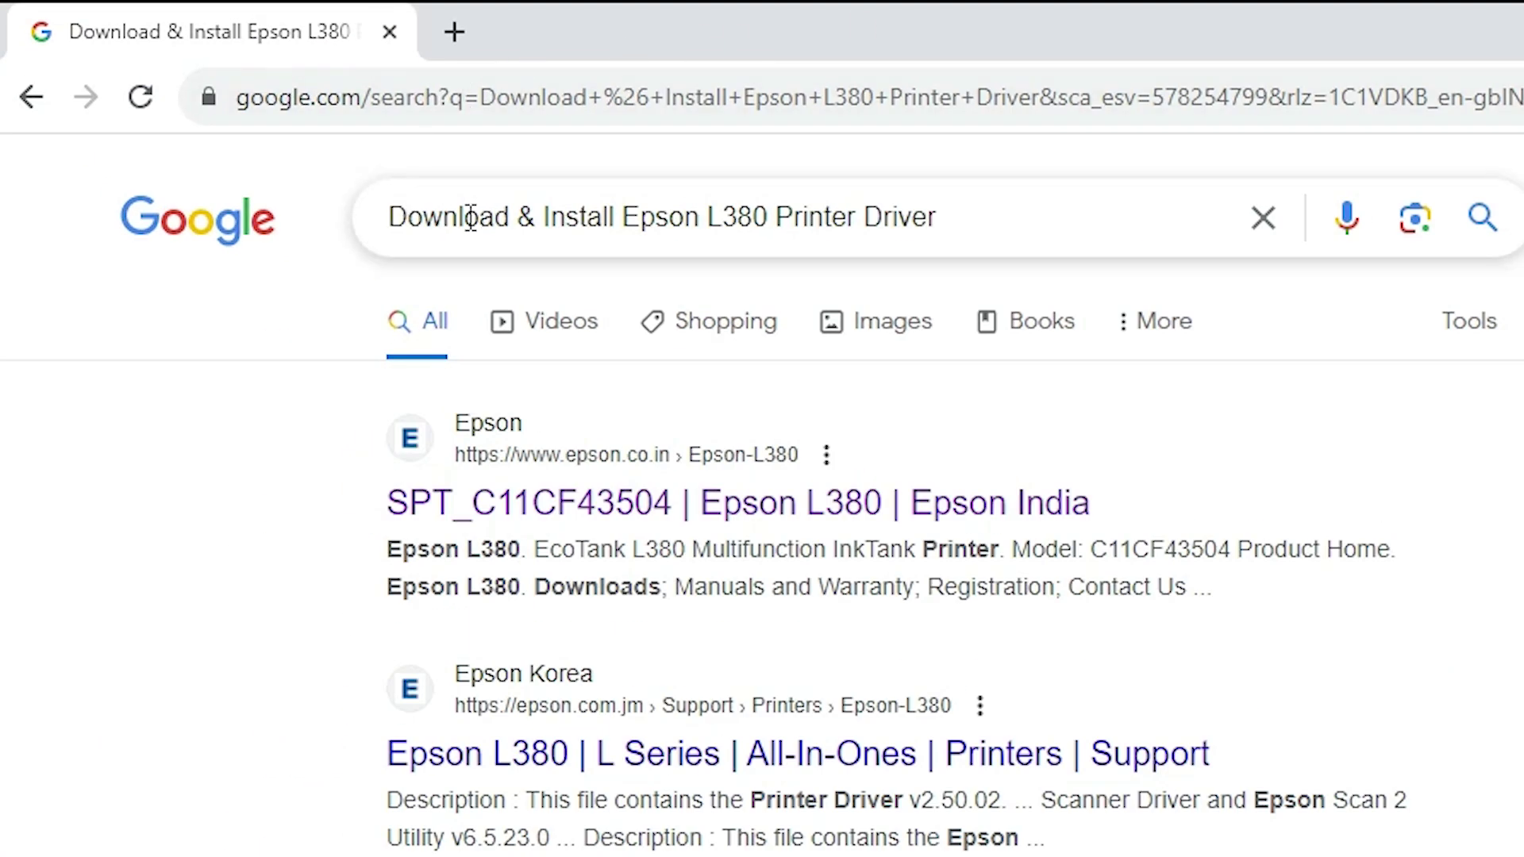
pyautogui.moveTo(655, 217)
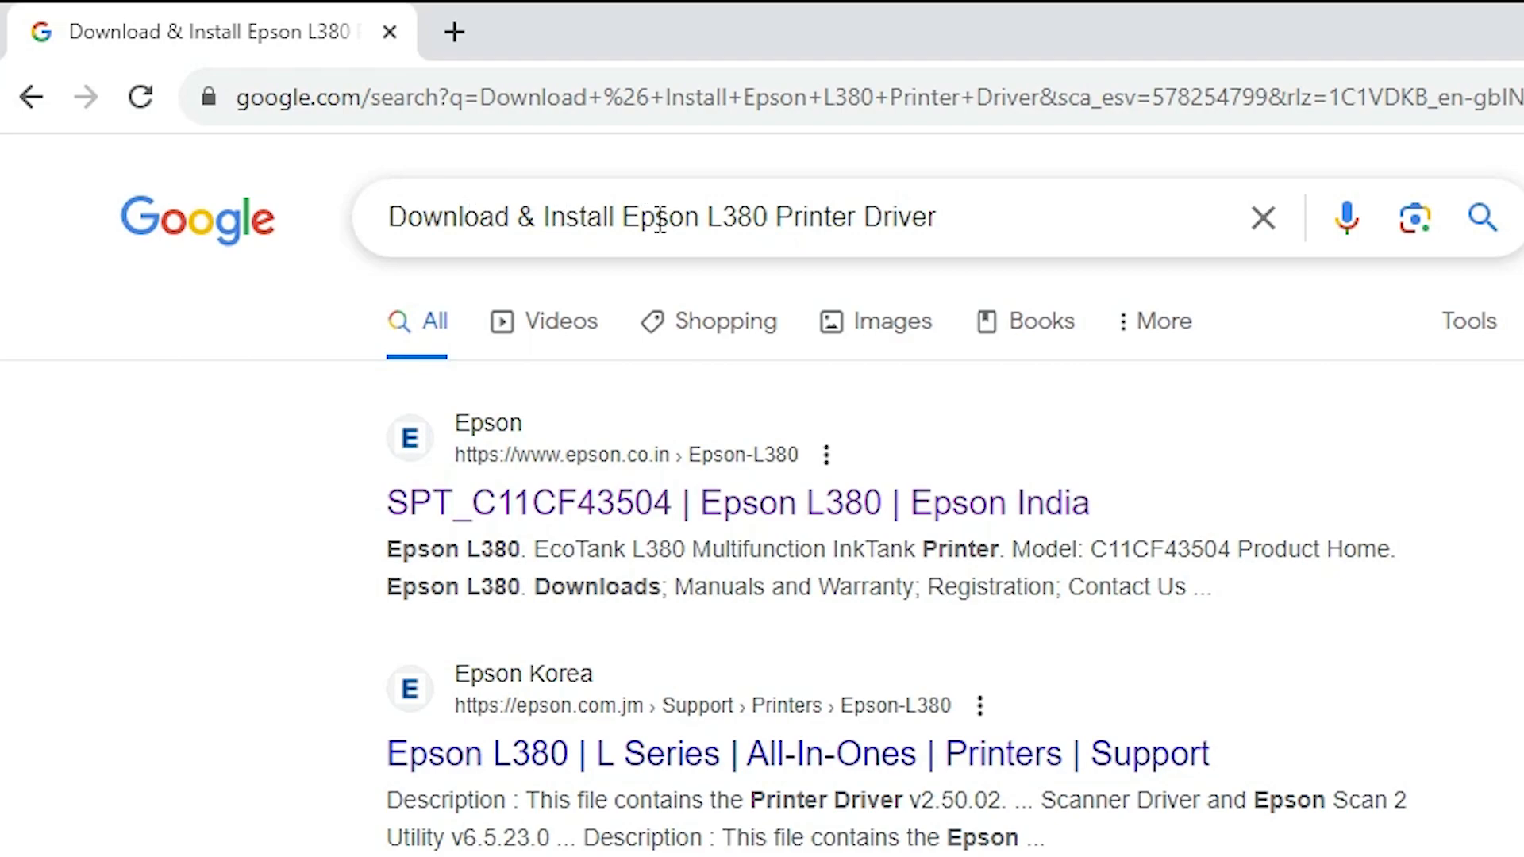
pyautogui.moveTo(965, 213)
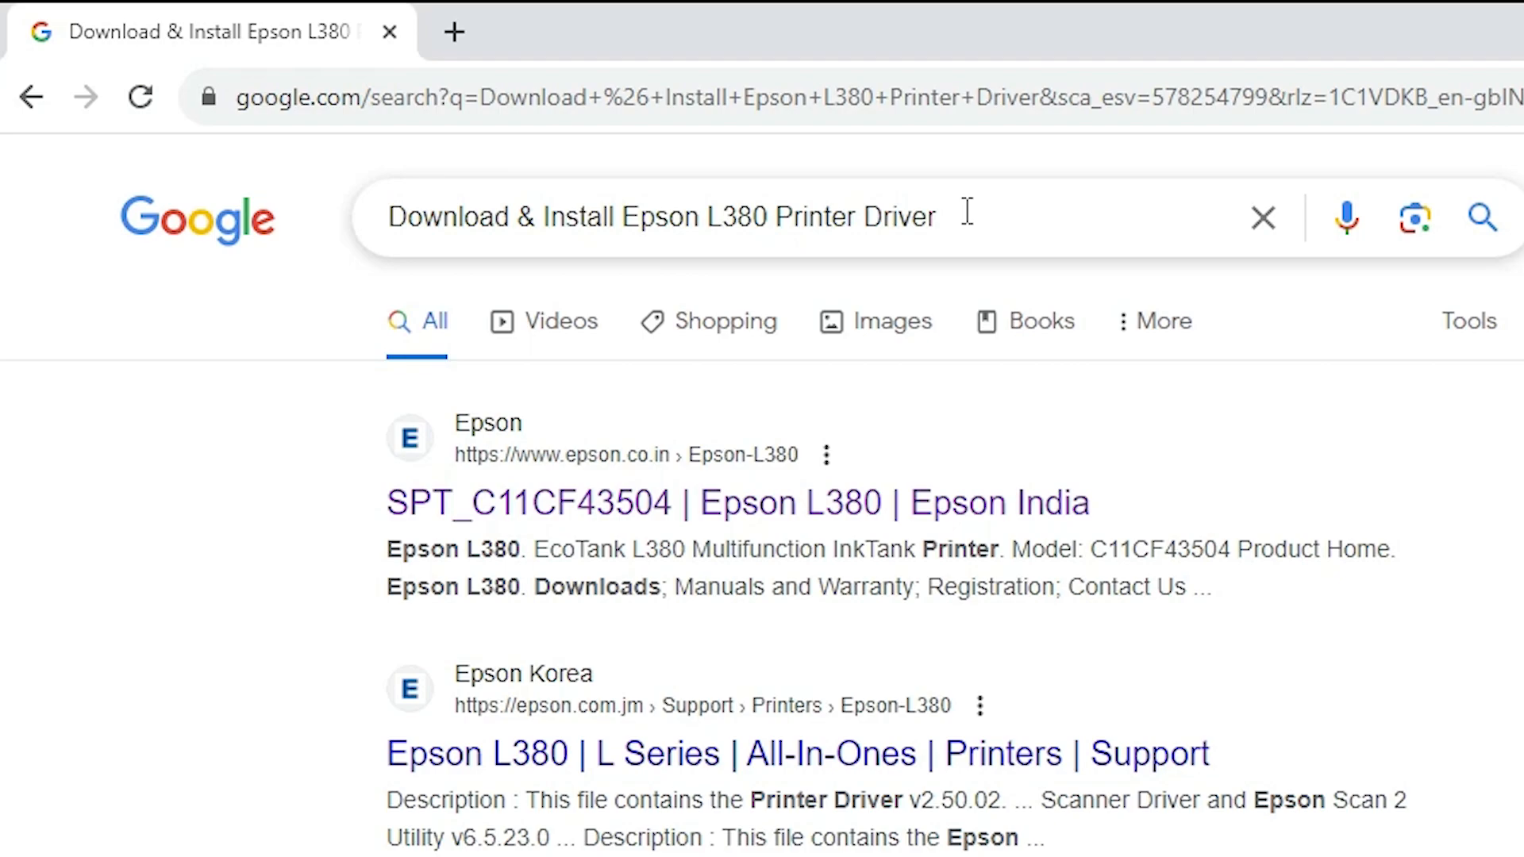
pyautogui.moveTo(598, 513)
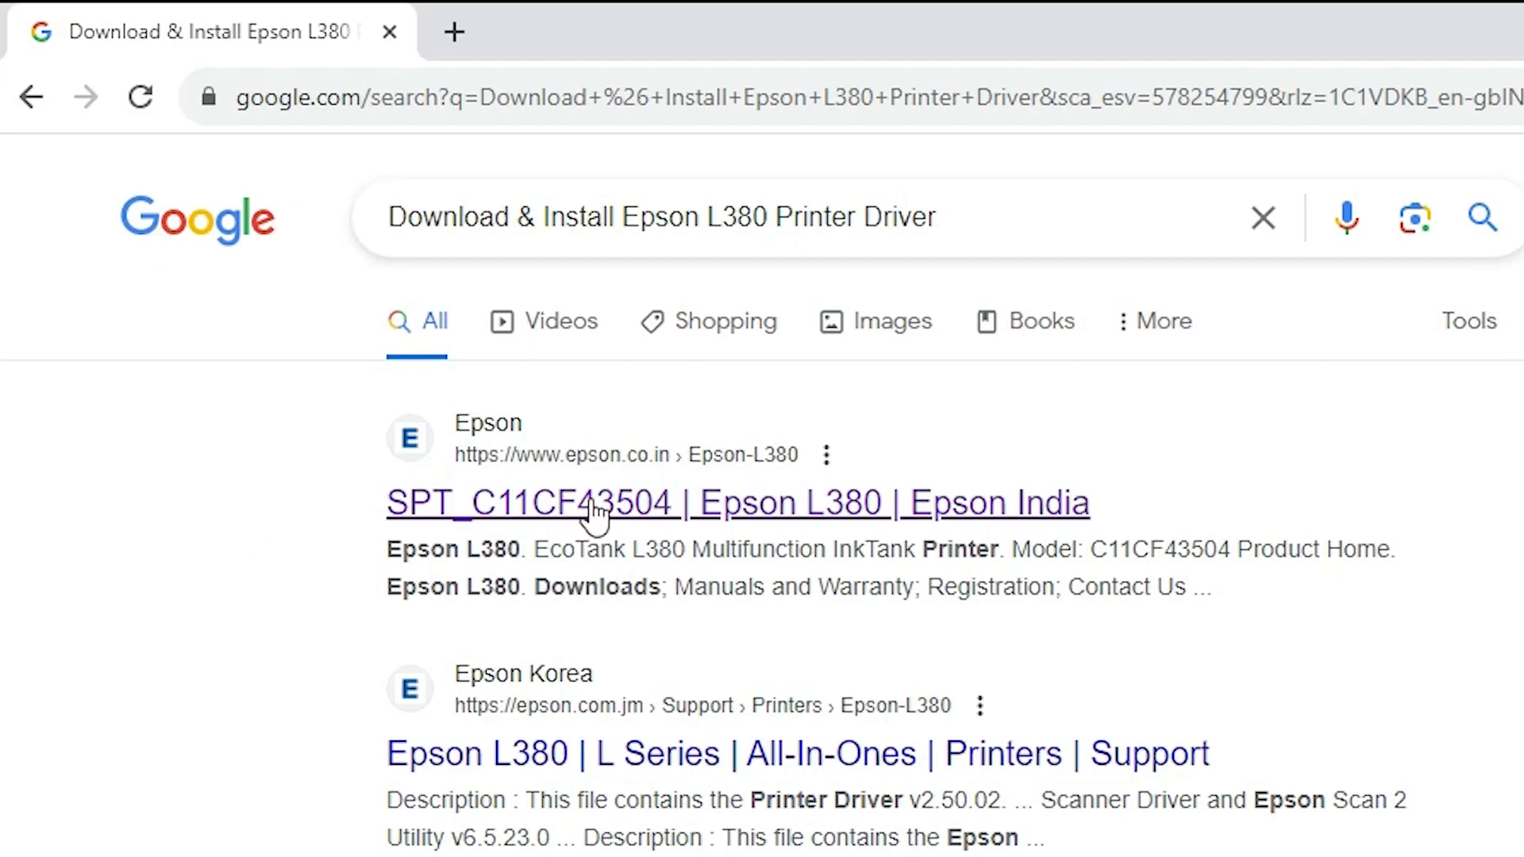
pyautogui.moveTo(622, 481)
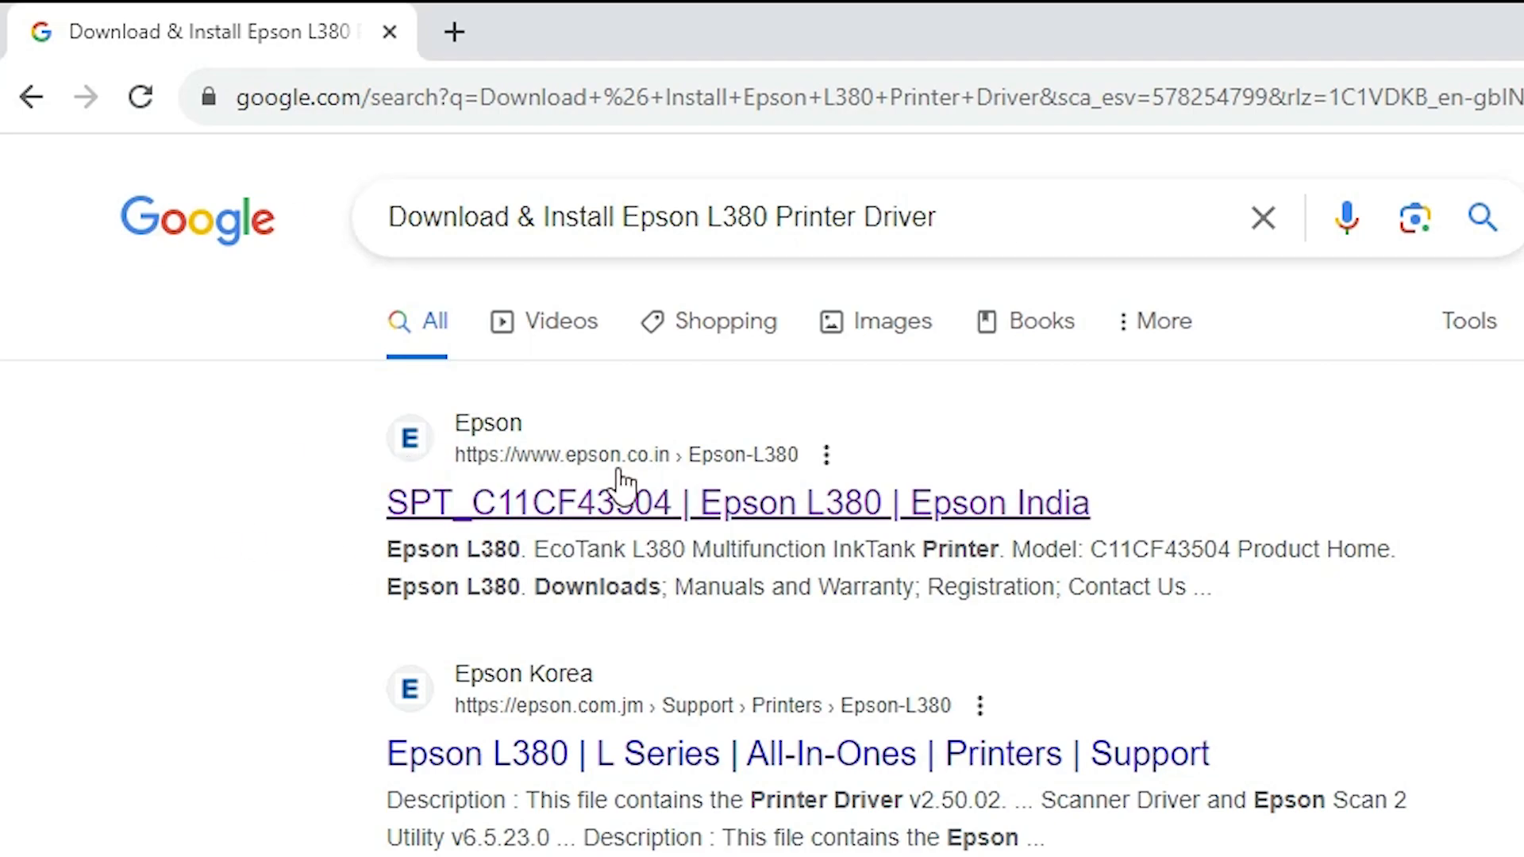
pyautogui.rightClick(559, 504)
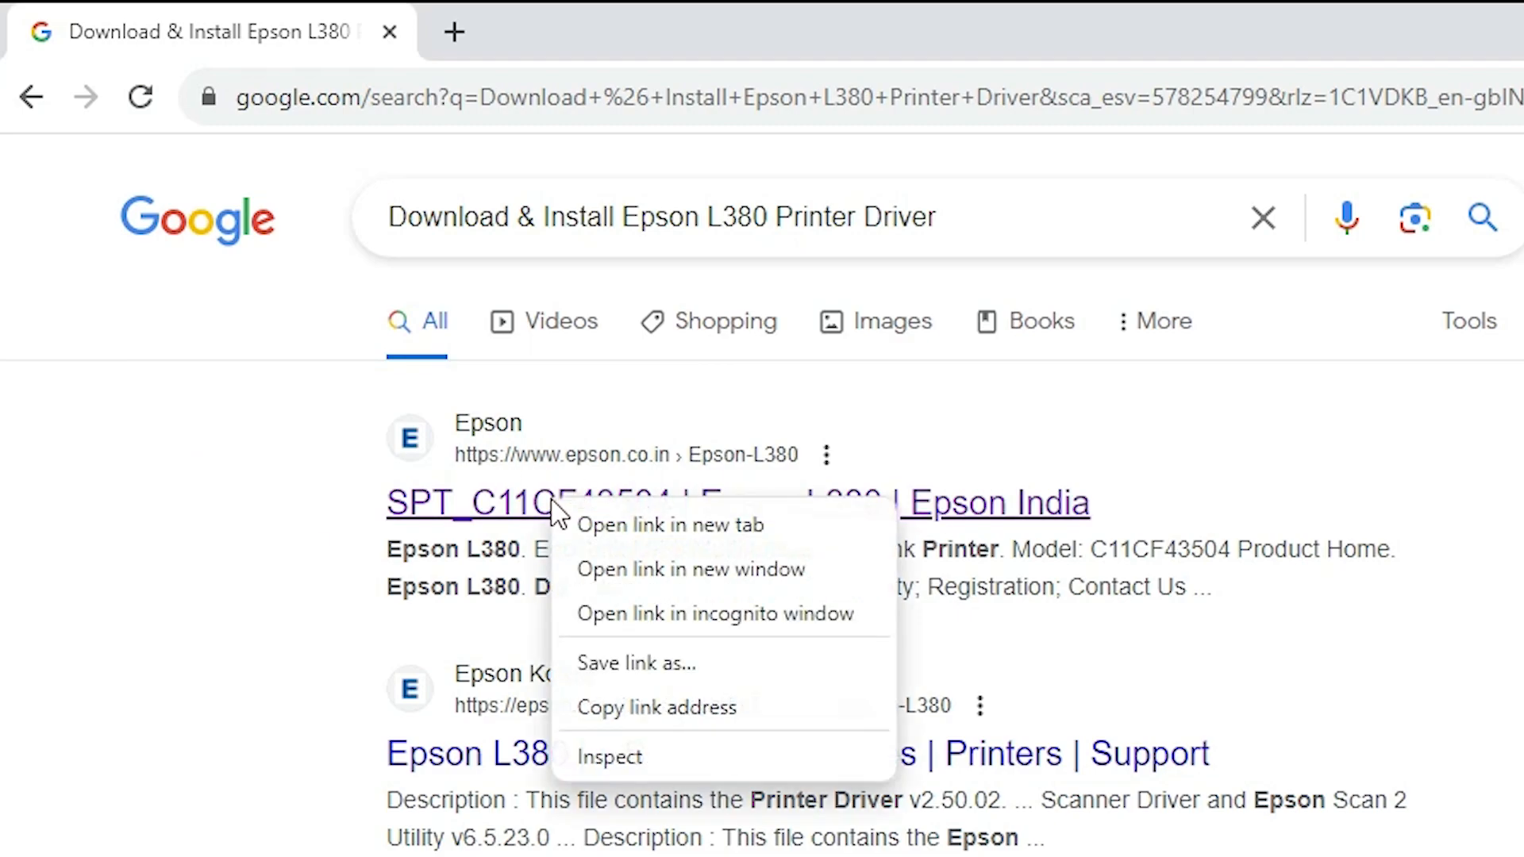
# Load the Epson India L380 page in a new tab with Windows 10 64-bit kept as the OS.
pyautogui.click(670, 525)
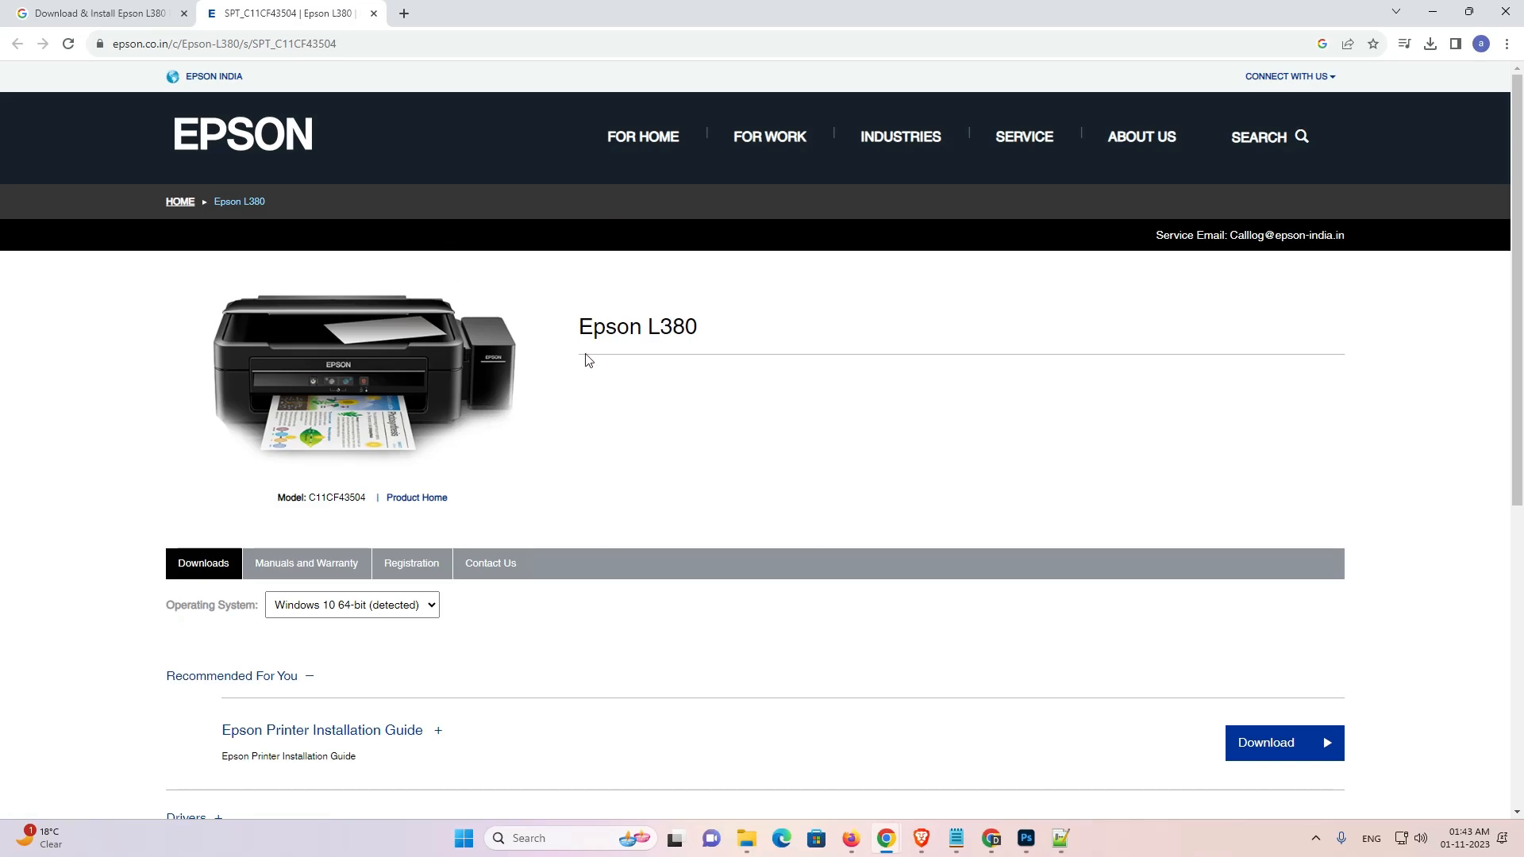
pyautogui.scroll(-3)
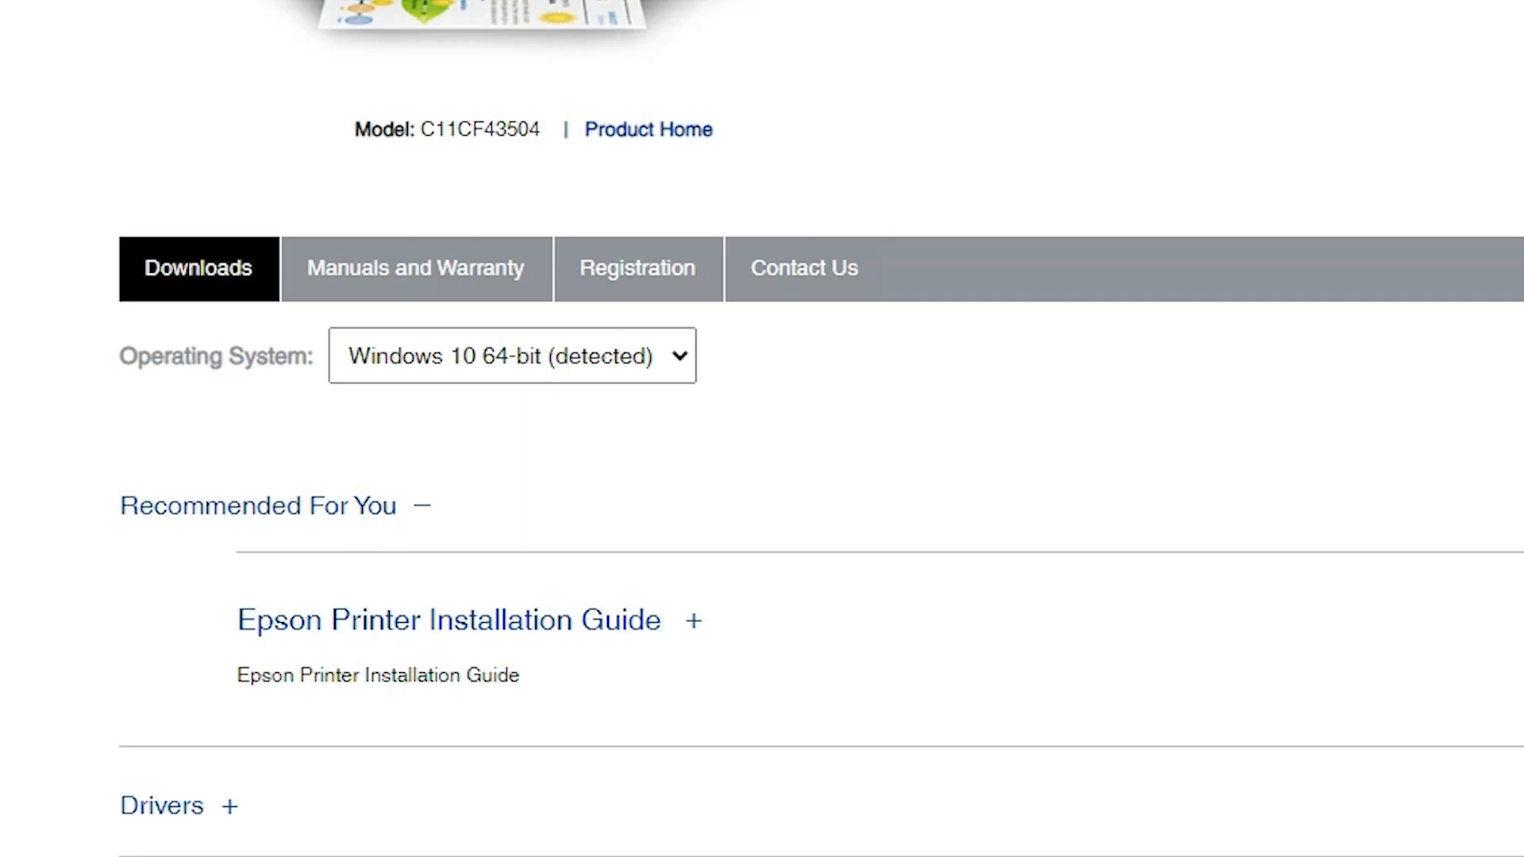
pyautogui.moveTo(592, 369)
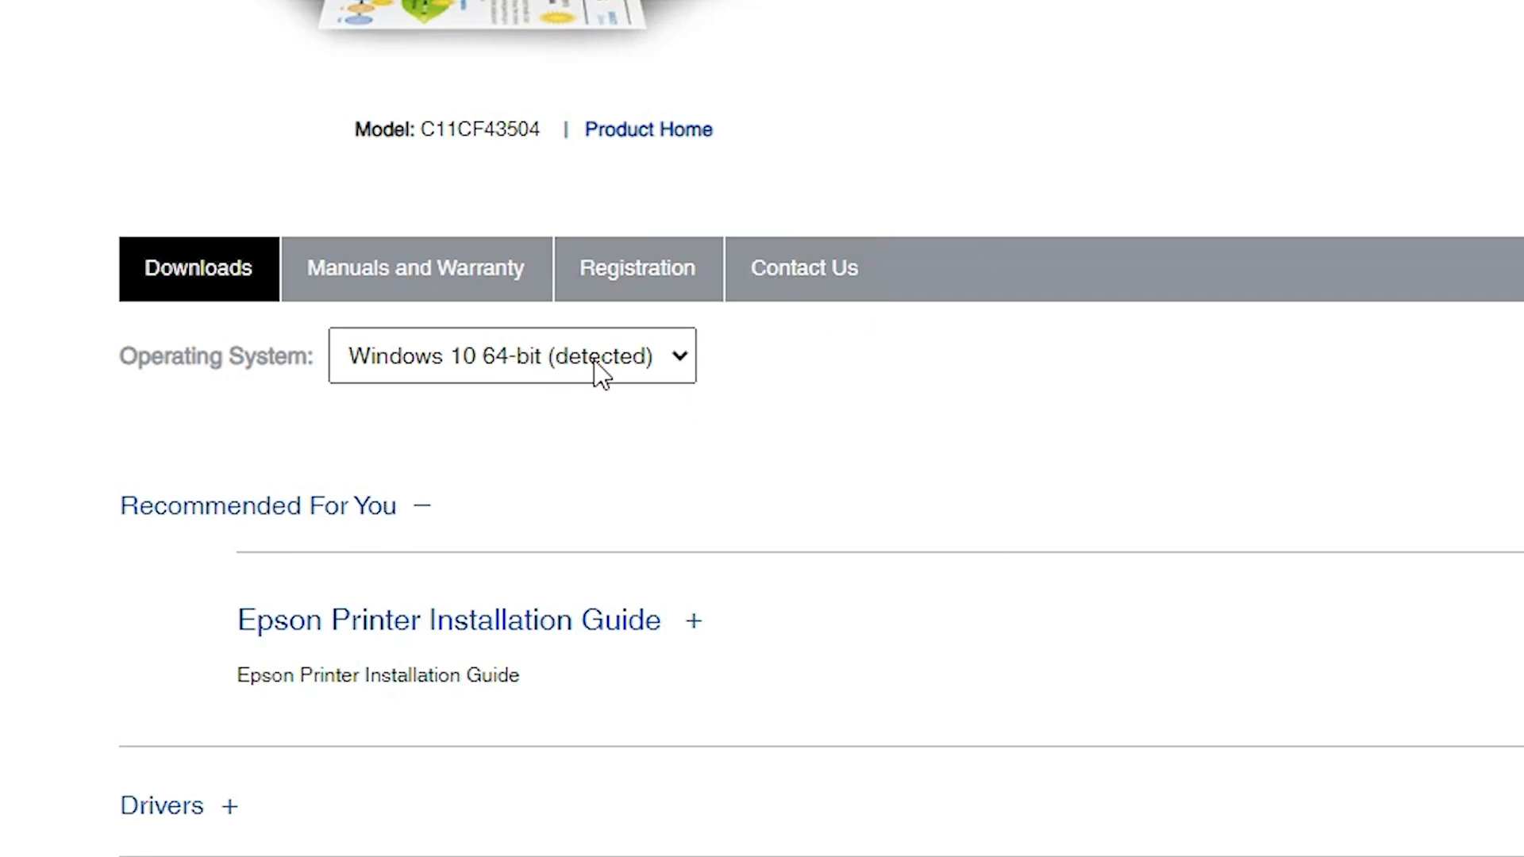
pyautogui.click(509, 356)
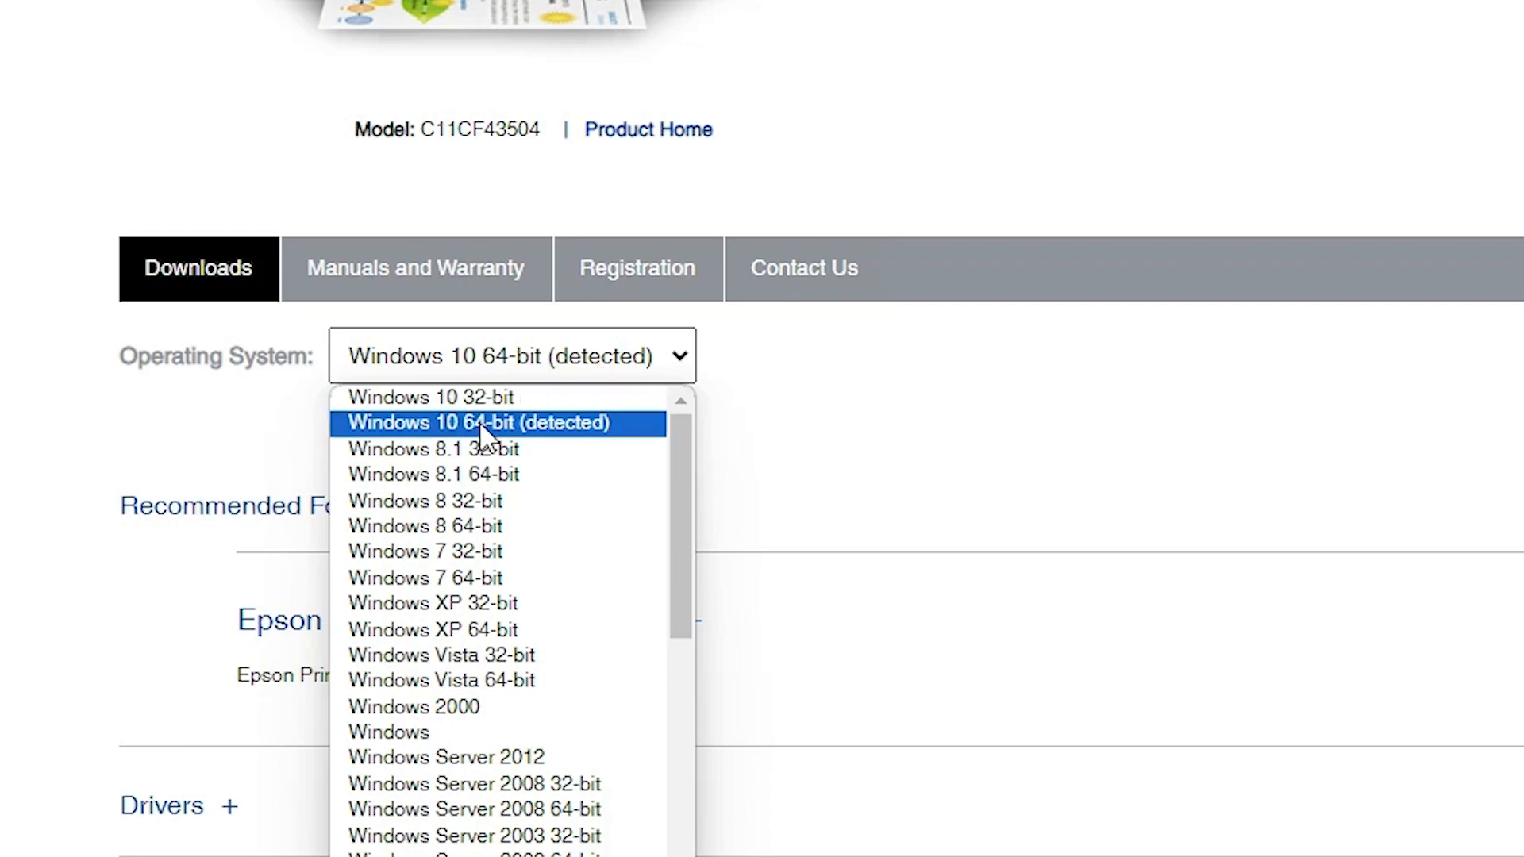
pyautogui.click(479, 422)
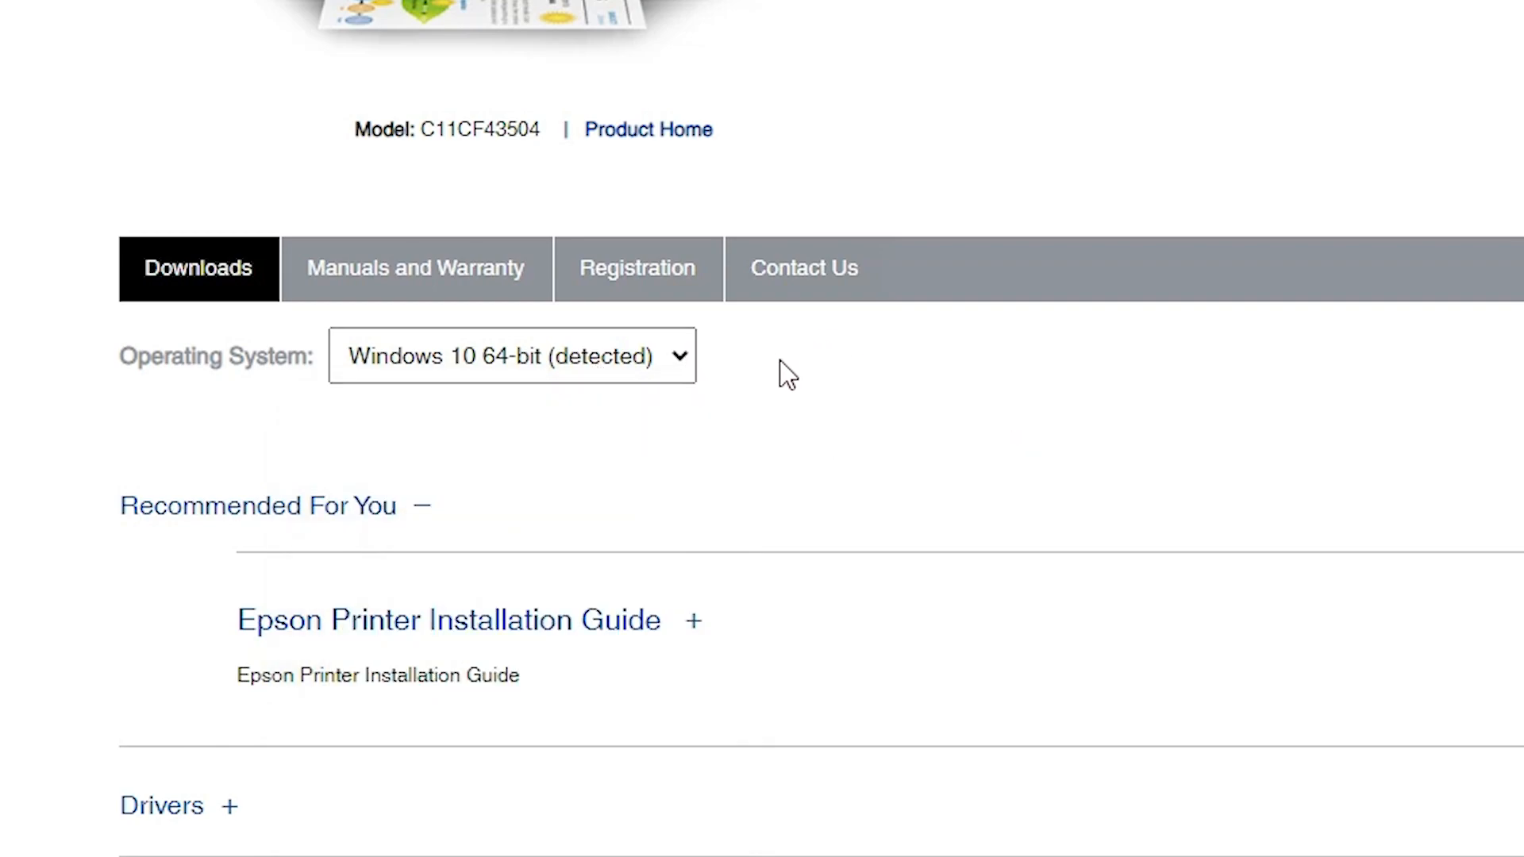
pyautogui.moveTo(740, 551)
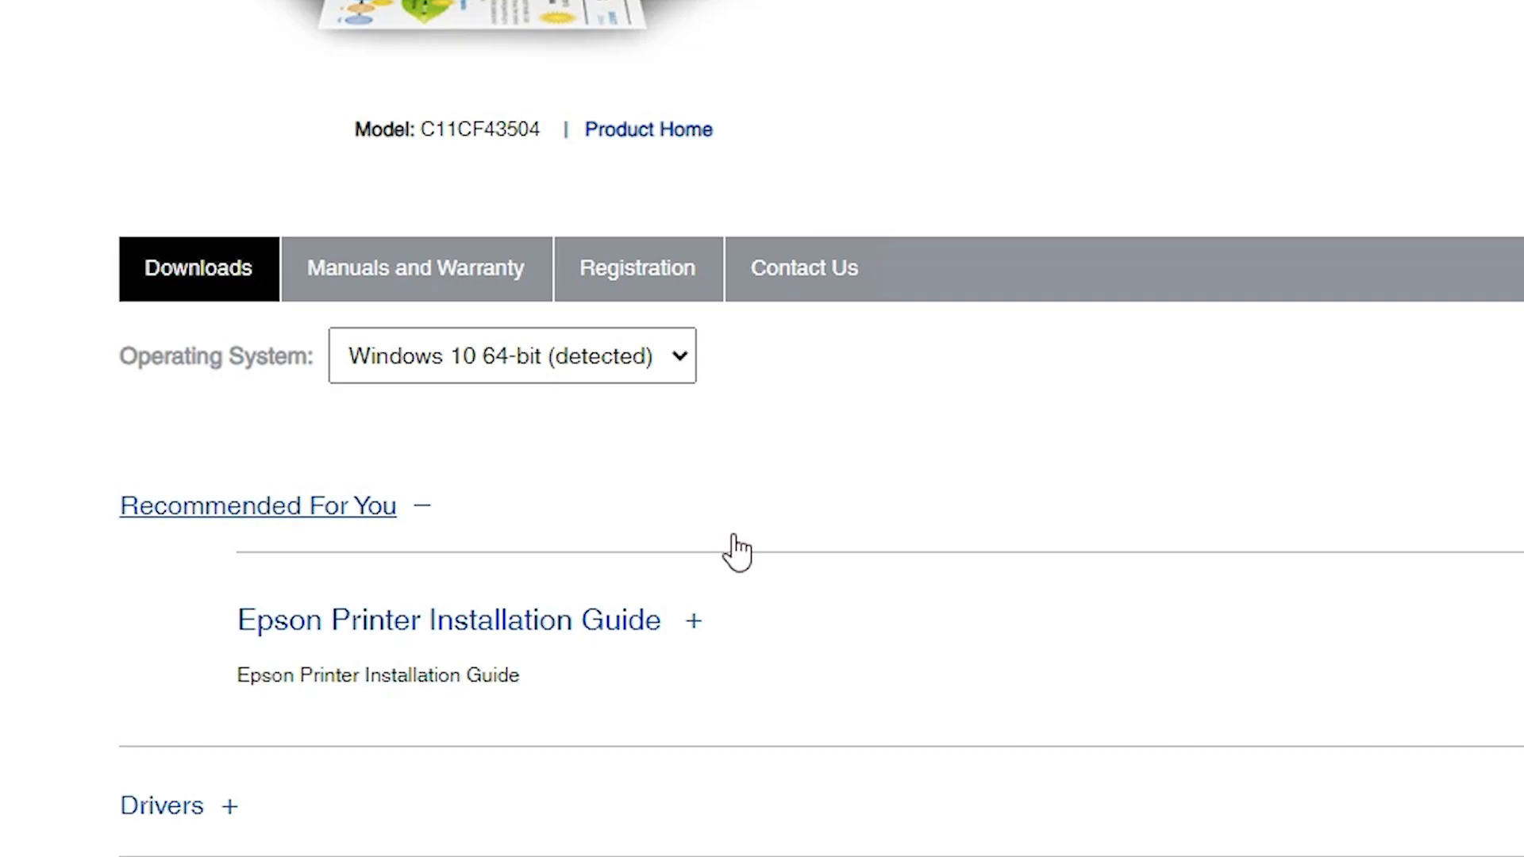
pyautogui.moveTo(621, 656)
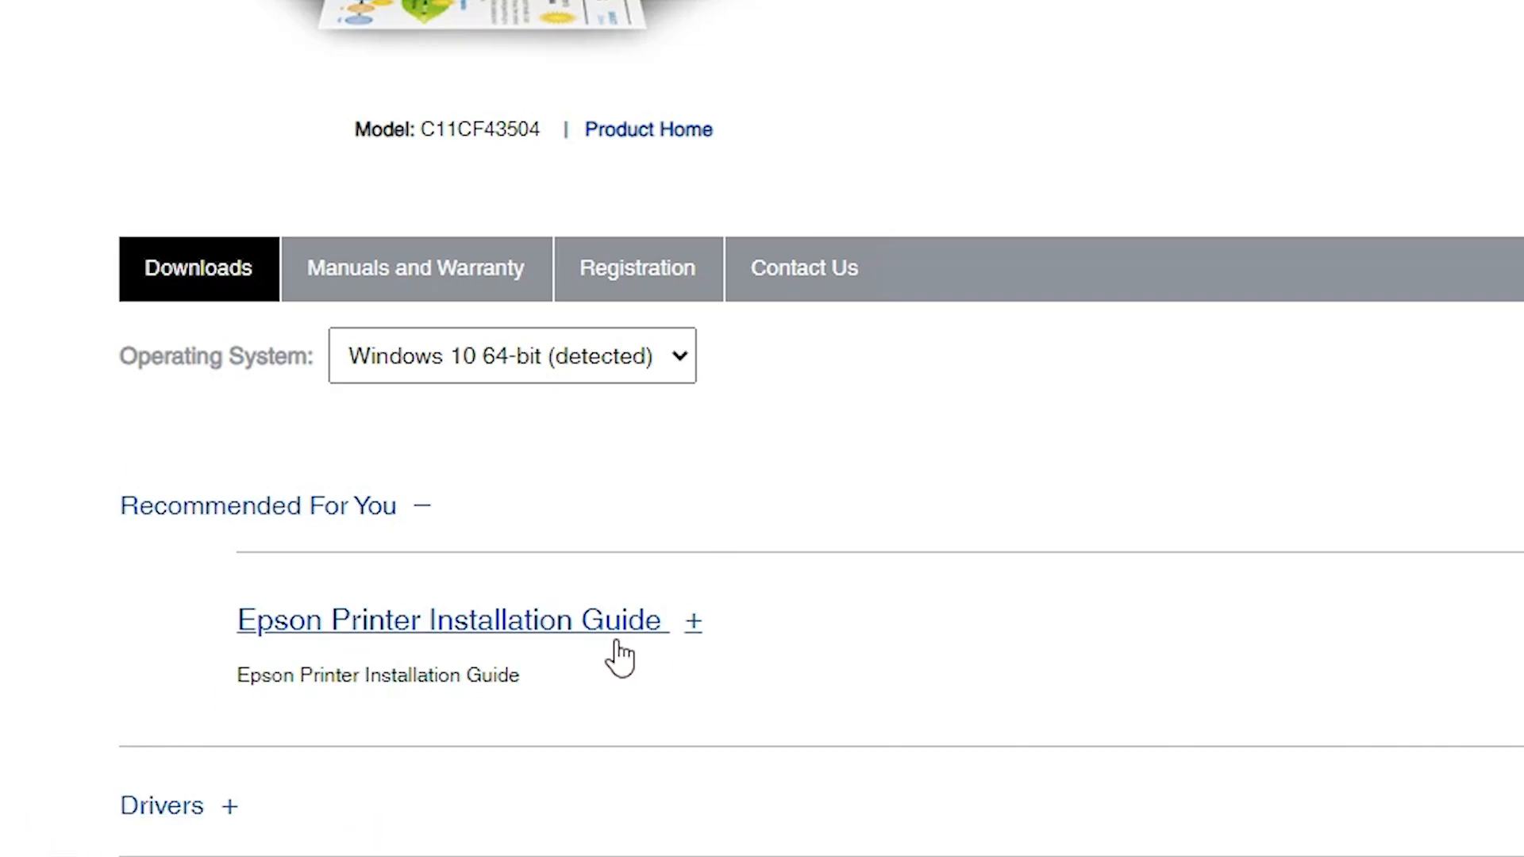
# Download the Win 64-bit Printer Driver (44.6 MB), accepting the license, and check it in recent downloads.
pyautogui.scroll(-3)
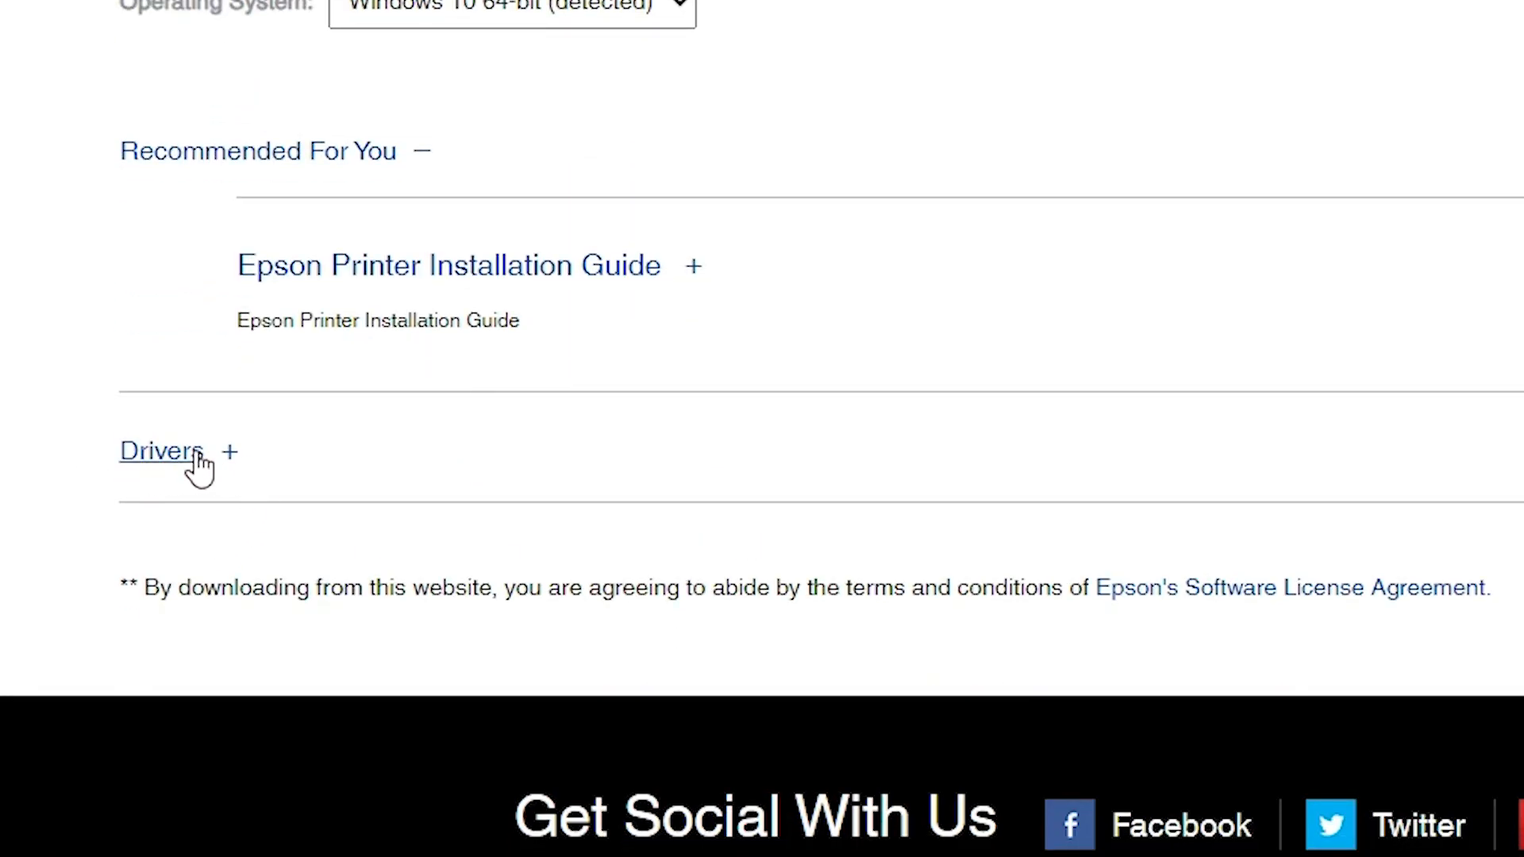
pyautogui.moveTo(132, 462)
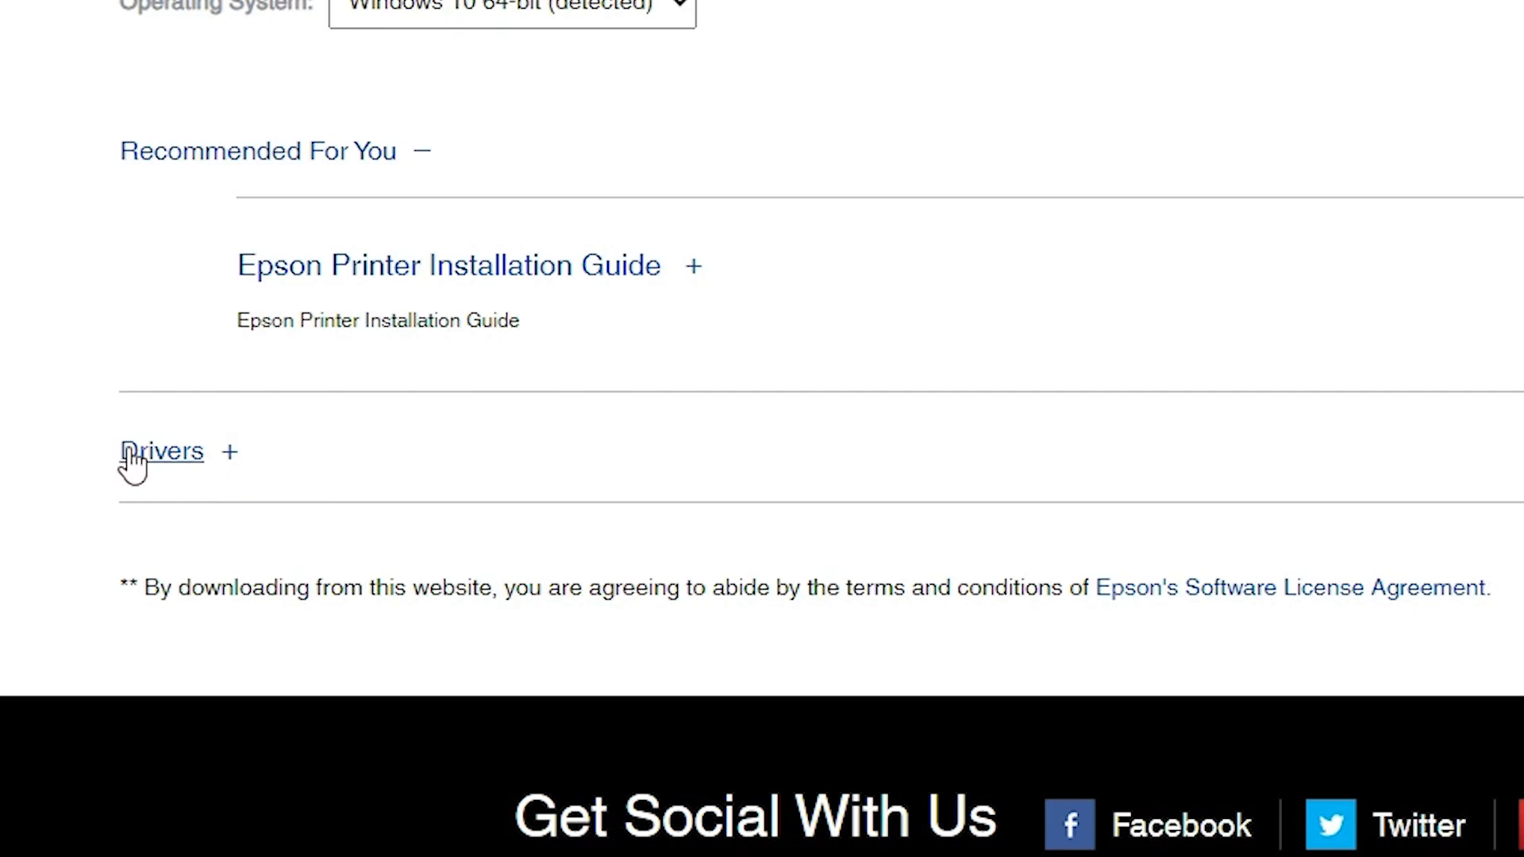
pyautogui.click(162, 451)
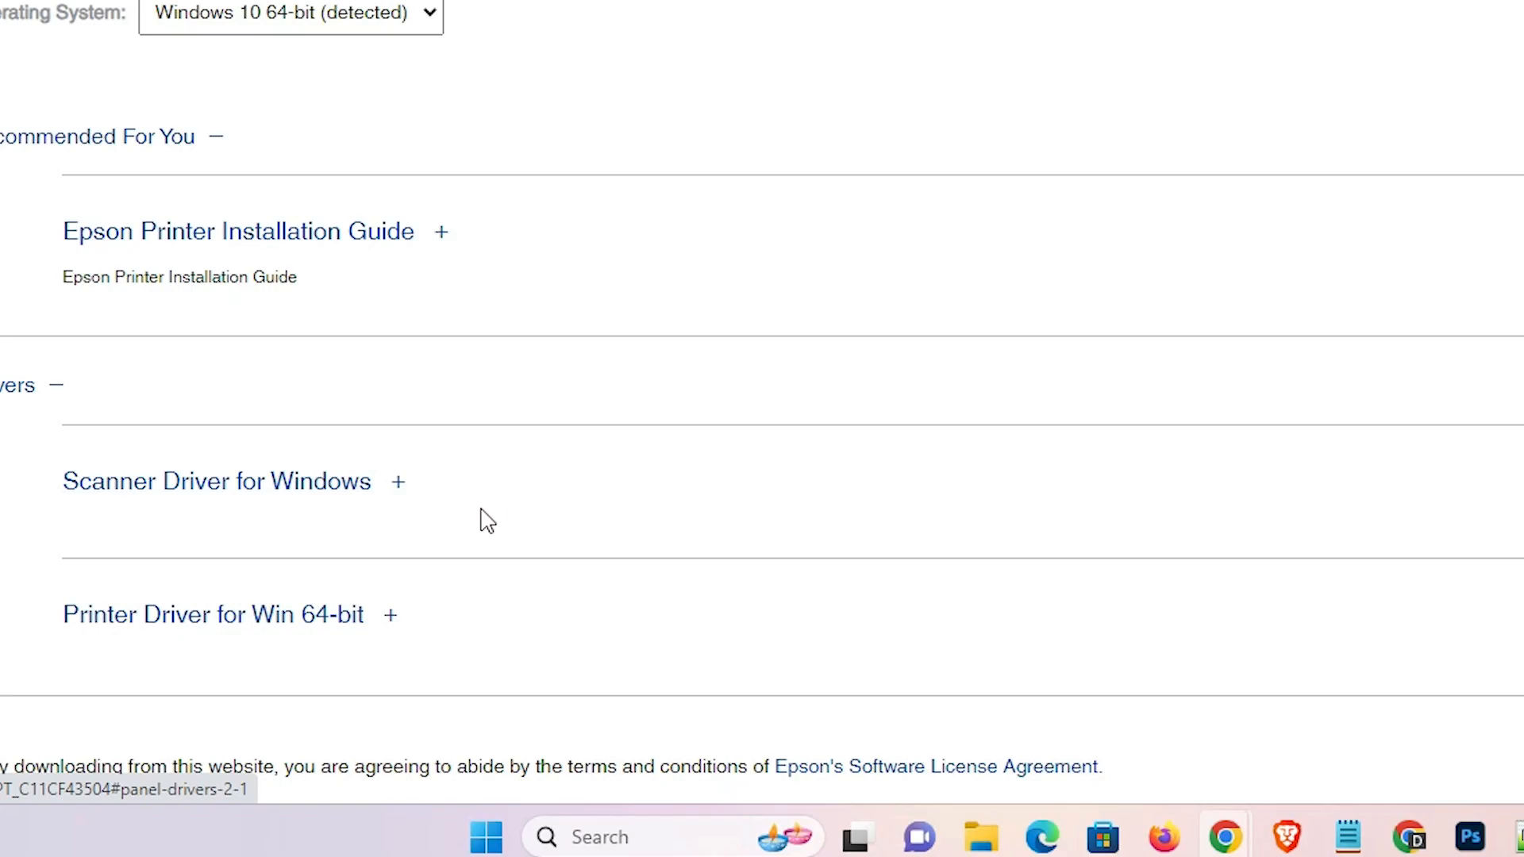
pyautogui.moveTo(321, 618)
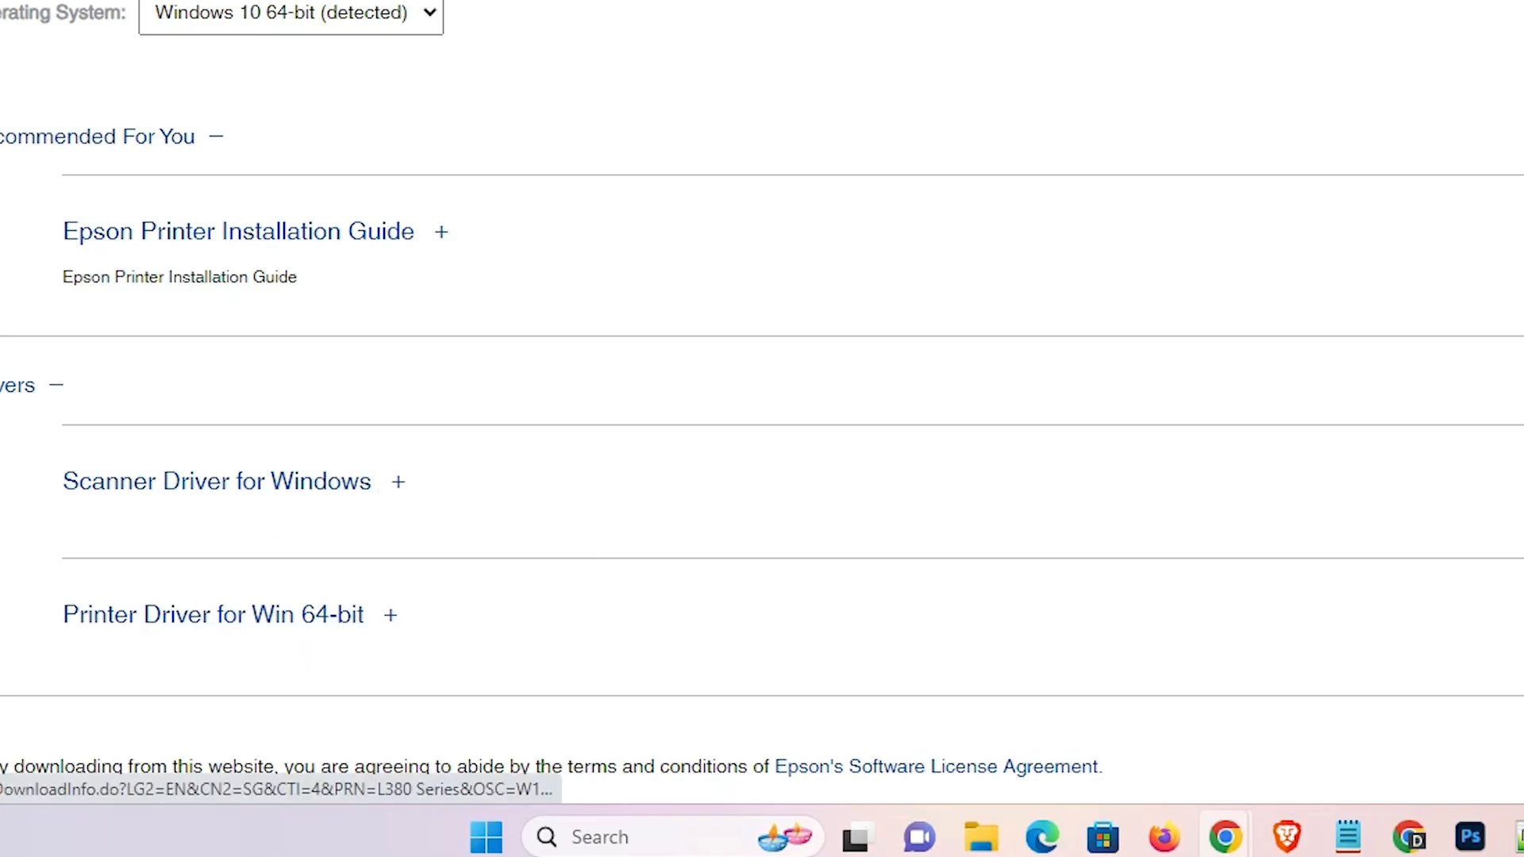
pyautogui.scroll(3)
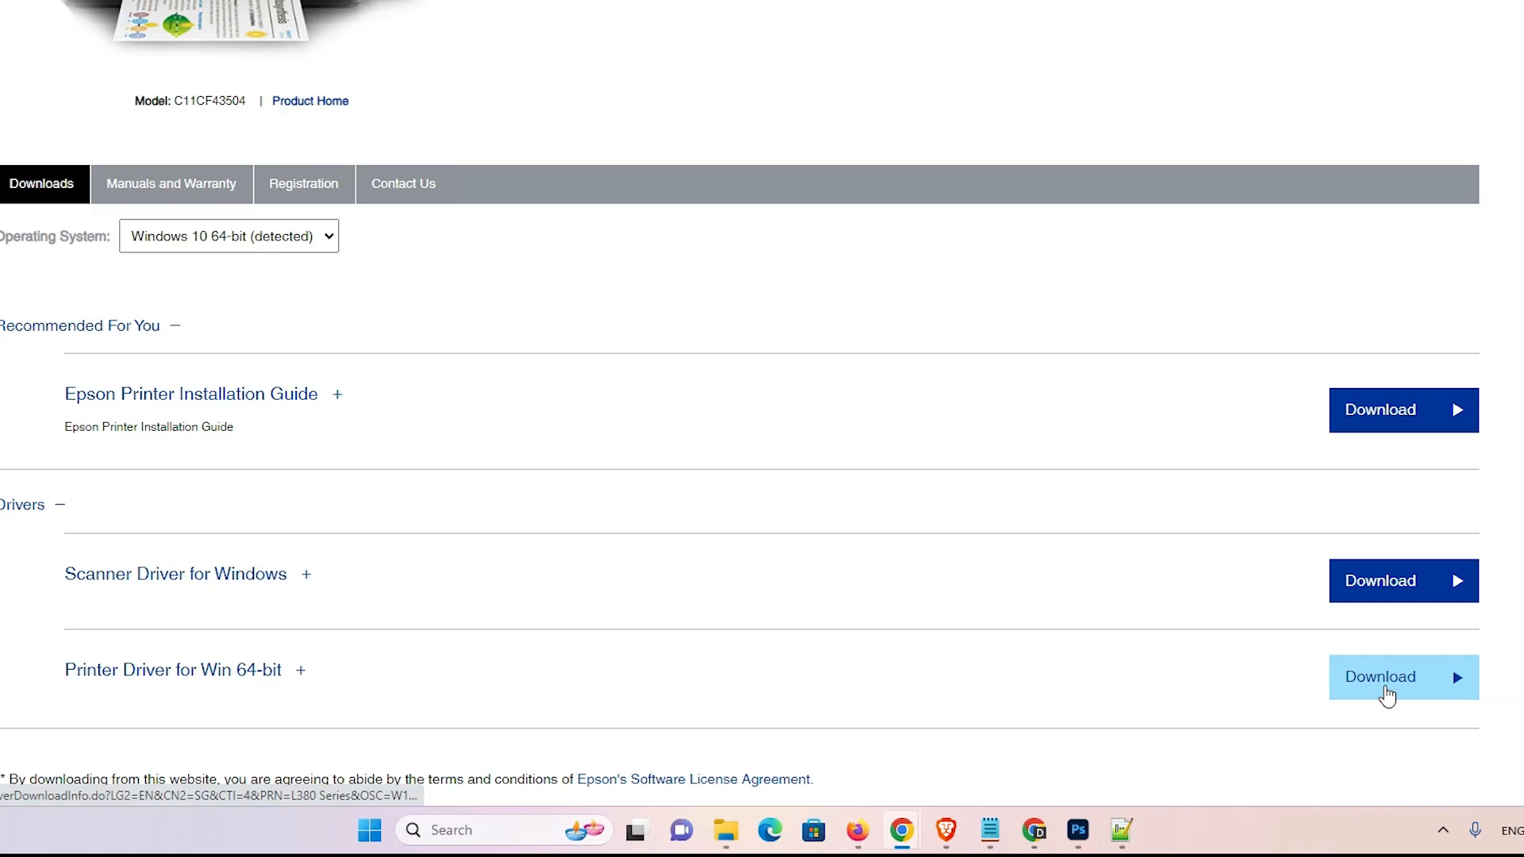
pyautogui.click(1400, 678)
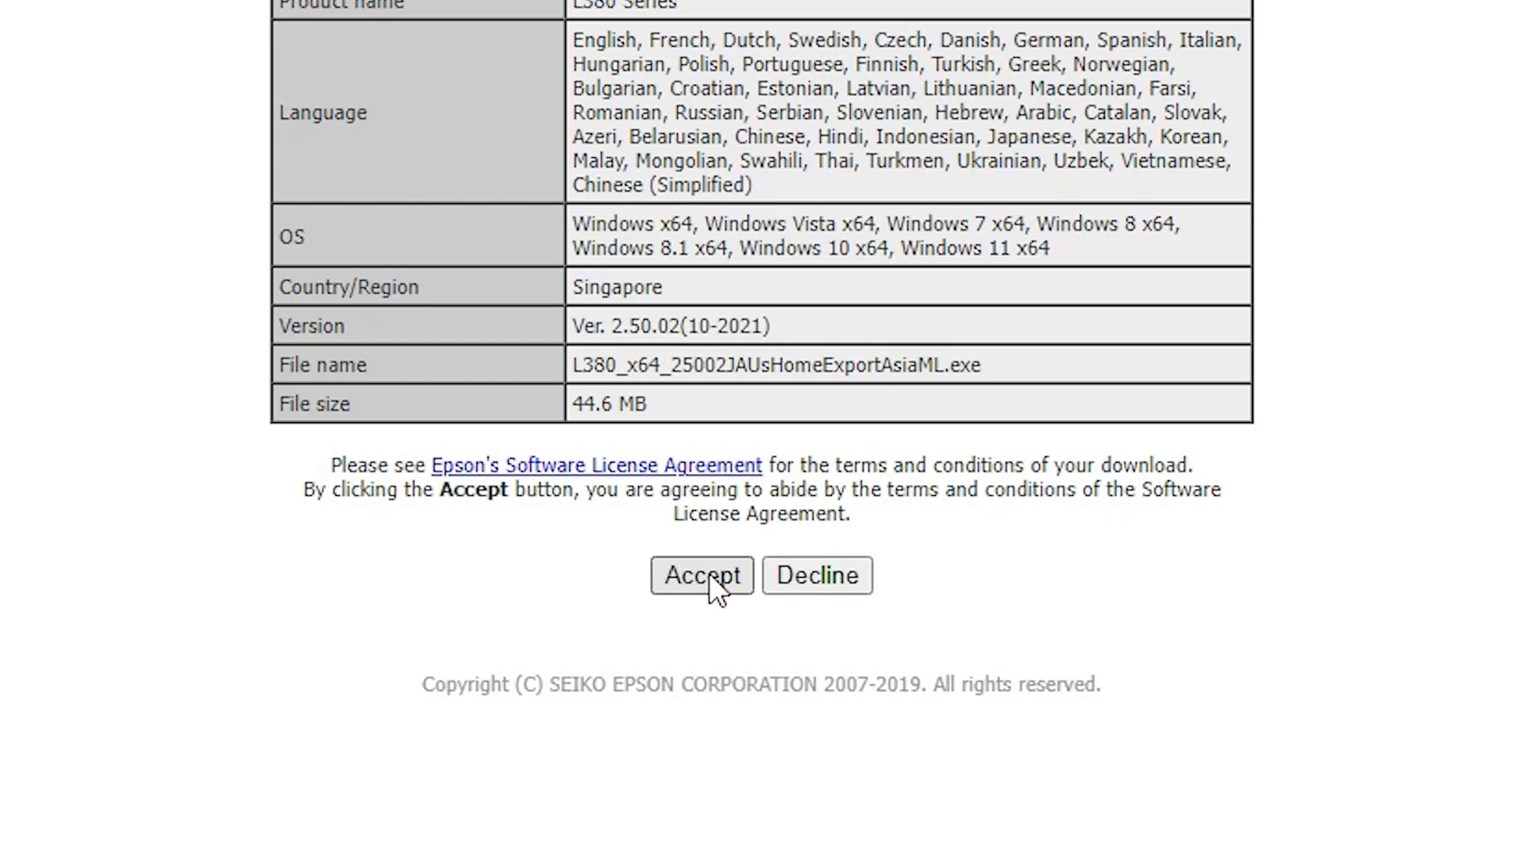
pyautogui.moveTo(714, 577)
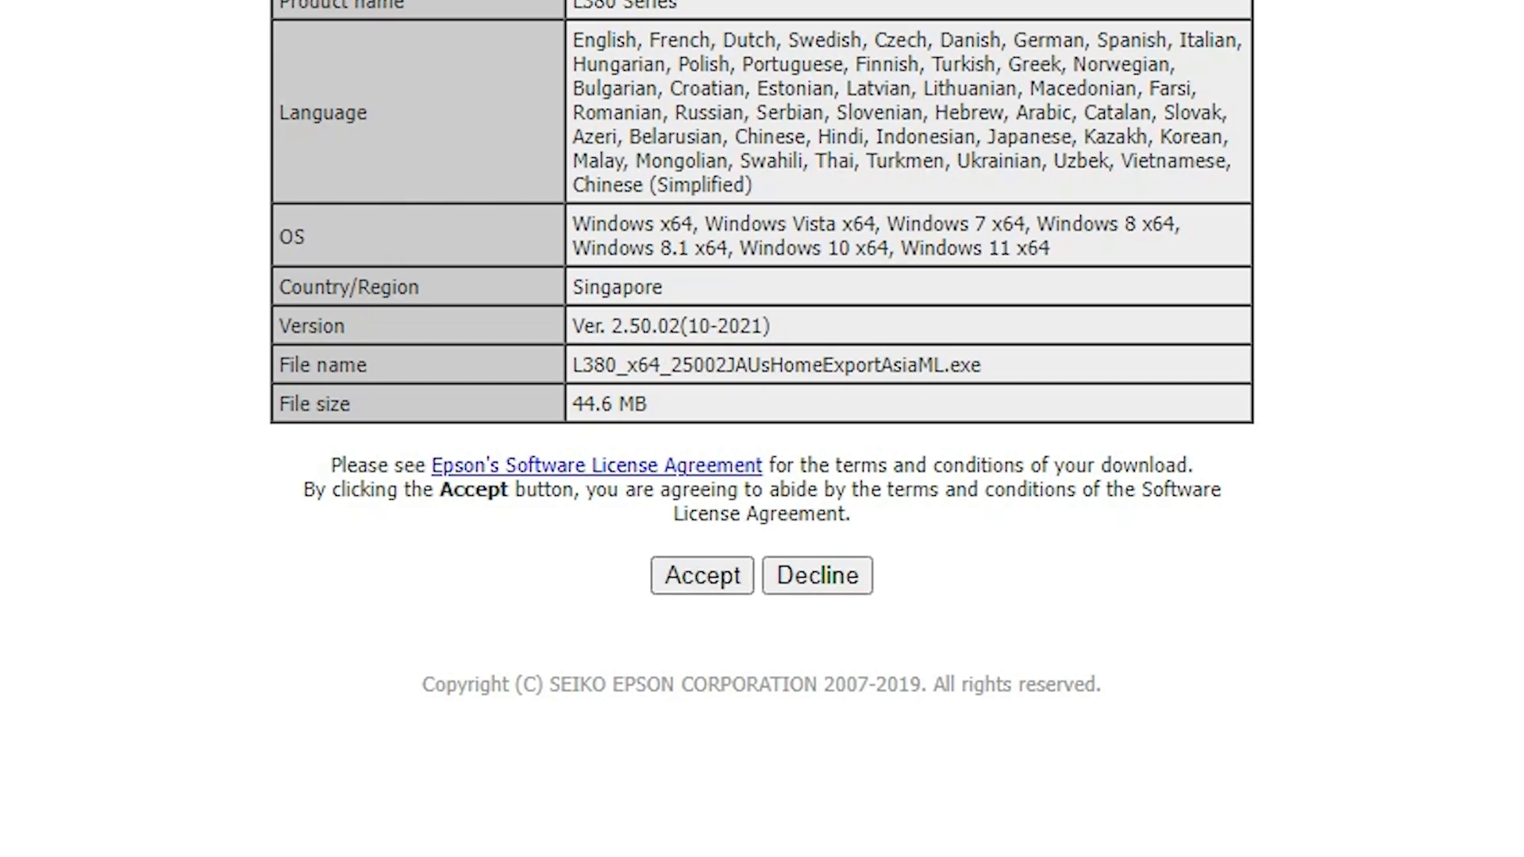
pyautogui.click(700, 574)
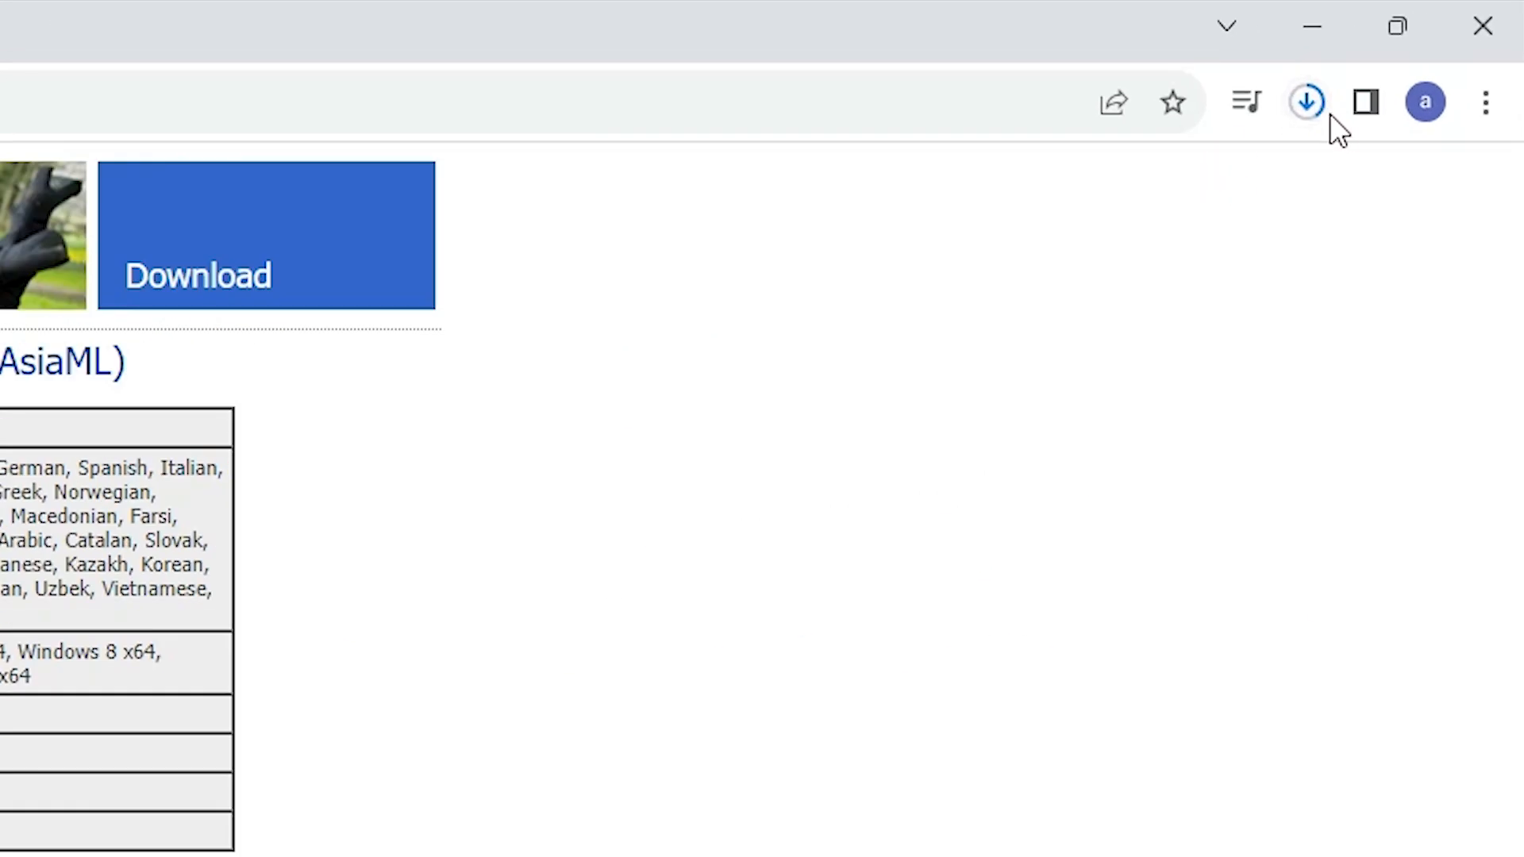
pyautogui.moveTo(1287, 289)
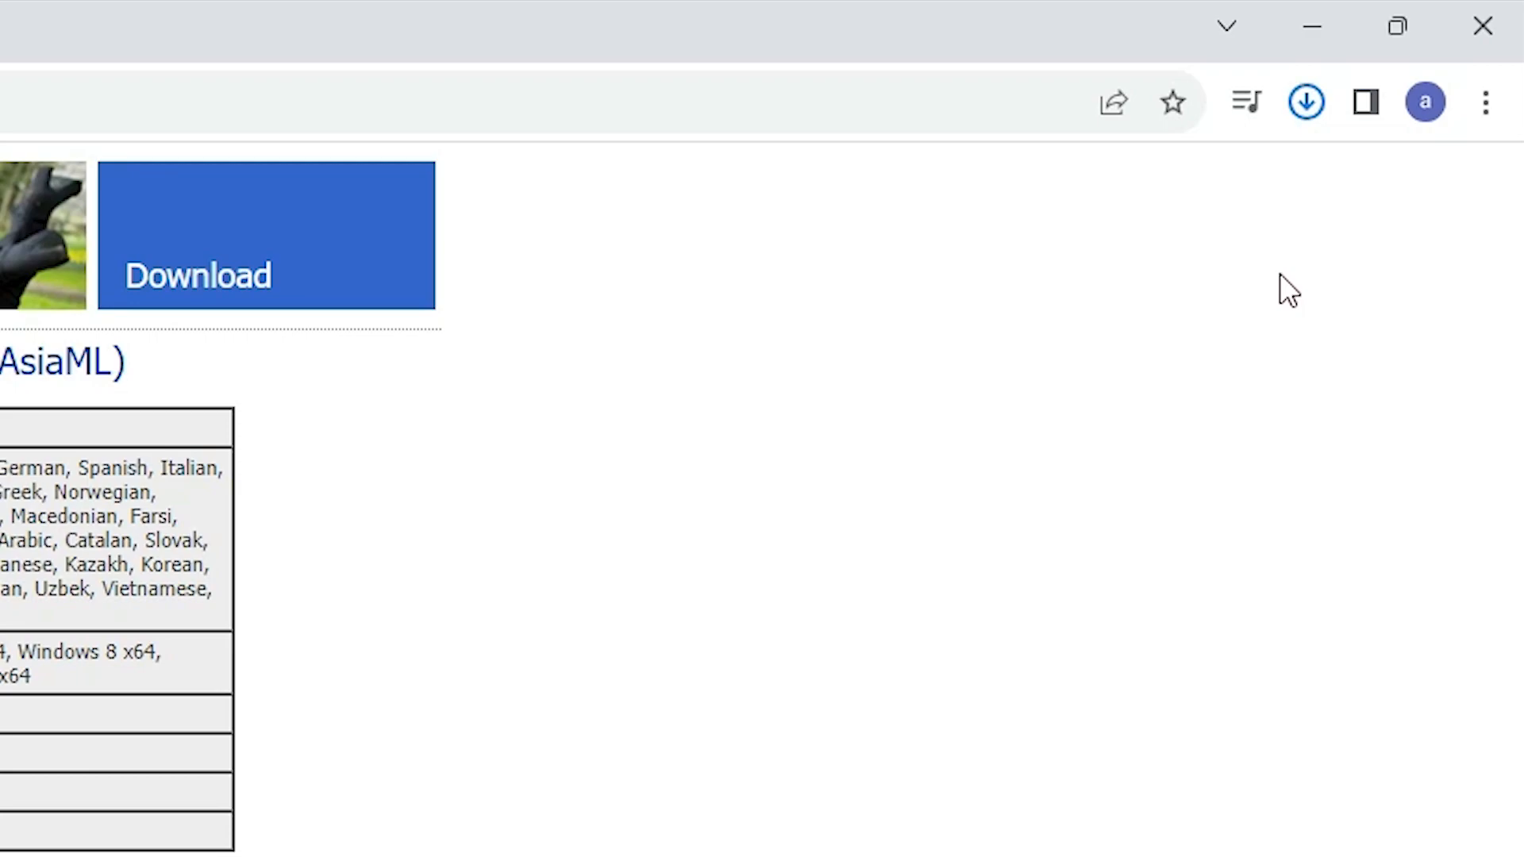
pyautogui.click(1304, 102)
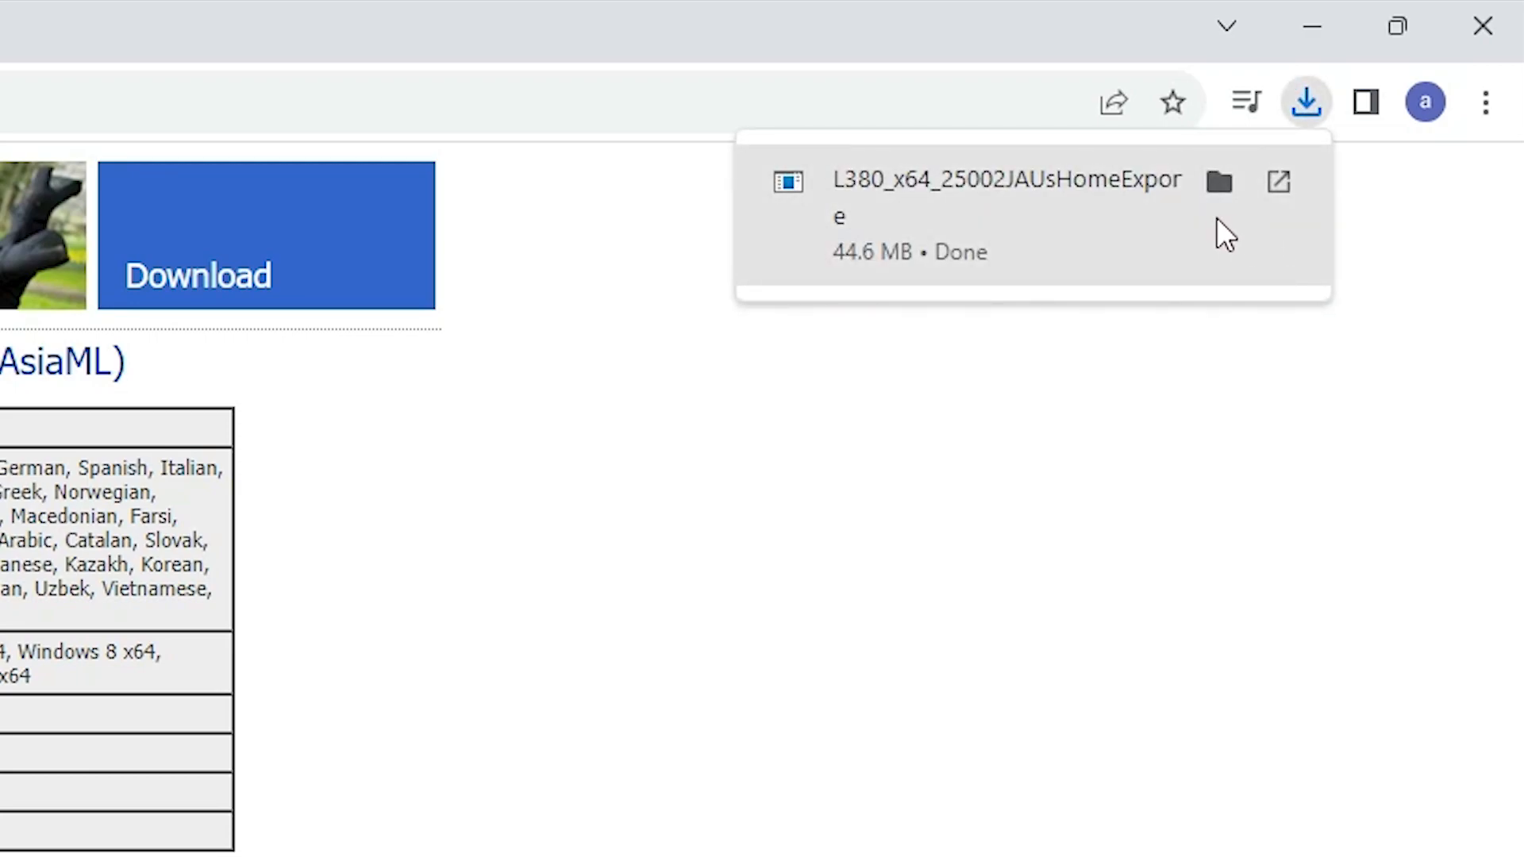
pyautogui.moveTo(1217, 181)
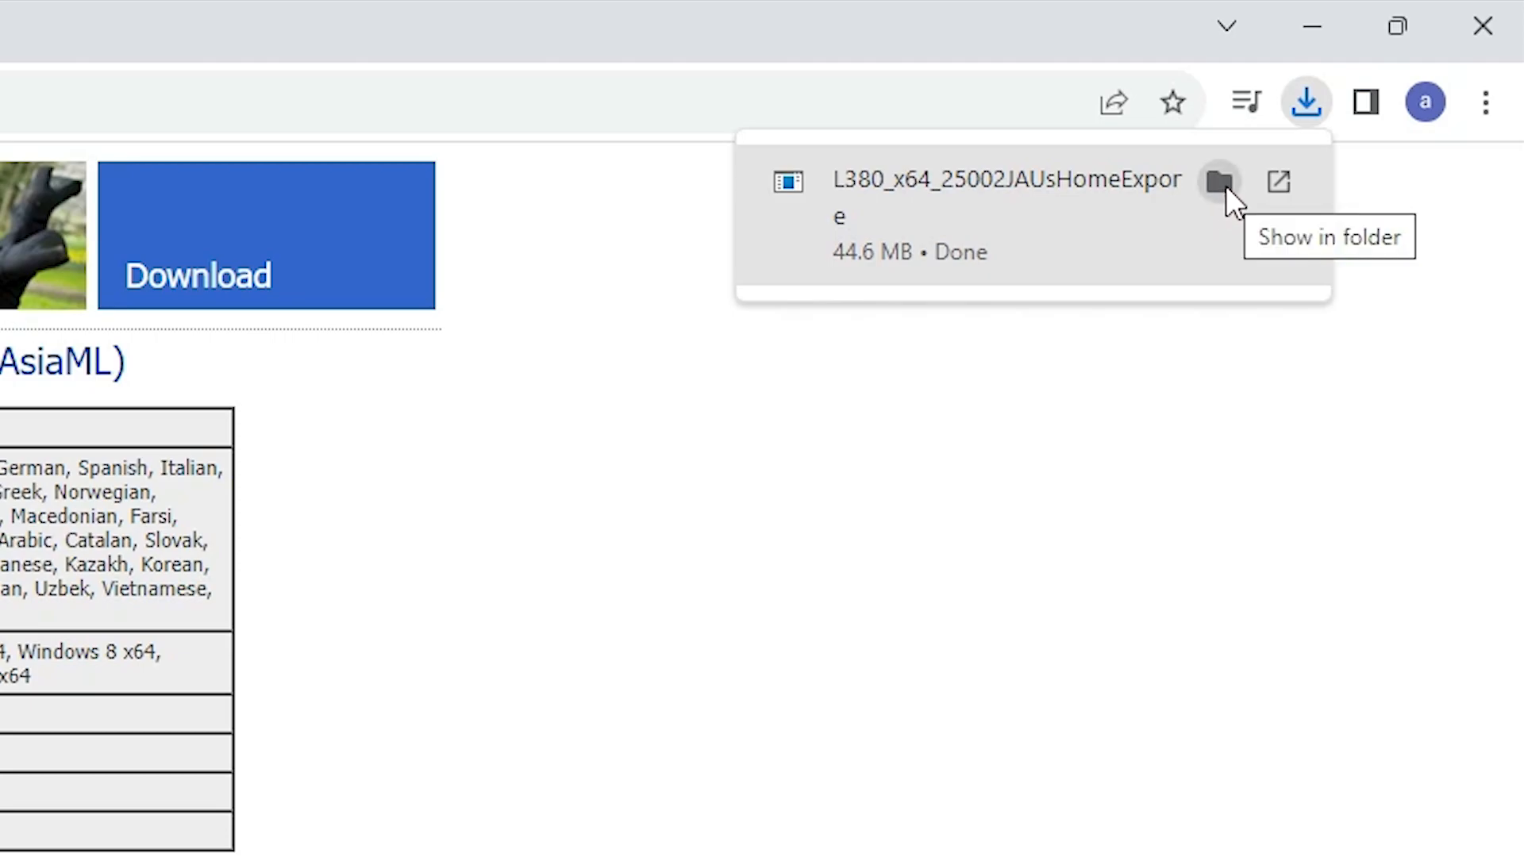
# Reveal the downloaded L380 installer in the Downloads folder.
pyautogui.click(1218, 181)
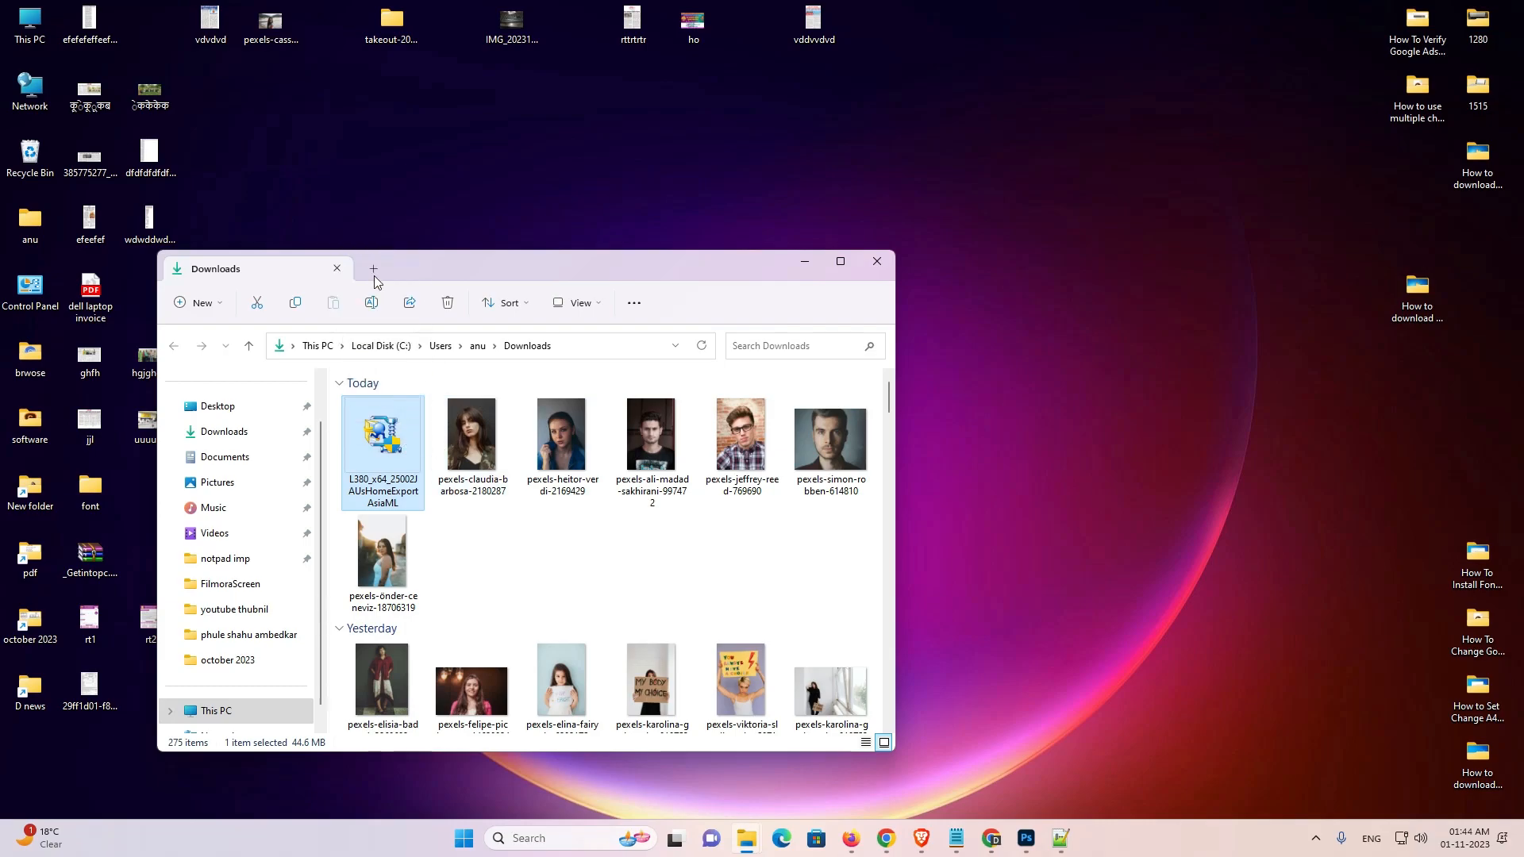
pyautogui.click(873, 262)
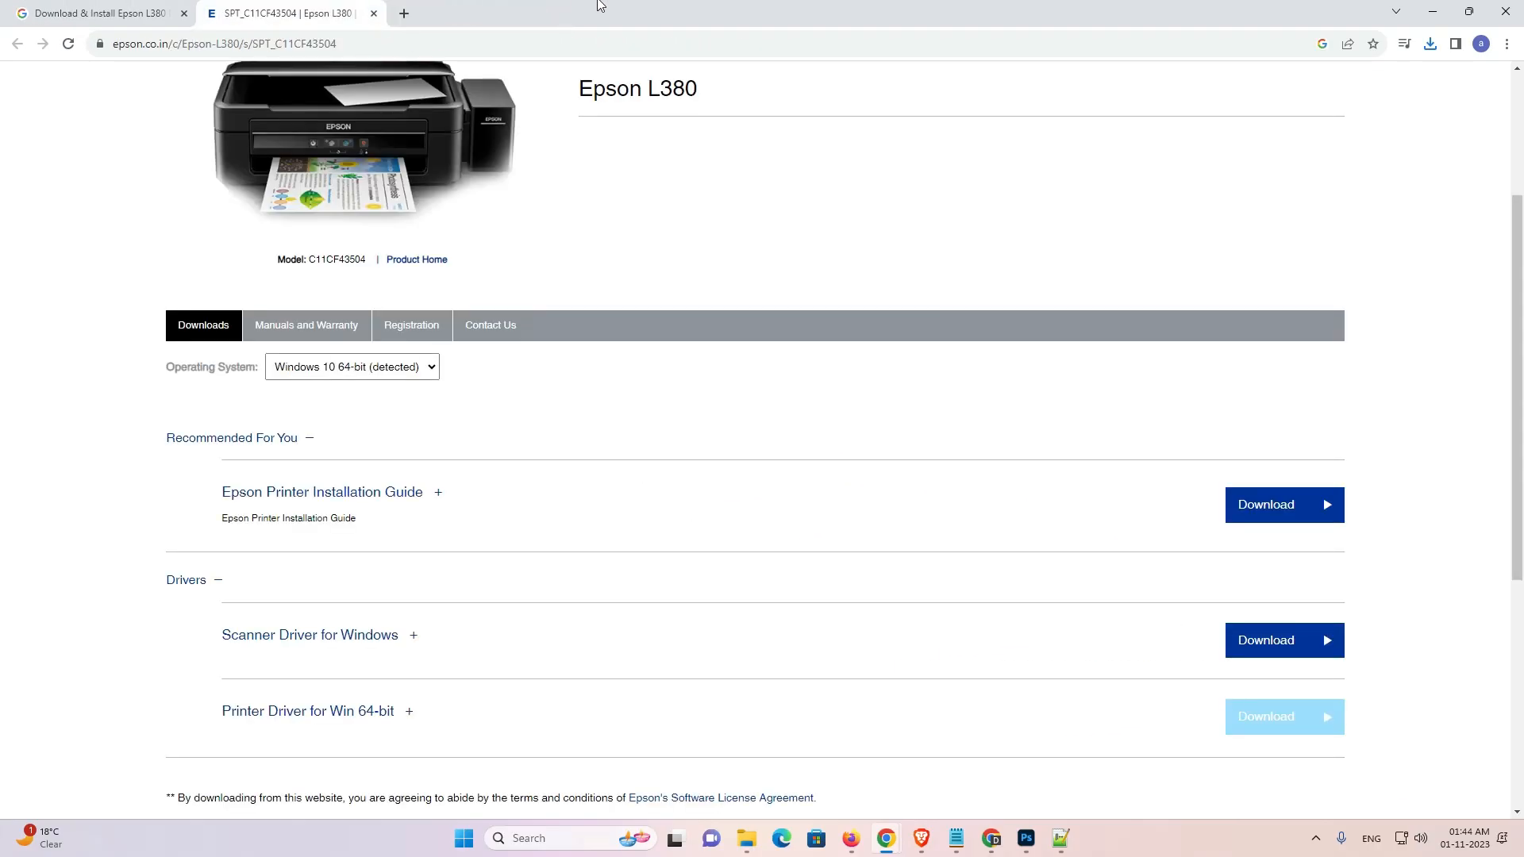
# Download the Scanner Driver for Windows (EpsonScan2, 60.6 MB), accepting its license.
pyautogui.scroll(-3)
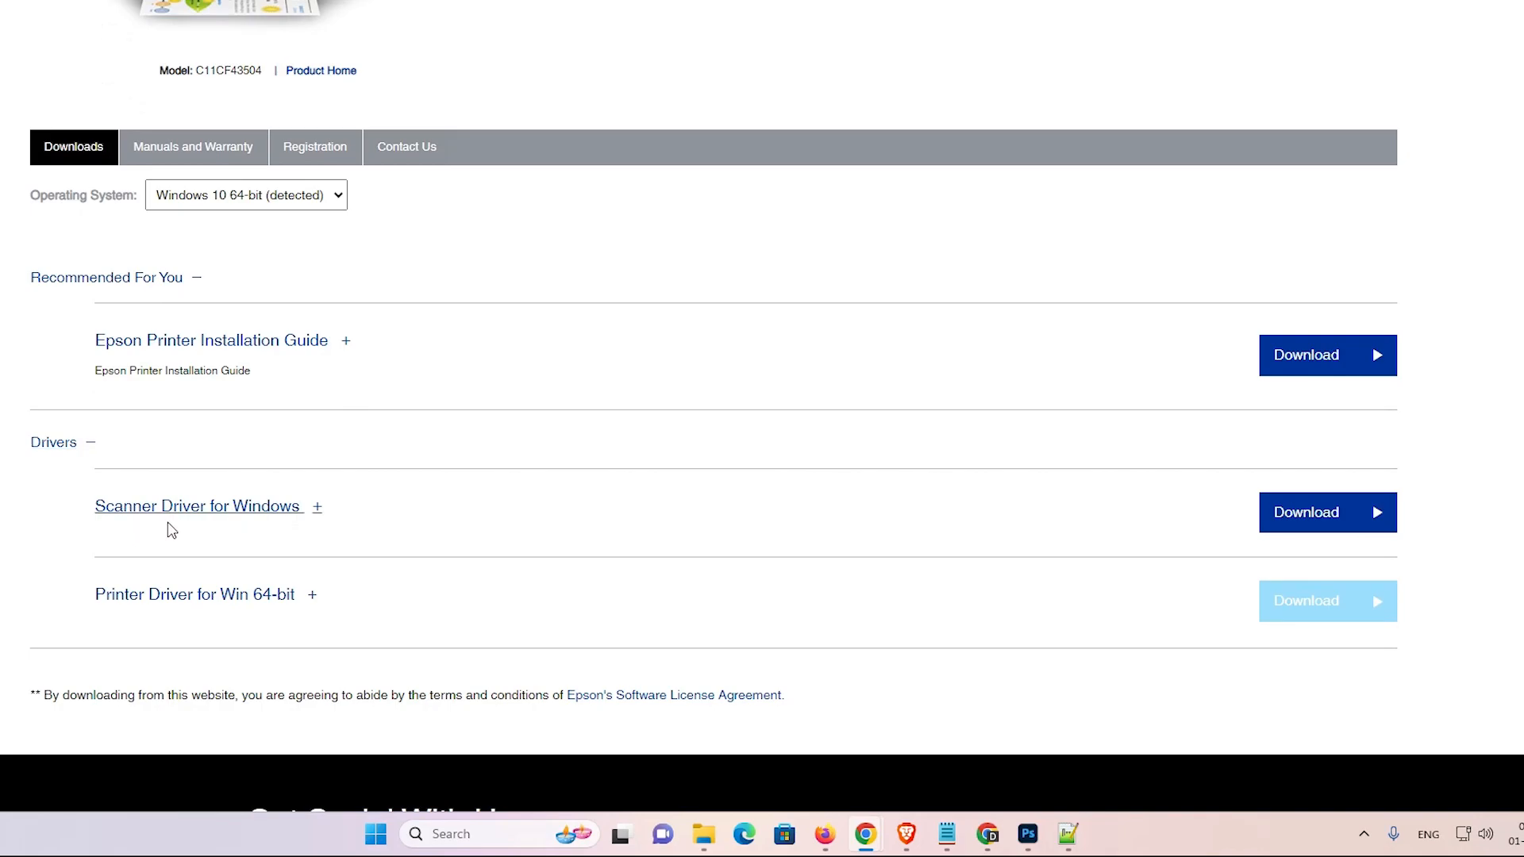
pyautogui.moveTo(1325, 513)
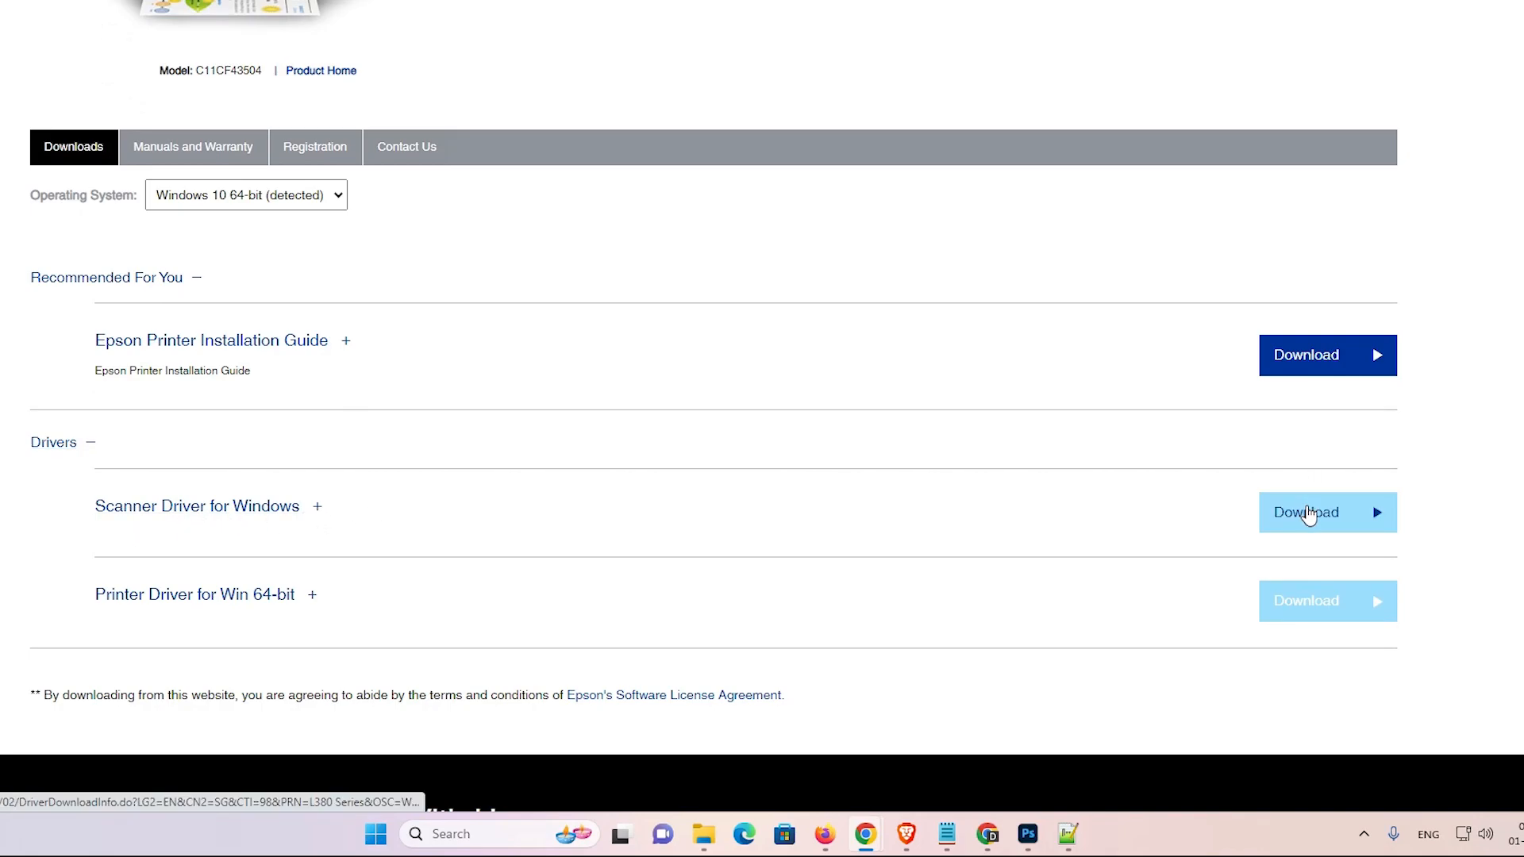
pyautogui.click(1326, 512)
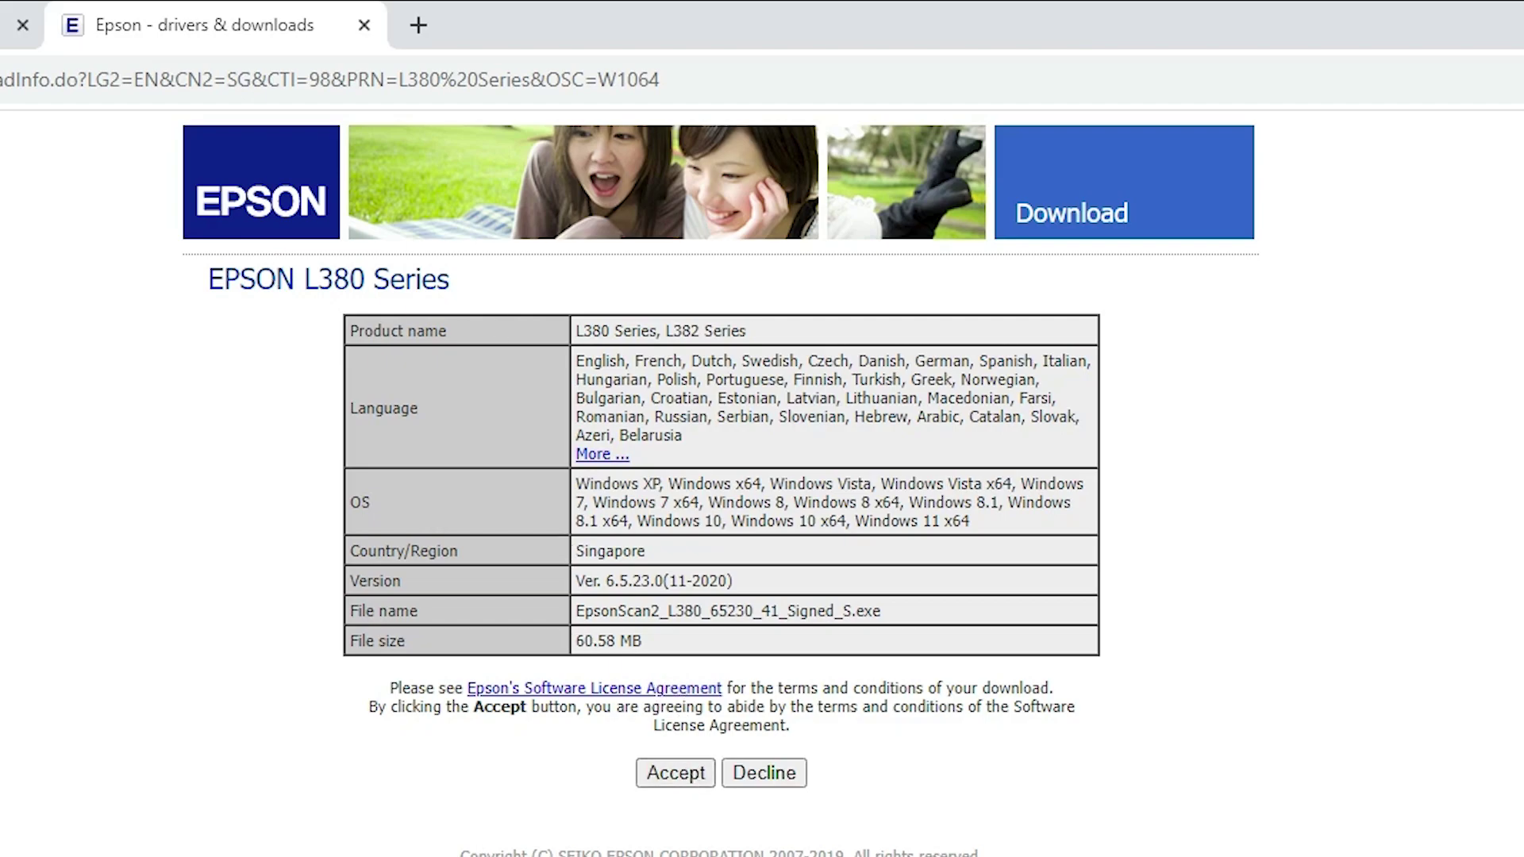
pyautogui.click(1272, 114)
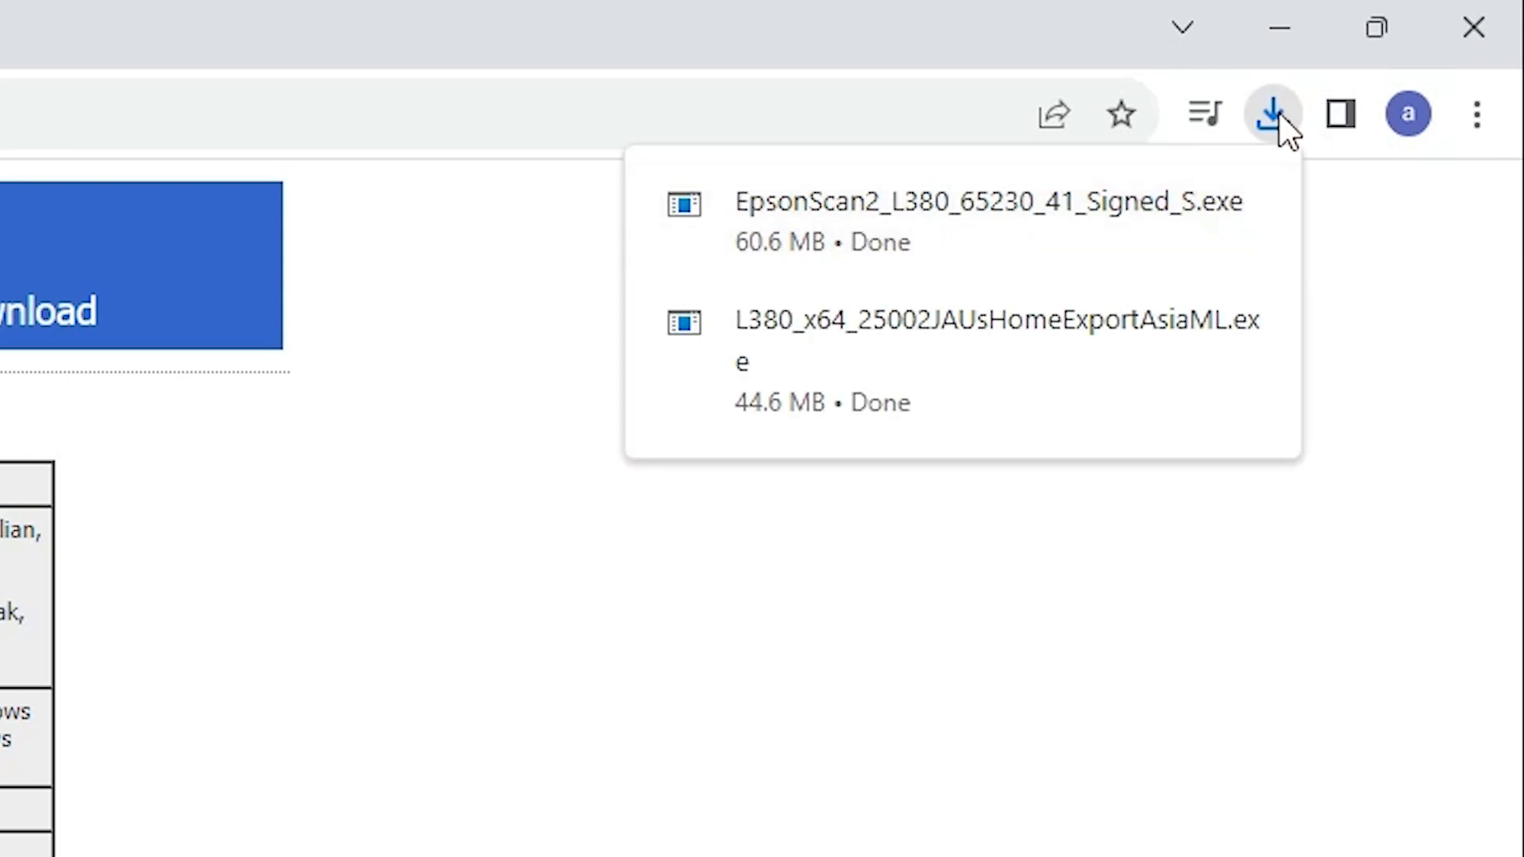
pyautogui.moveTo(1173, 205)
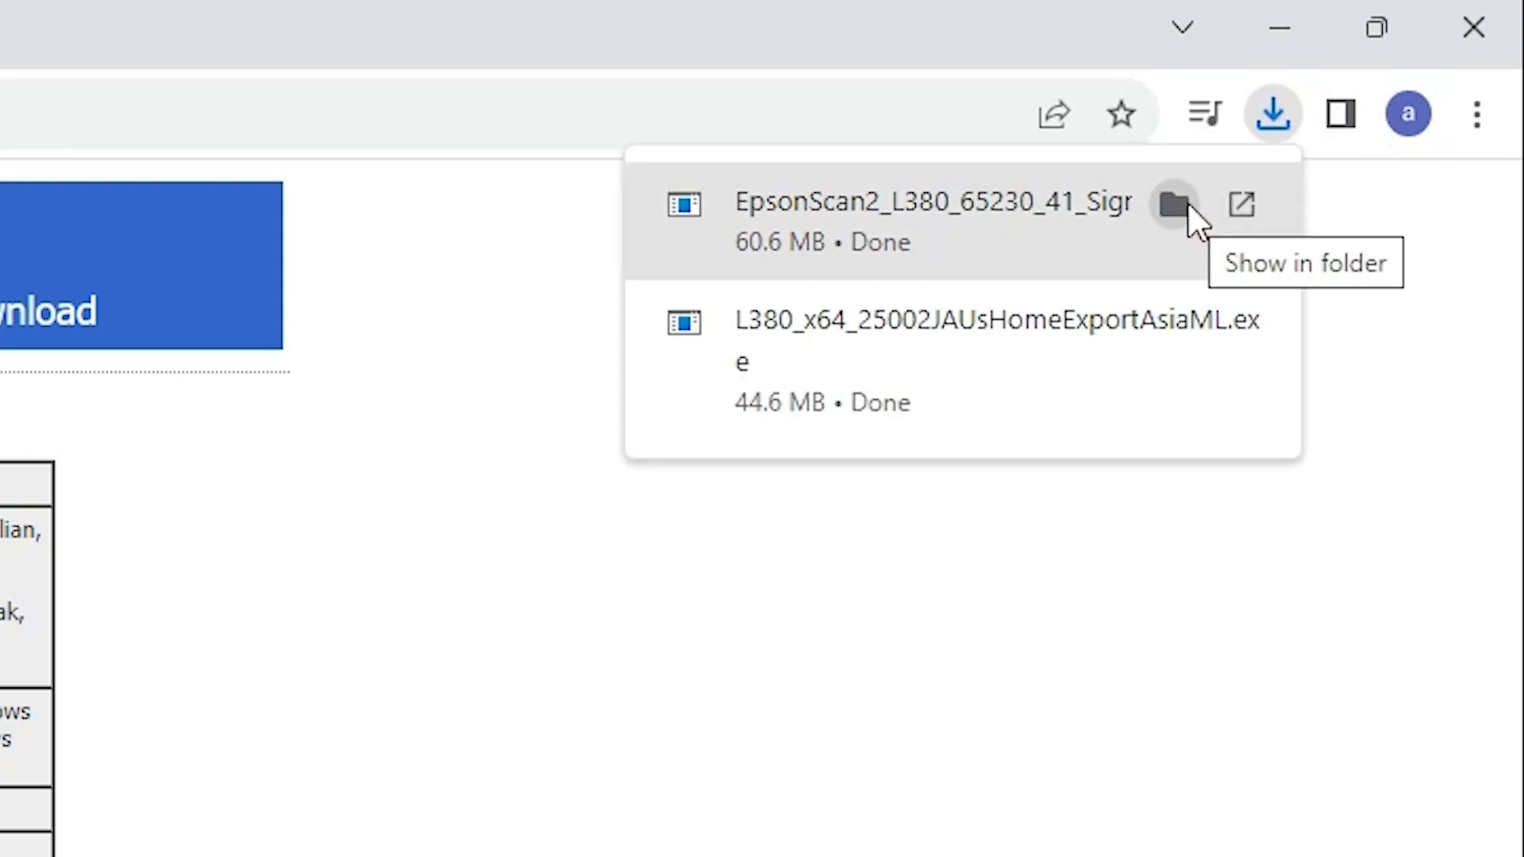
# Move both L380 installers from Downloads to the desktop and select the L380_x64 installer.
pyautogui.click(1171, 205)
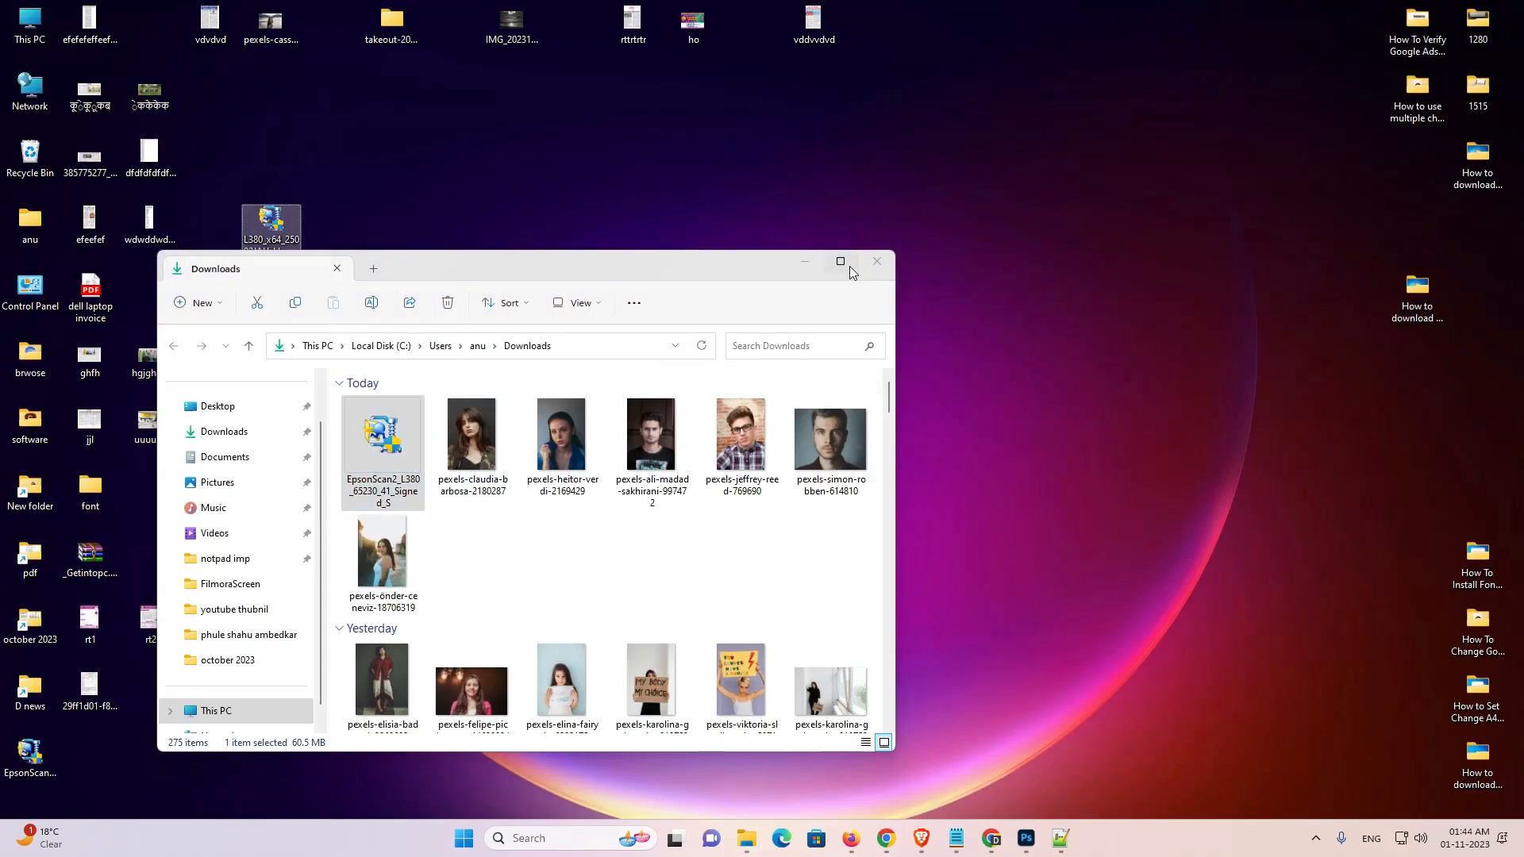
pyautogui.click(800, 262)
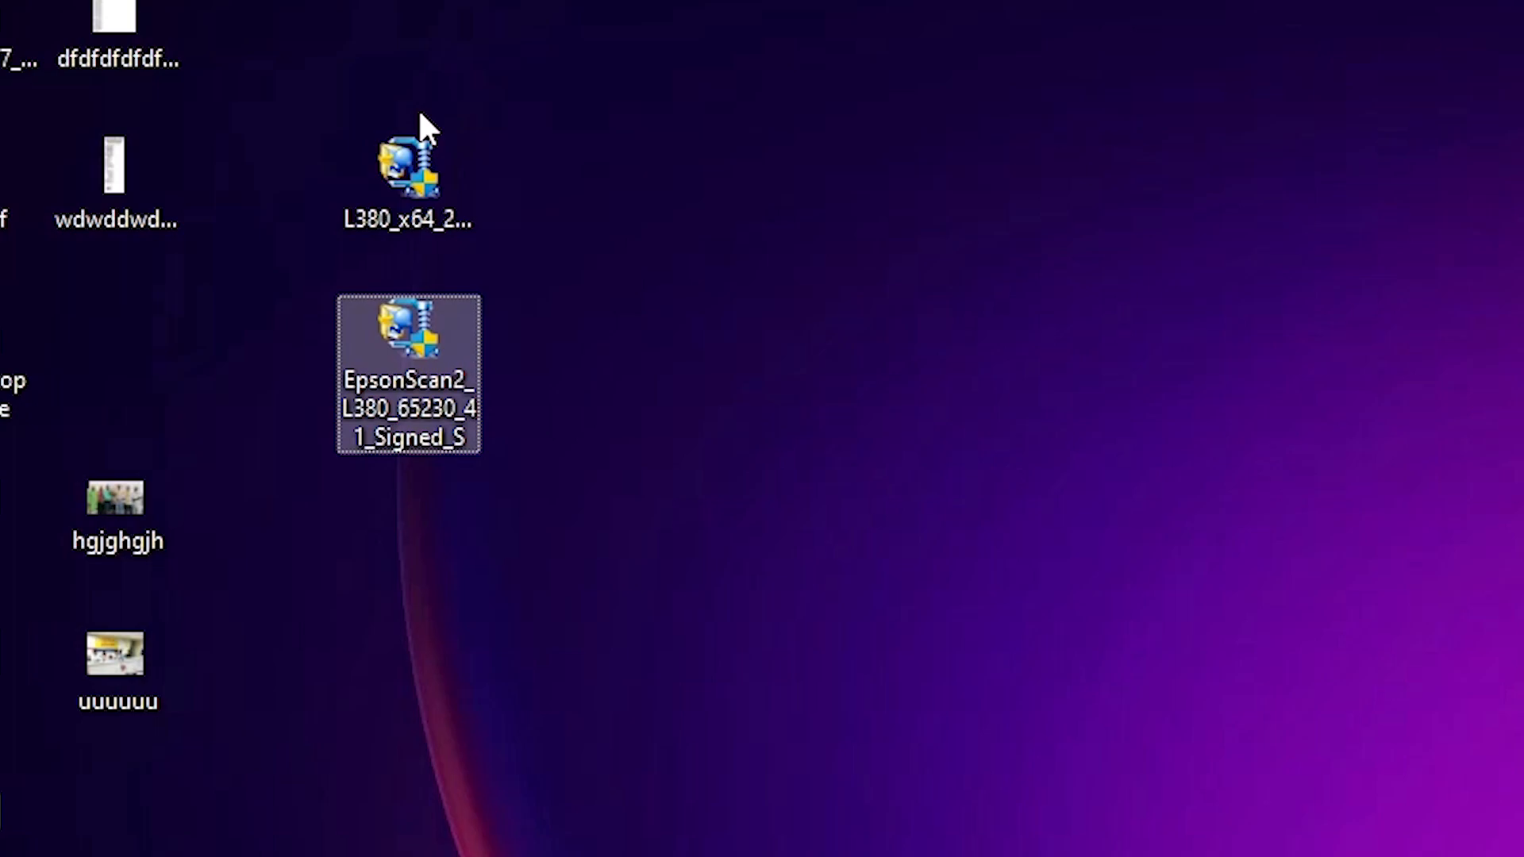
pyautogui.moveTo(408, 179)
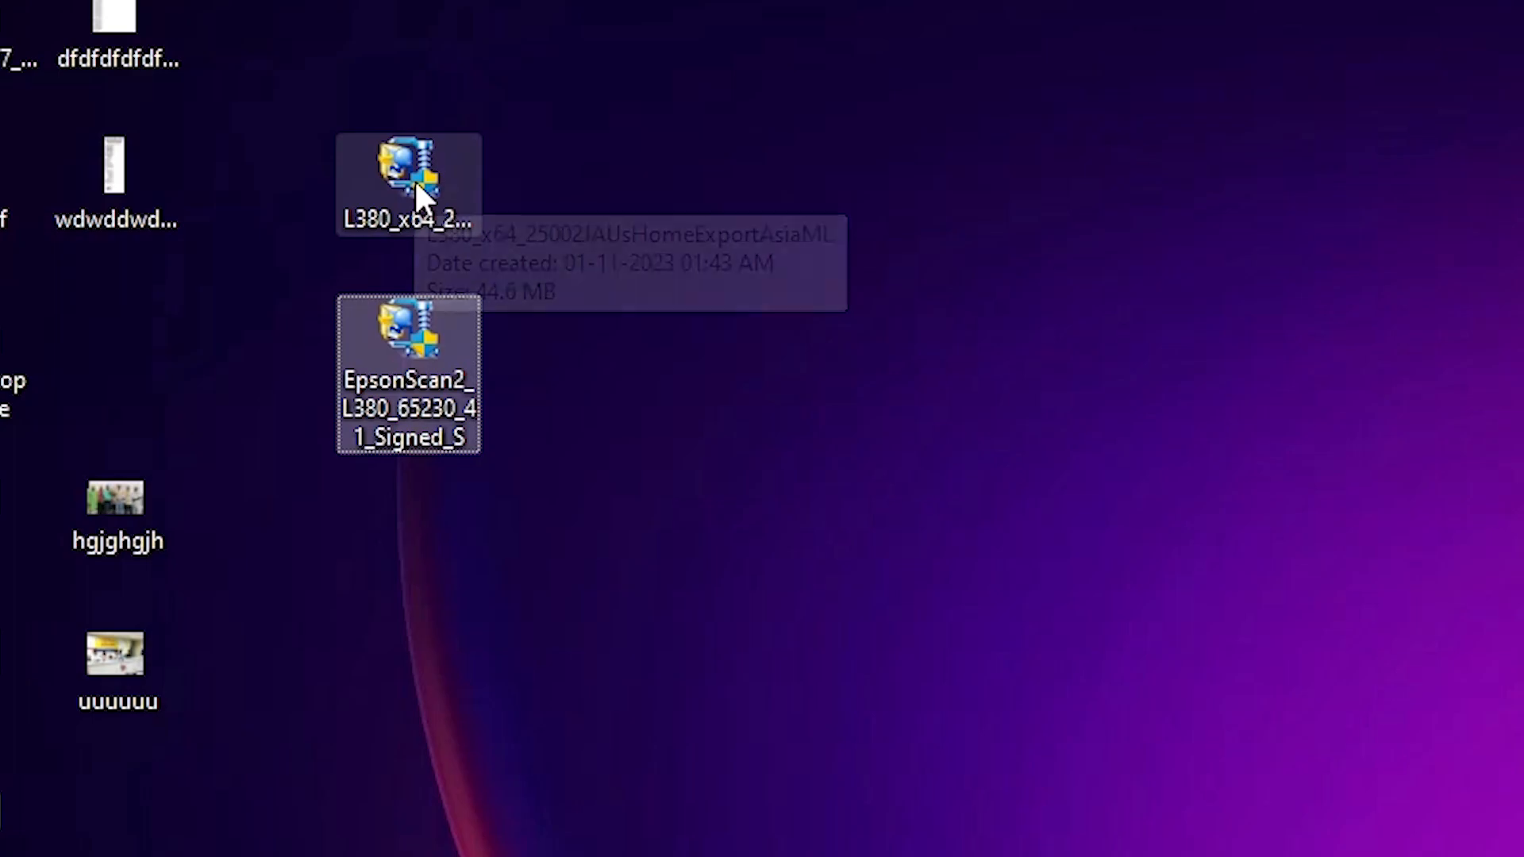
pyautogui.click(408, 175)
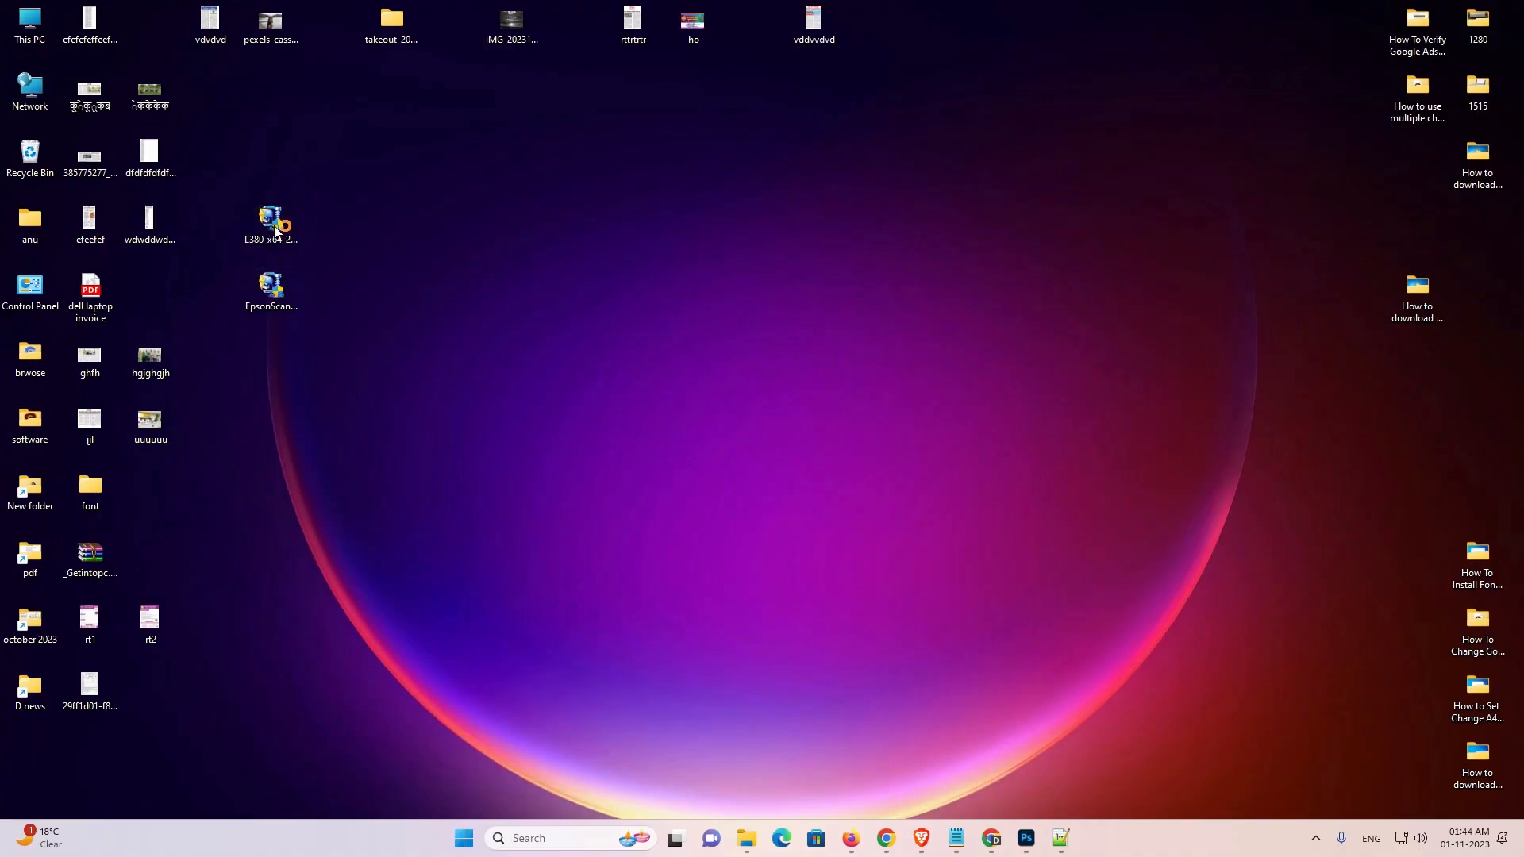
# Run the L380_x64 installer with EPSON L380 Series as model, English language, license agreed.
pyautogui.doubleClick(272, 221)
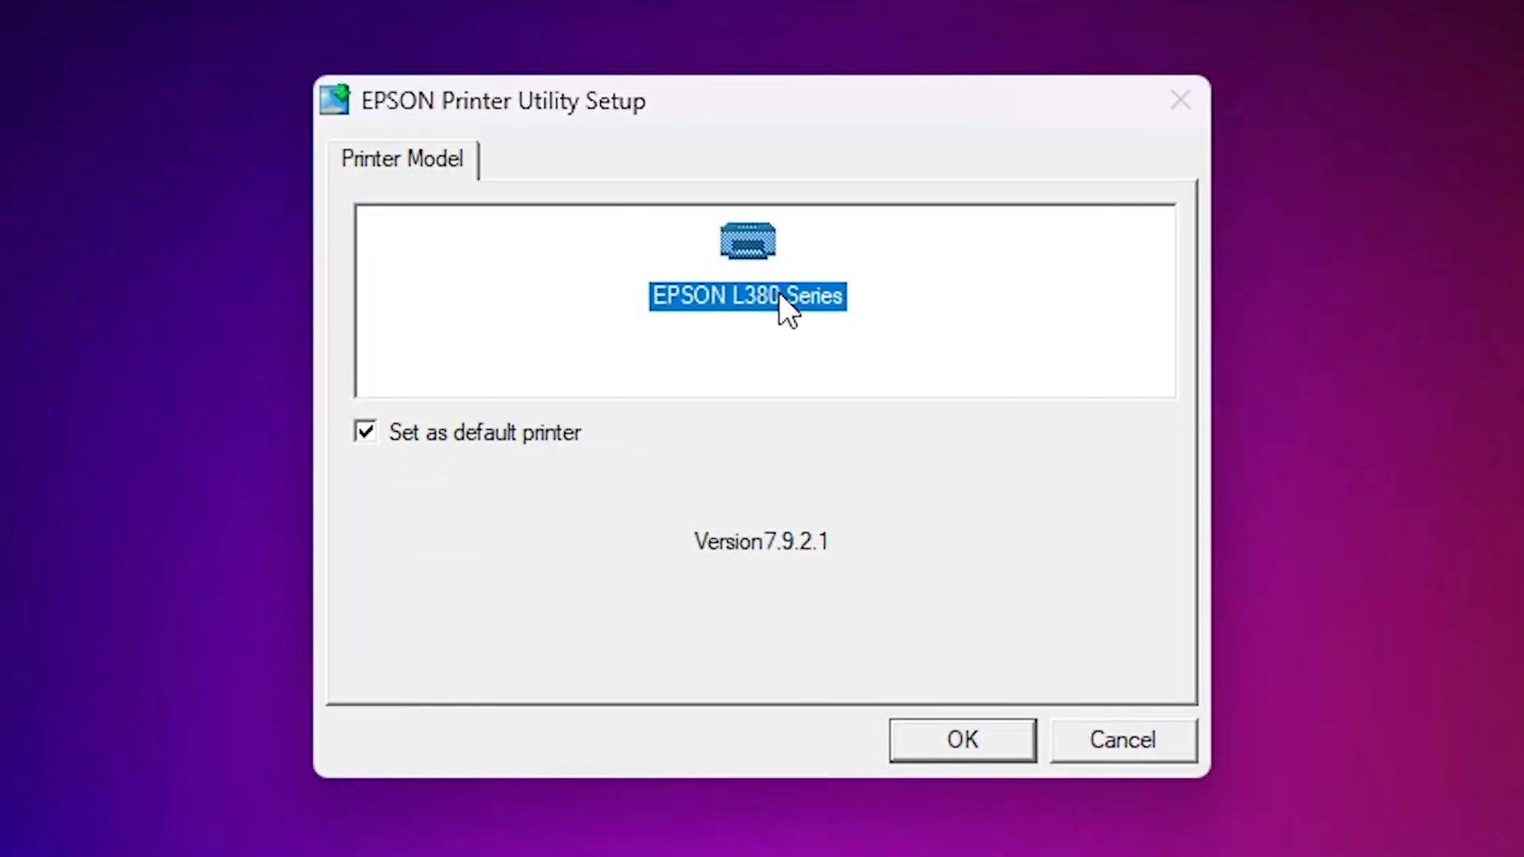
pyautogui.moveTo(802, 325)
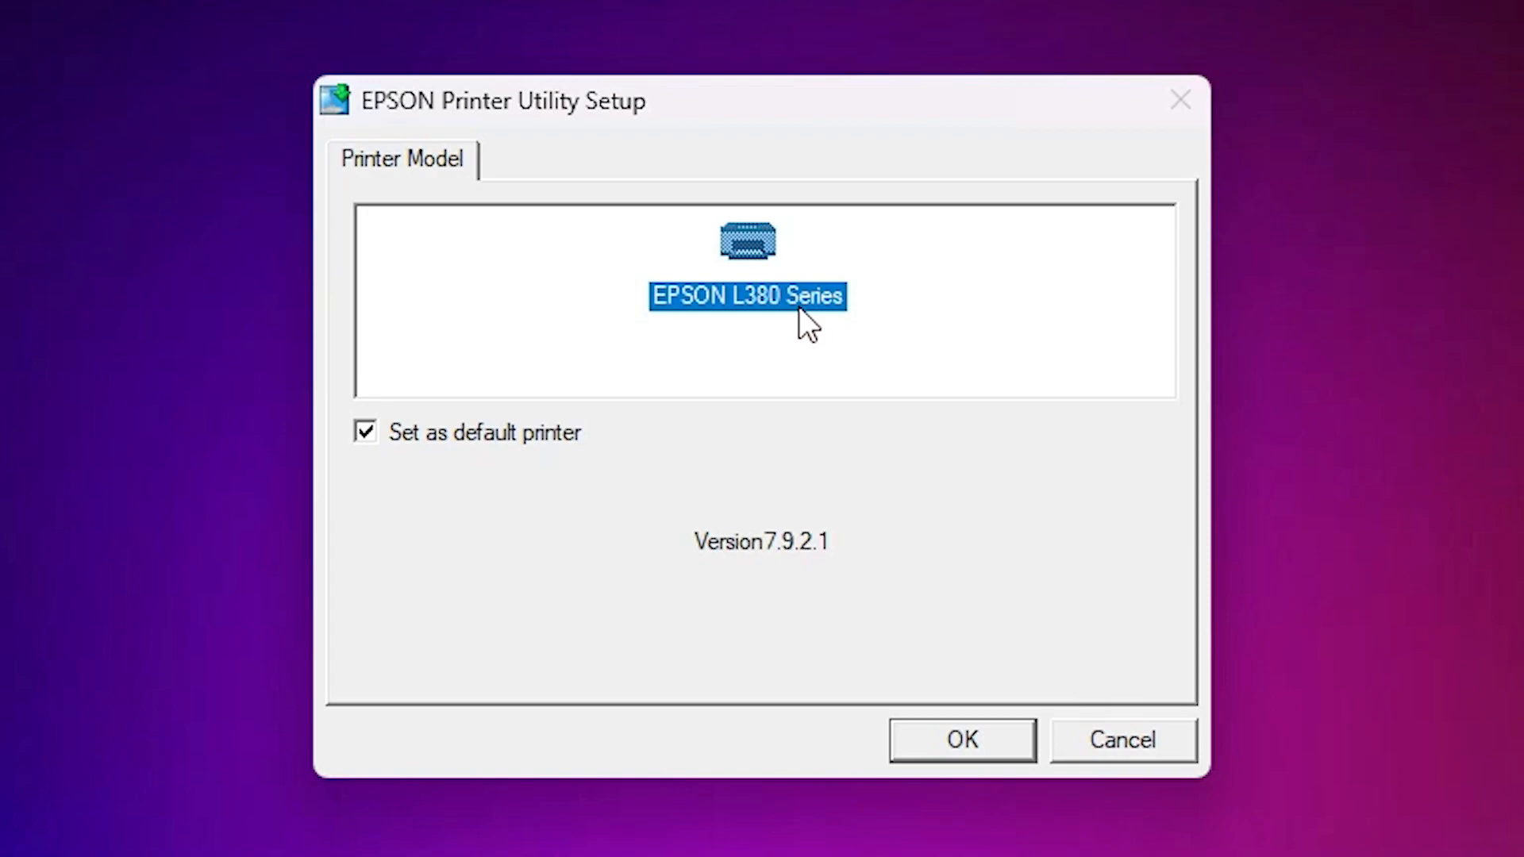
pyautogui.click(961, 739)
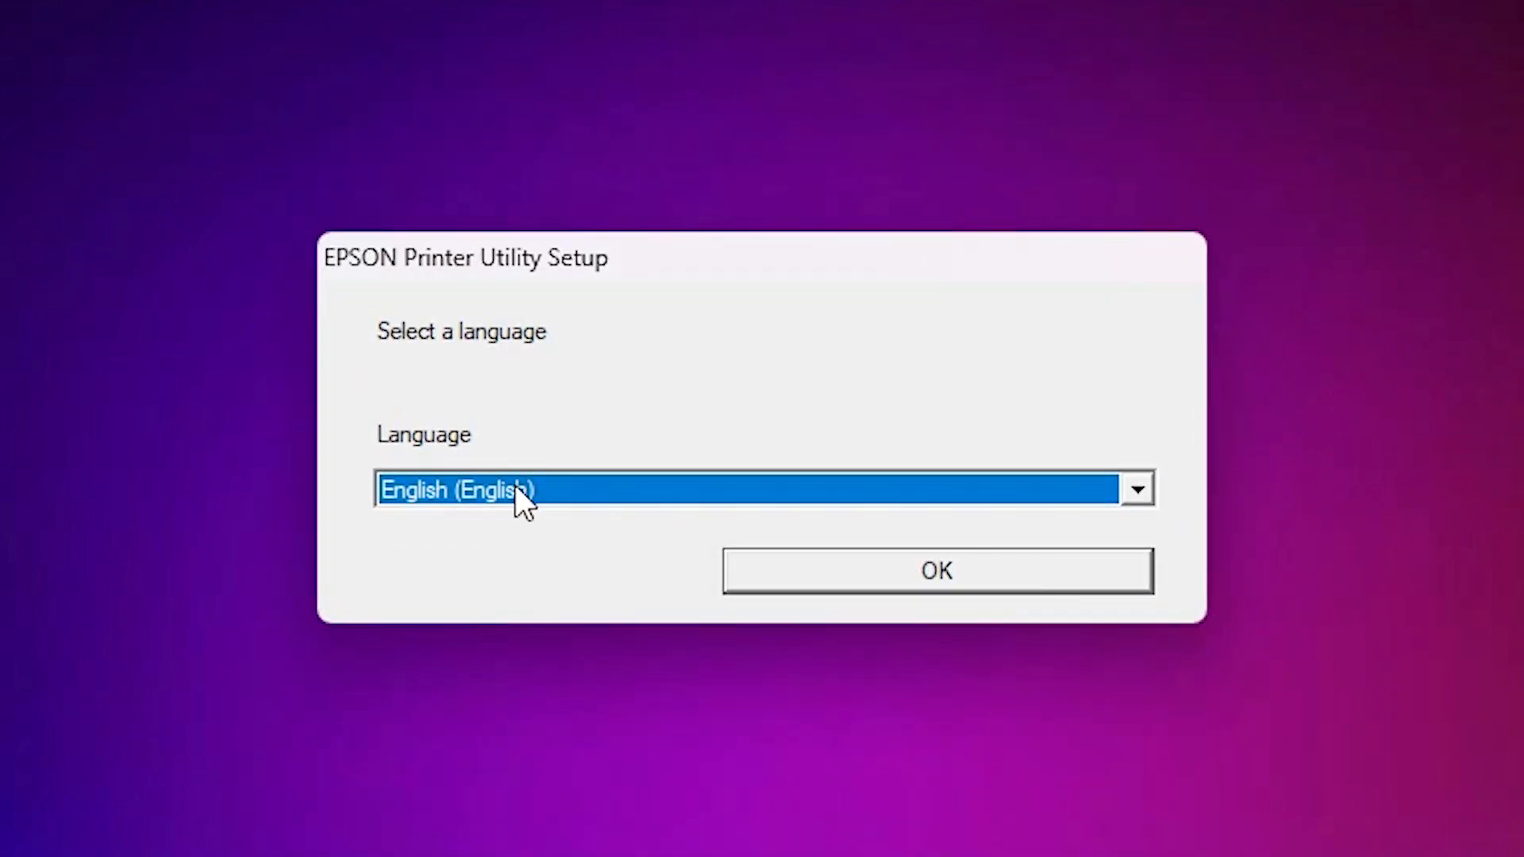
pyautogui.click(1135, 488)
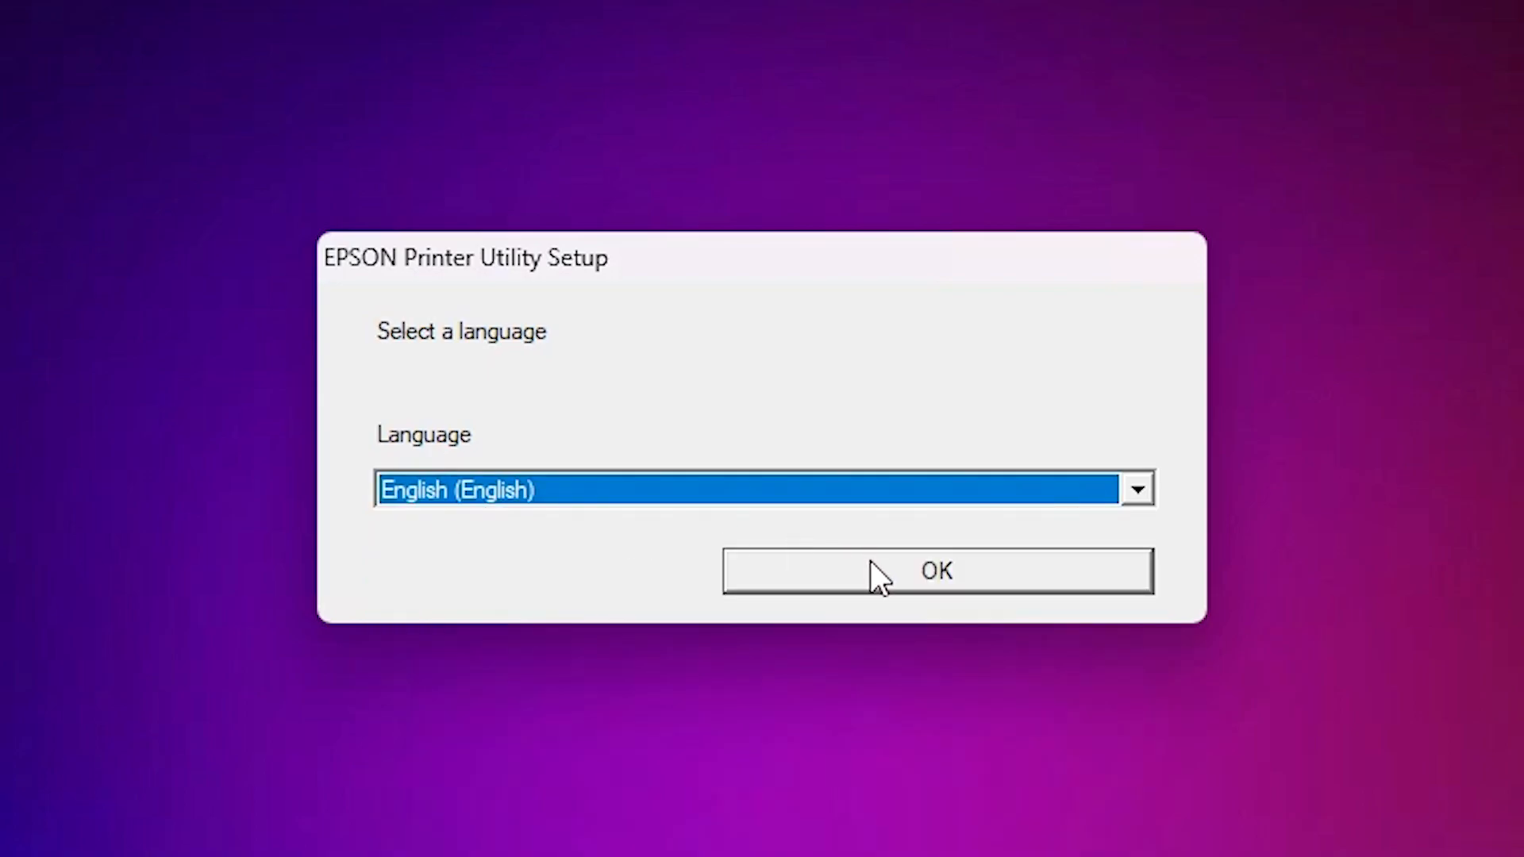
pyautogui.click(936, 570)
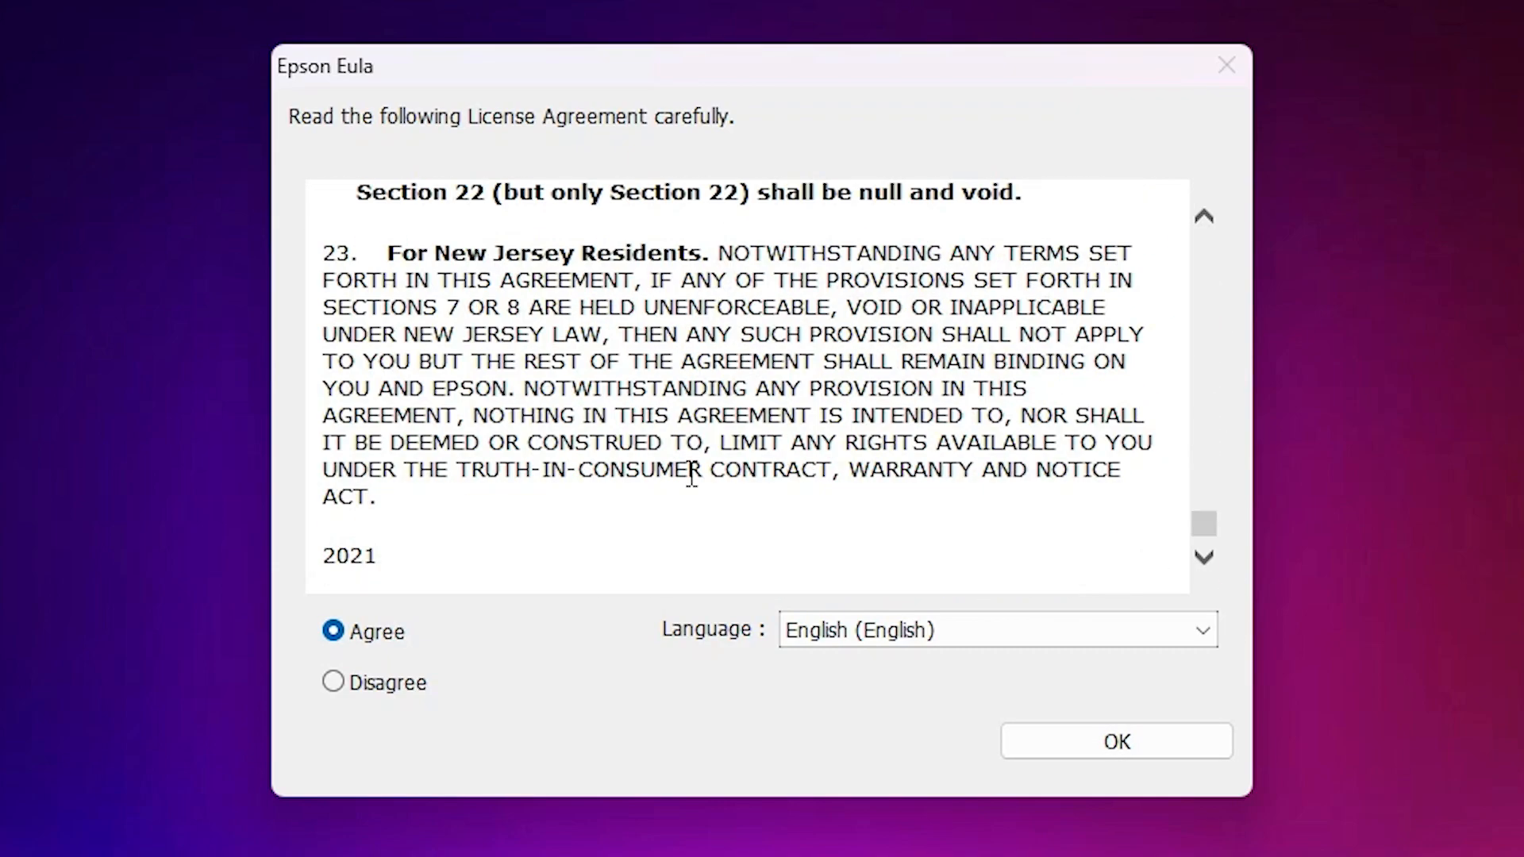
pyautogui.moveTo(1111, 692)
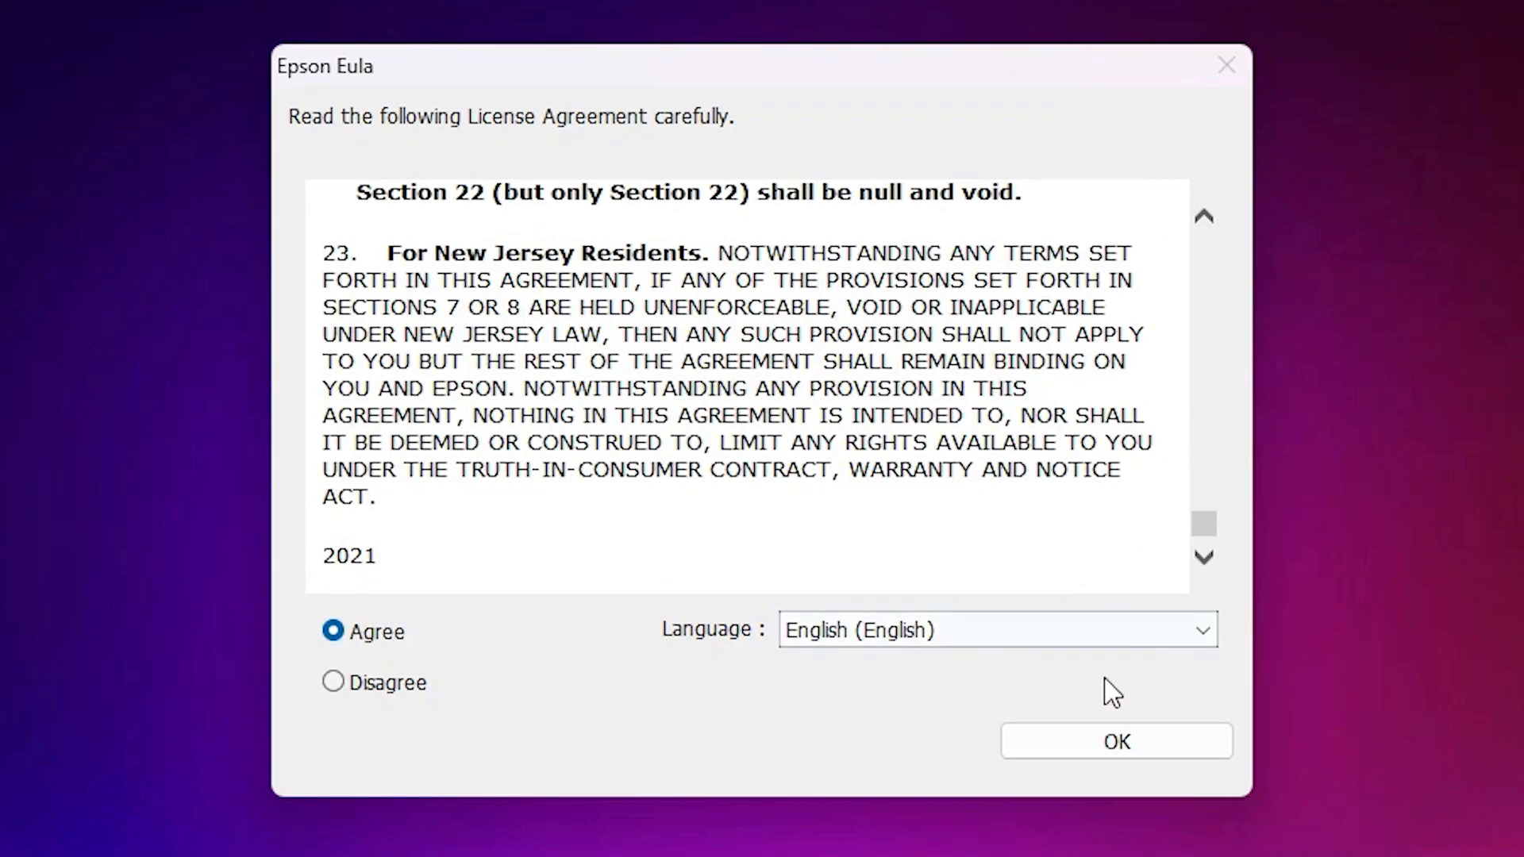
pyautogui.click(1114, 742)
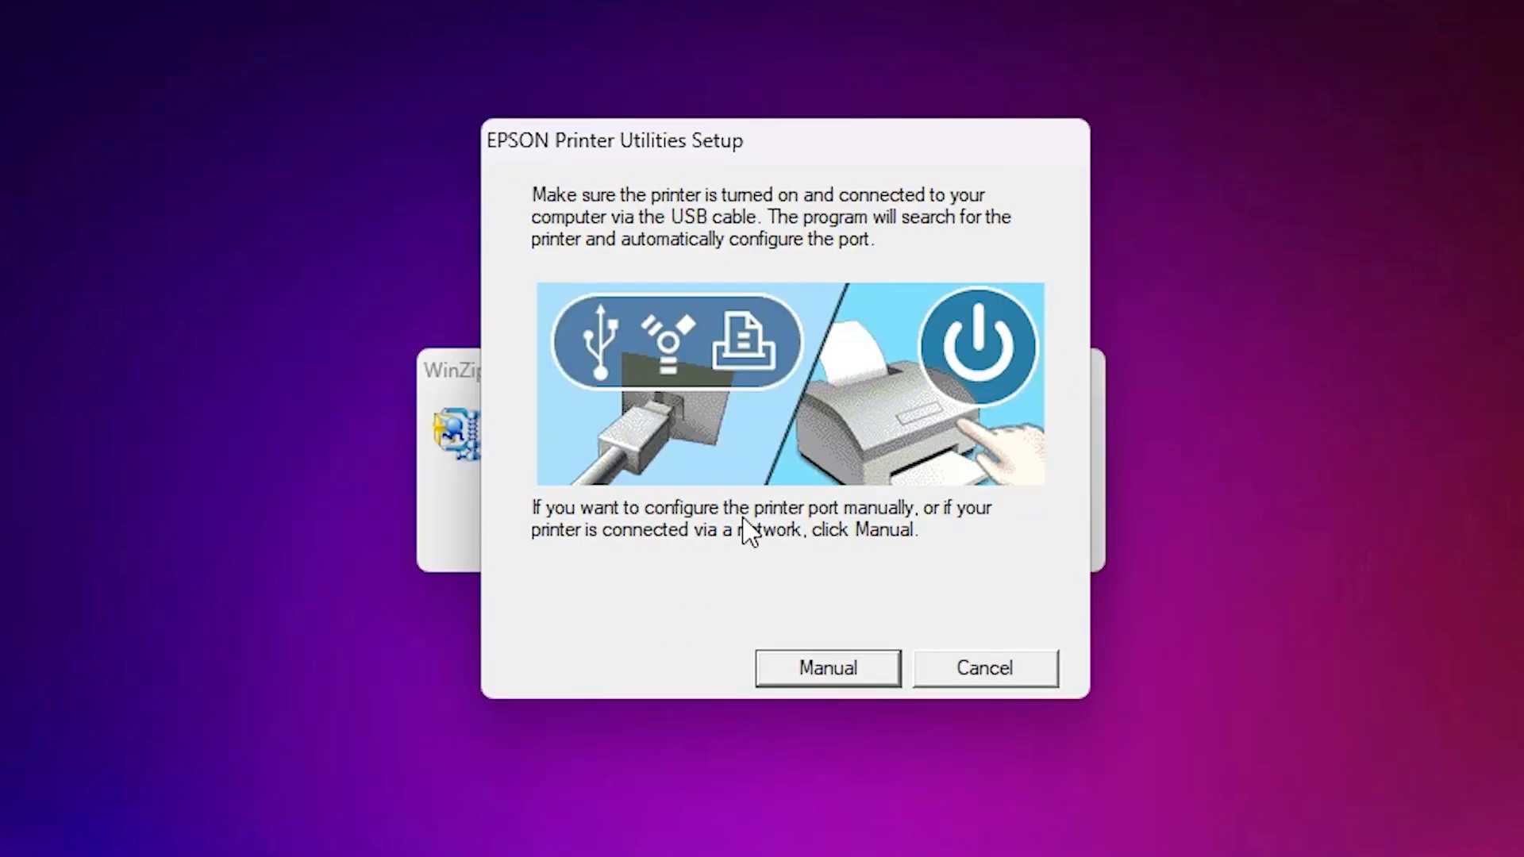
pyautogui.moveTo(882, 502)
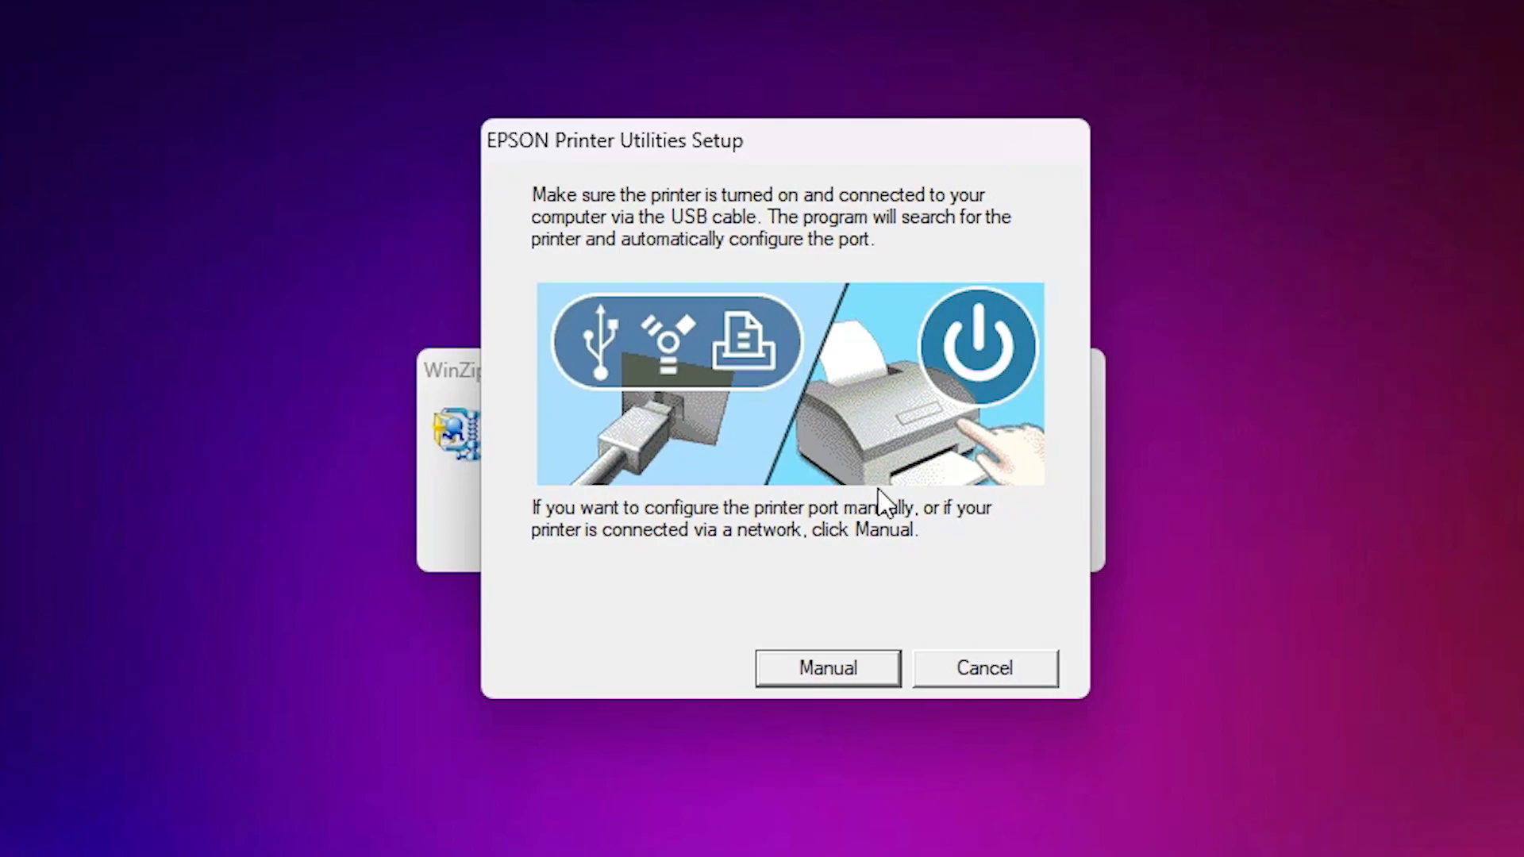
pyautogui.moveTo(834, 676)
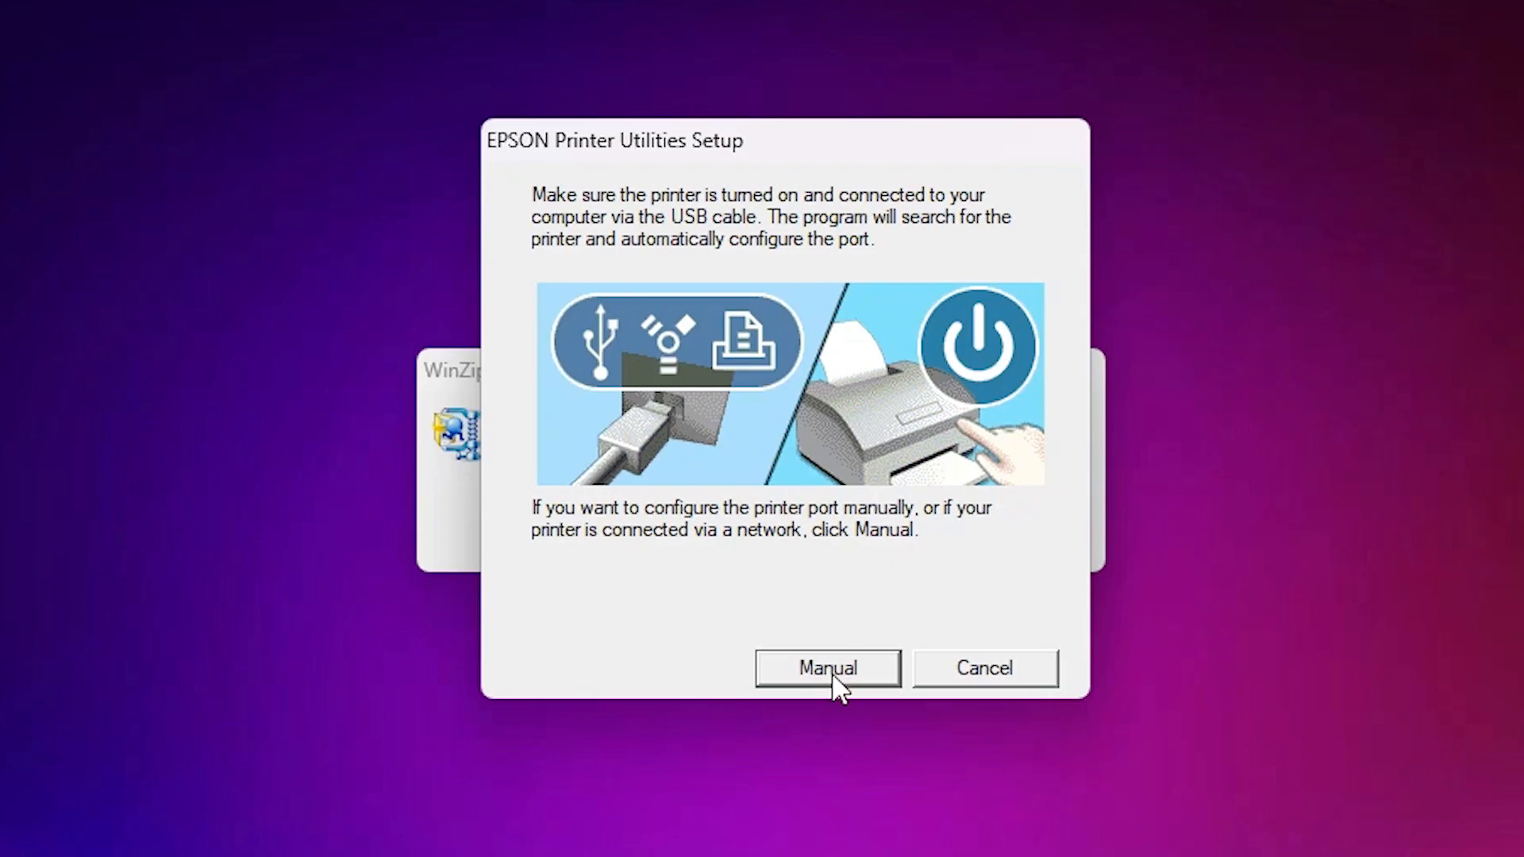
# Manually assign USB001 (Local Port) and acknowledge the completed driver installation.
pyautogui.click(827, 669)
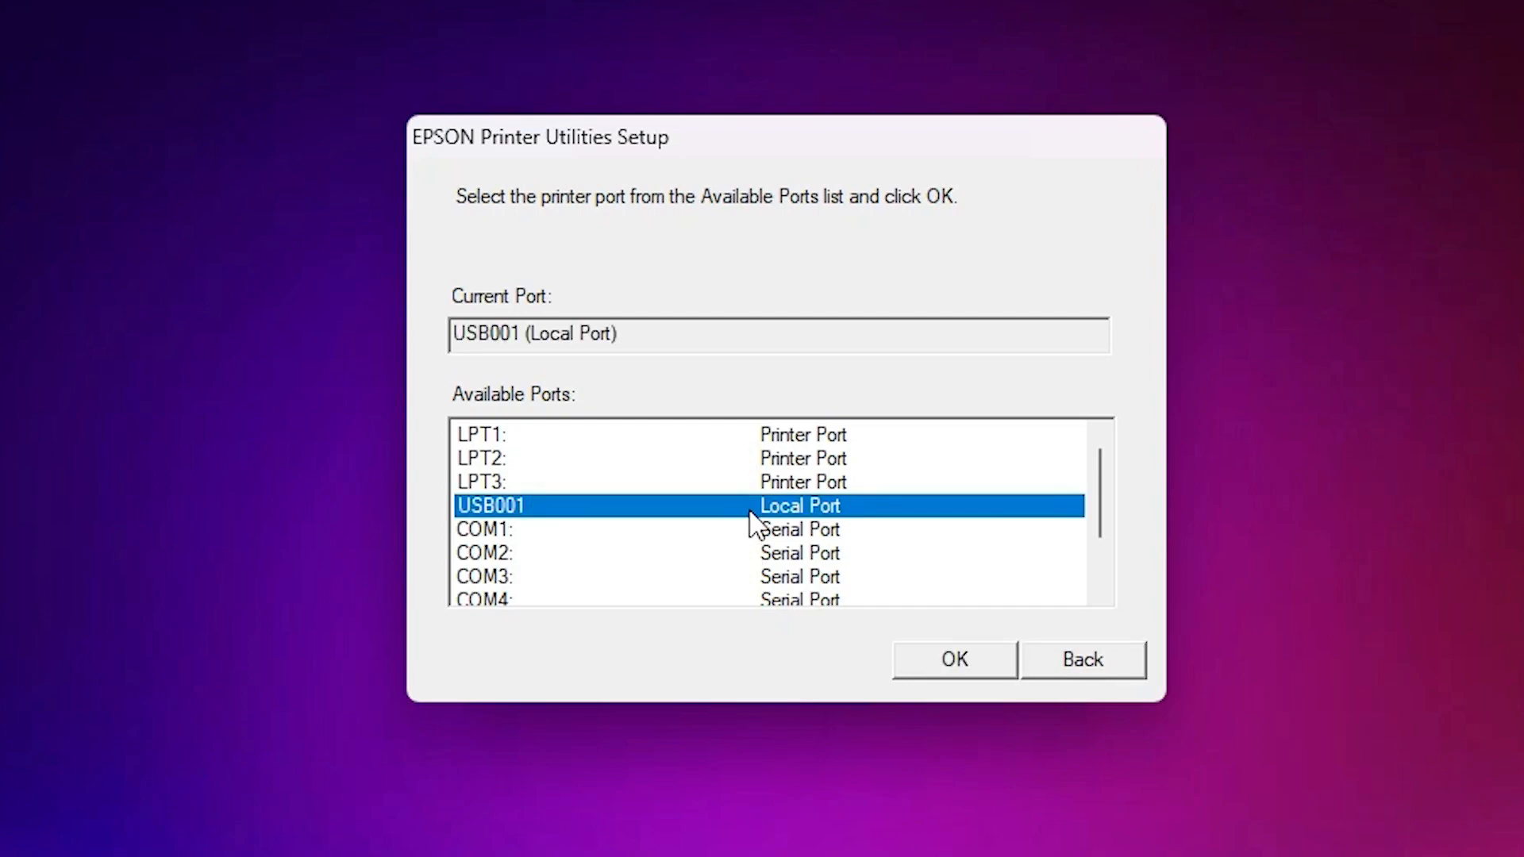
pyautogui.click(1098, 590)
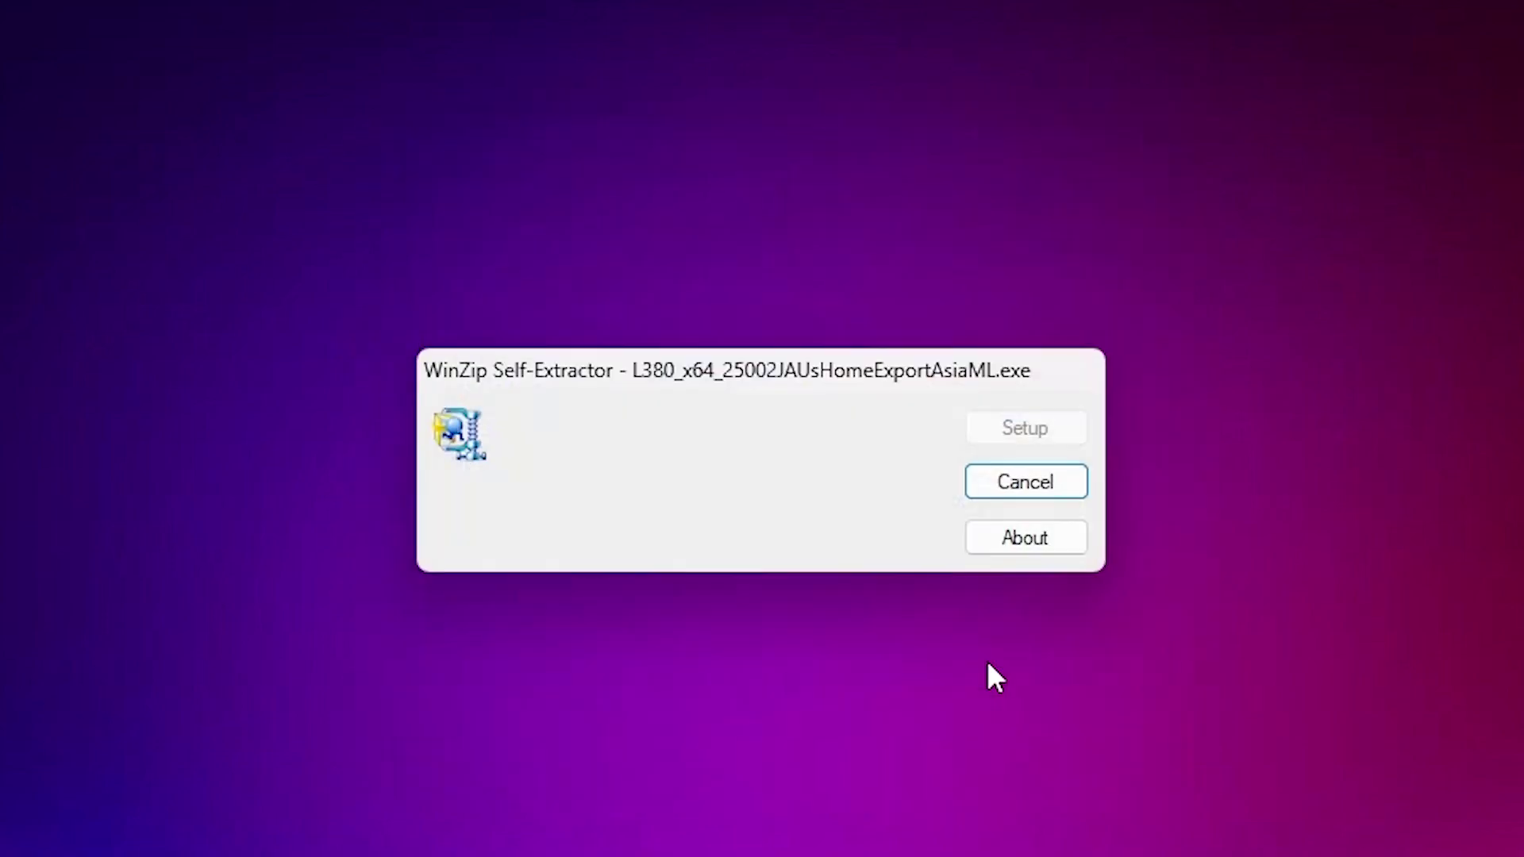
pyautogui.moveTo(681, 303)
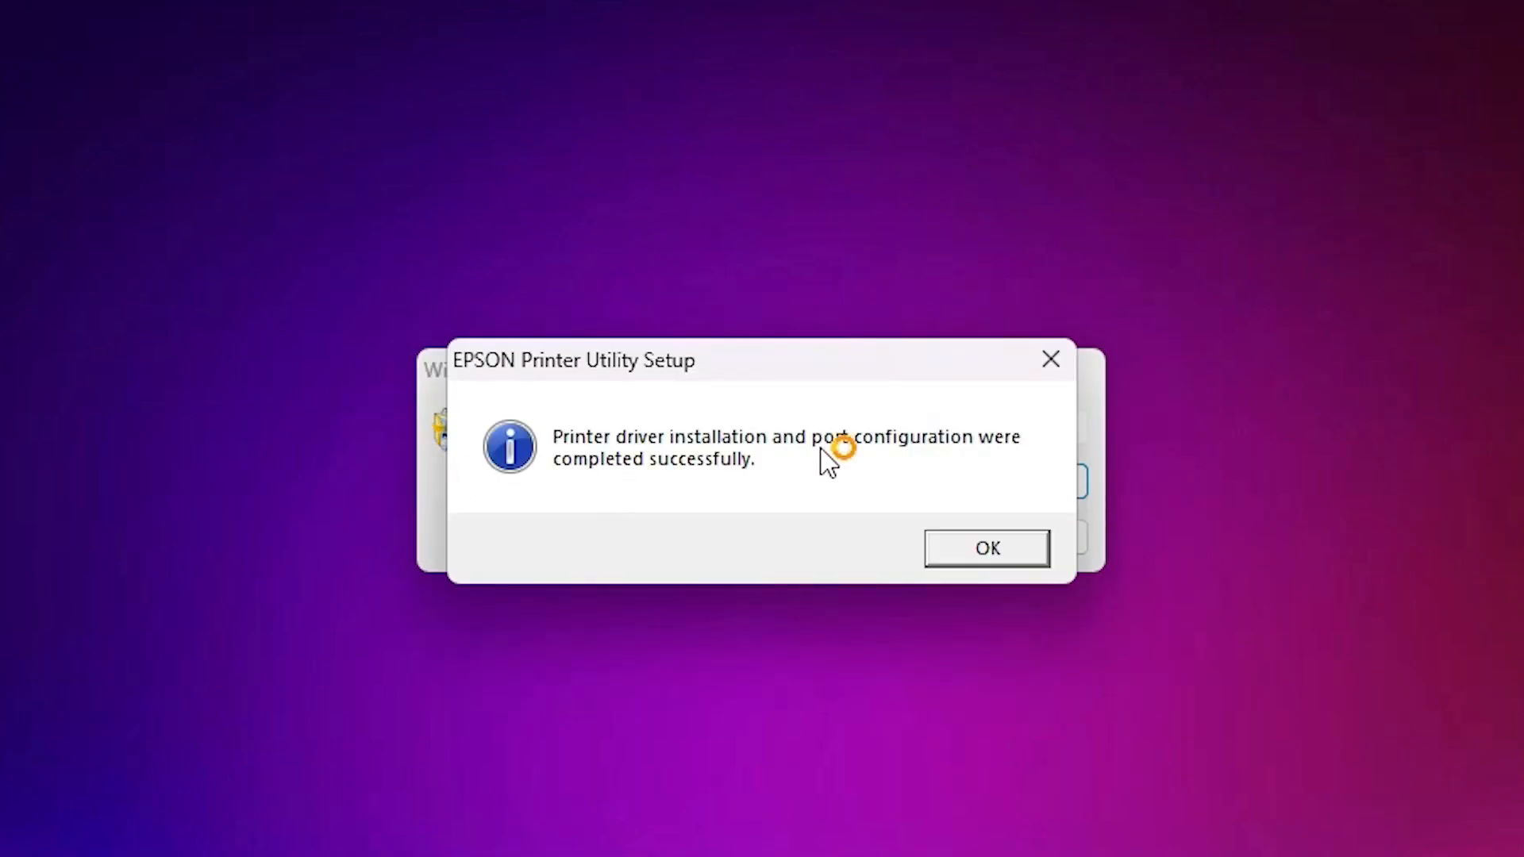
pyautogui.moveTo(787, 462)
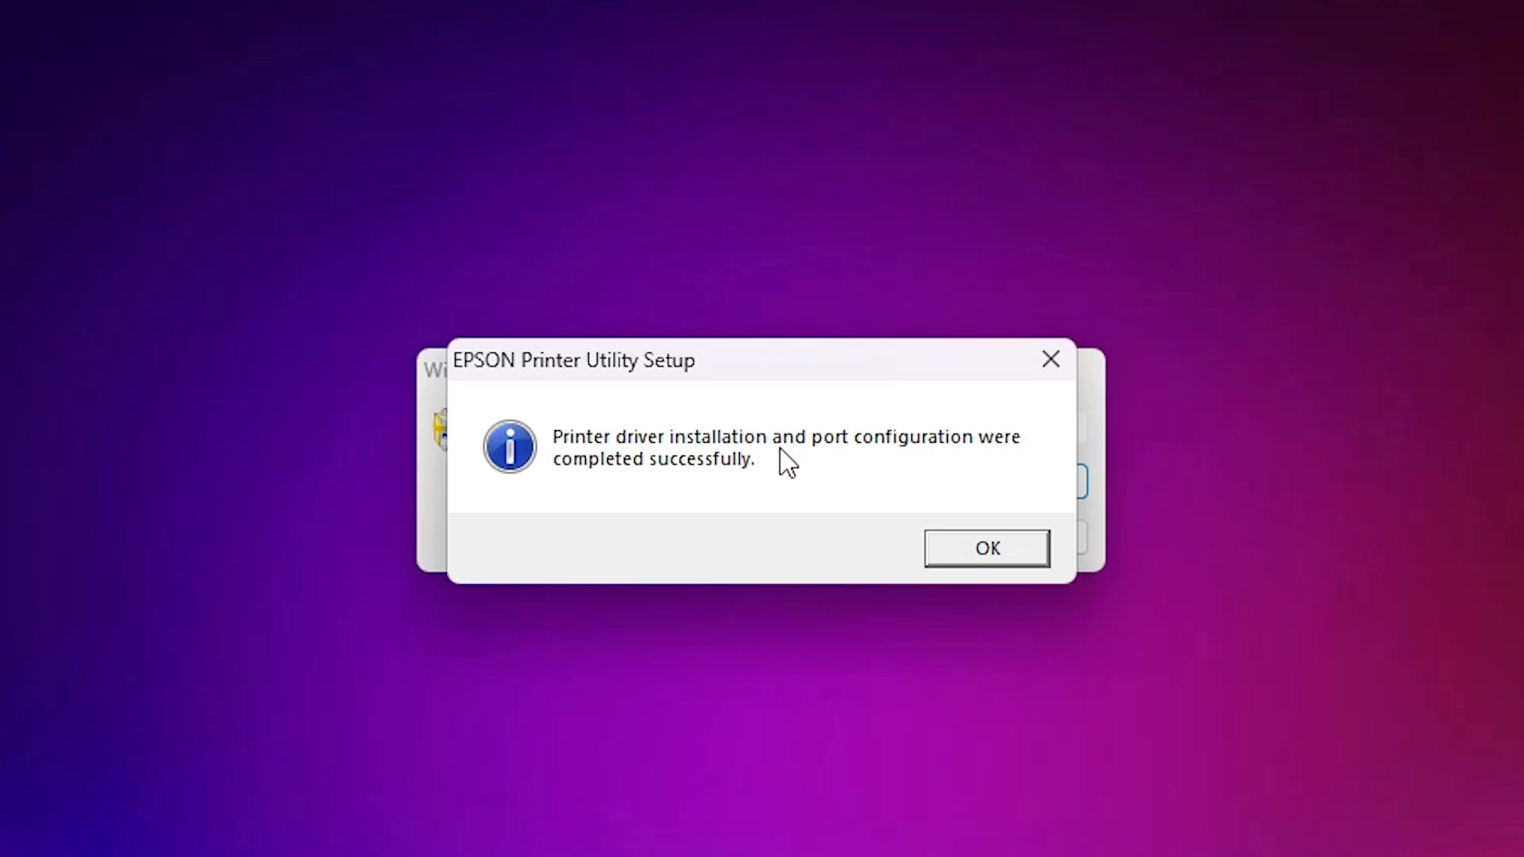
pyautogui.click(984, 548)
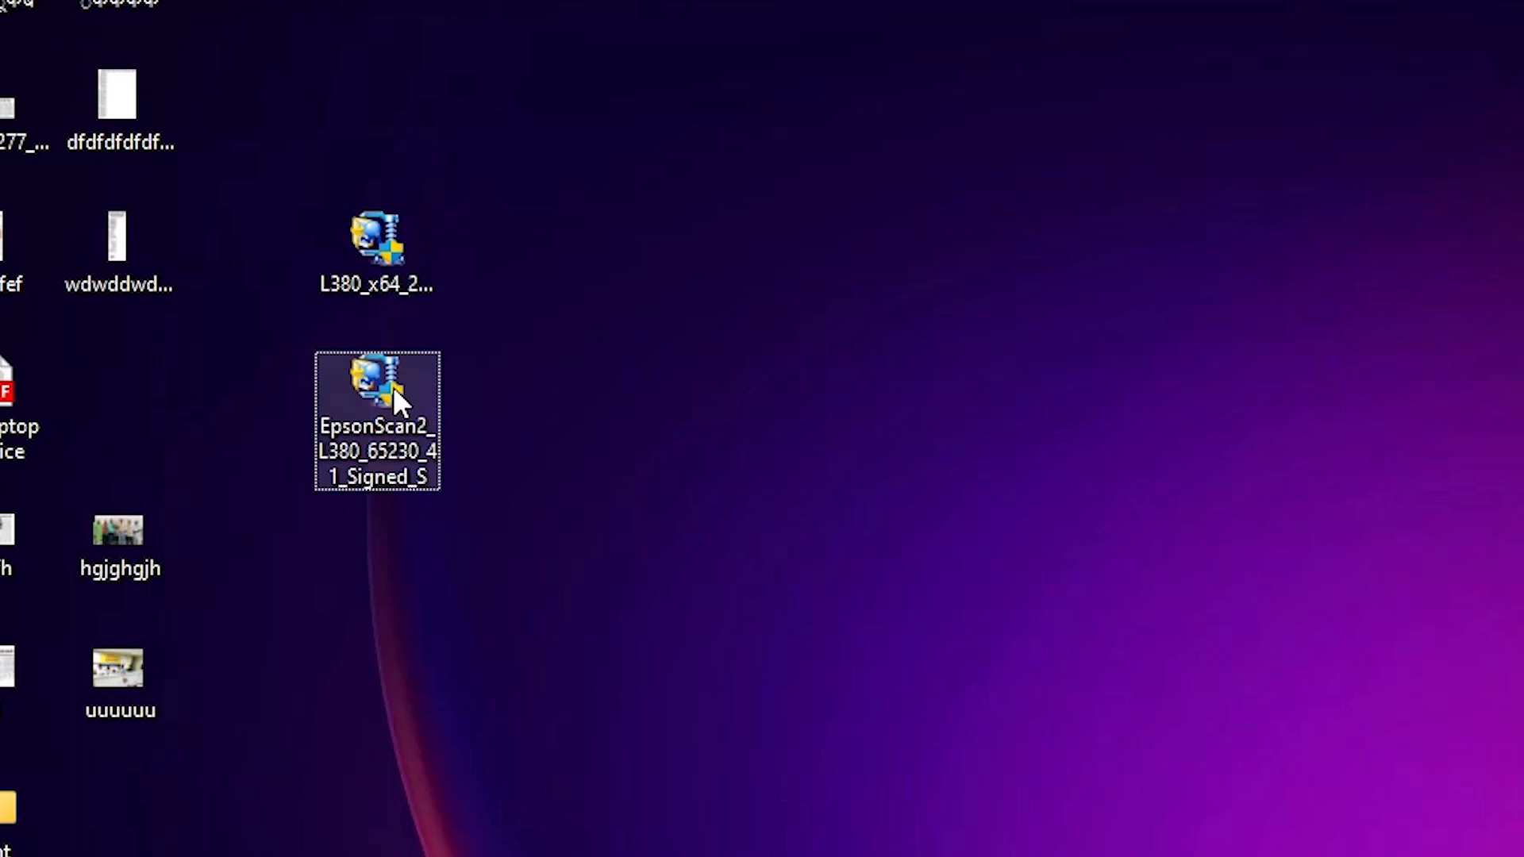
# Run the EpsonScan2 installer, accept its terms, and finish the installation.
pyautogui.doubleClick(378, 383)
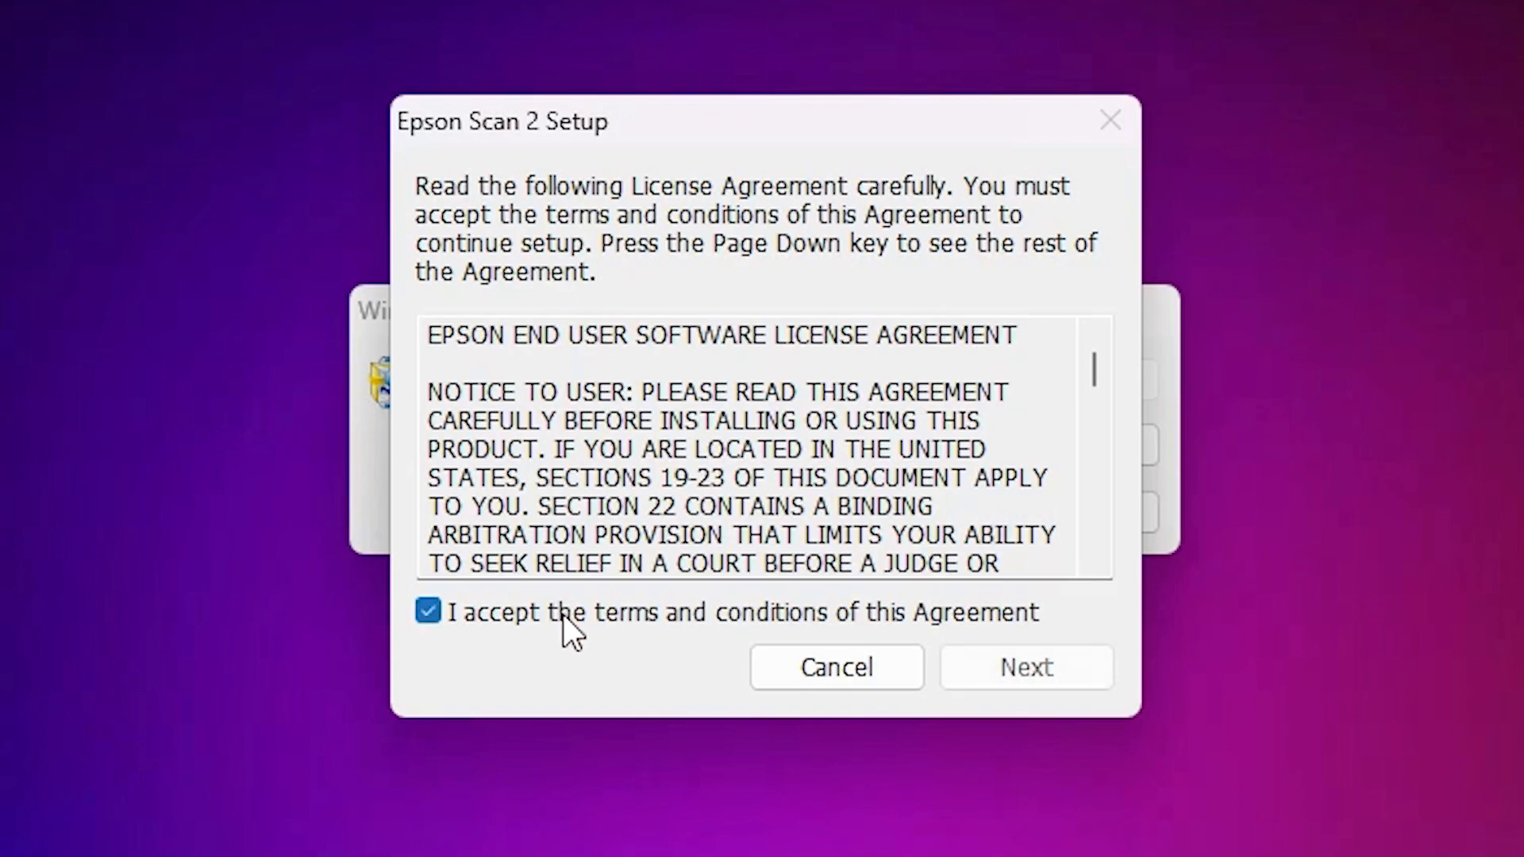
pyautogui.click(1026, 668)
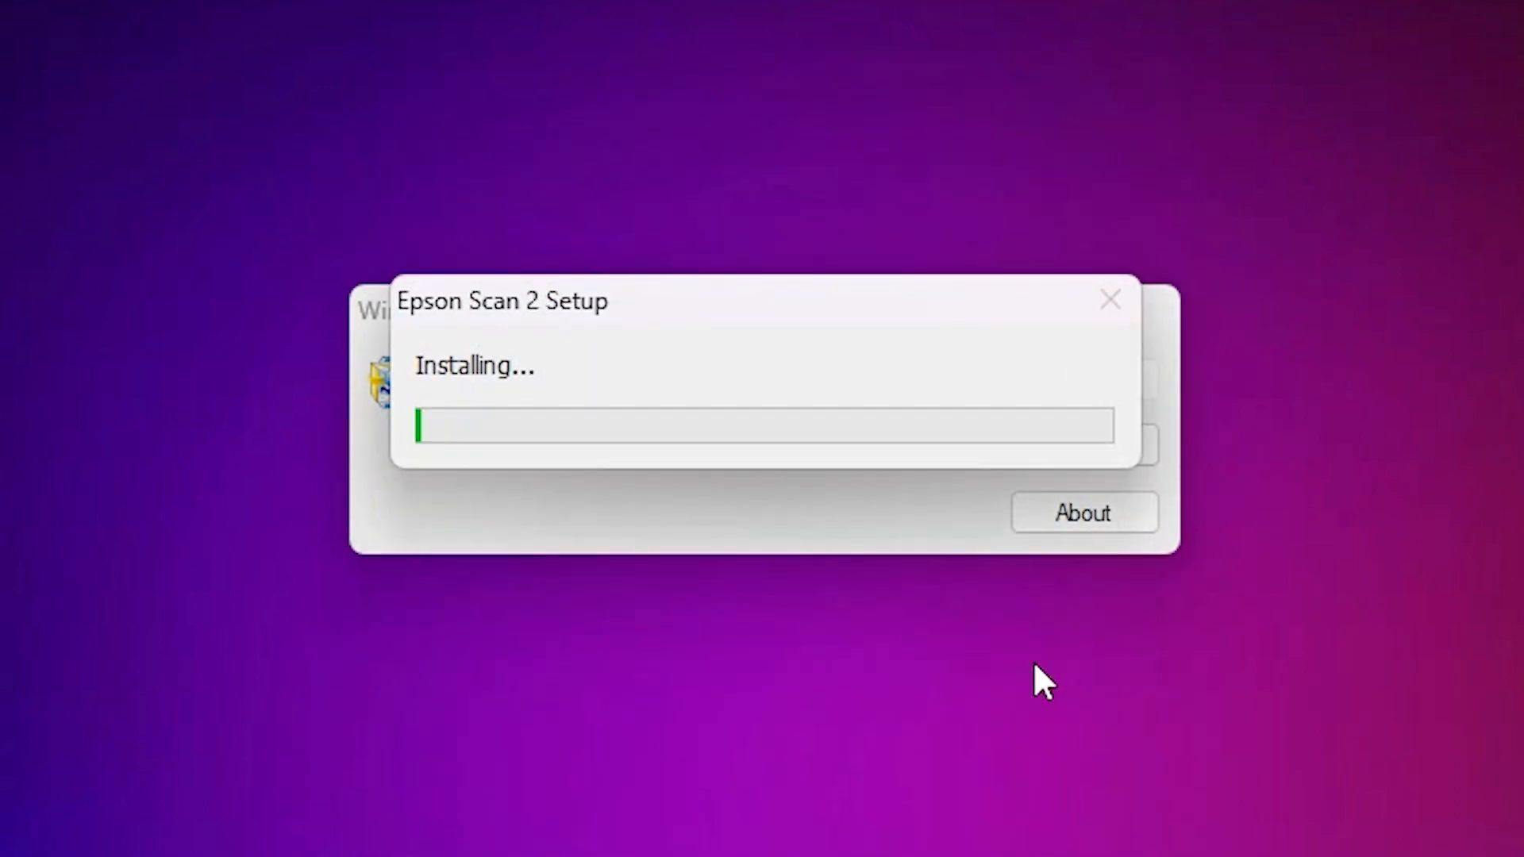
pyautogui.moveTo(731, 389)
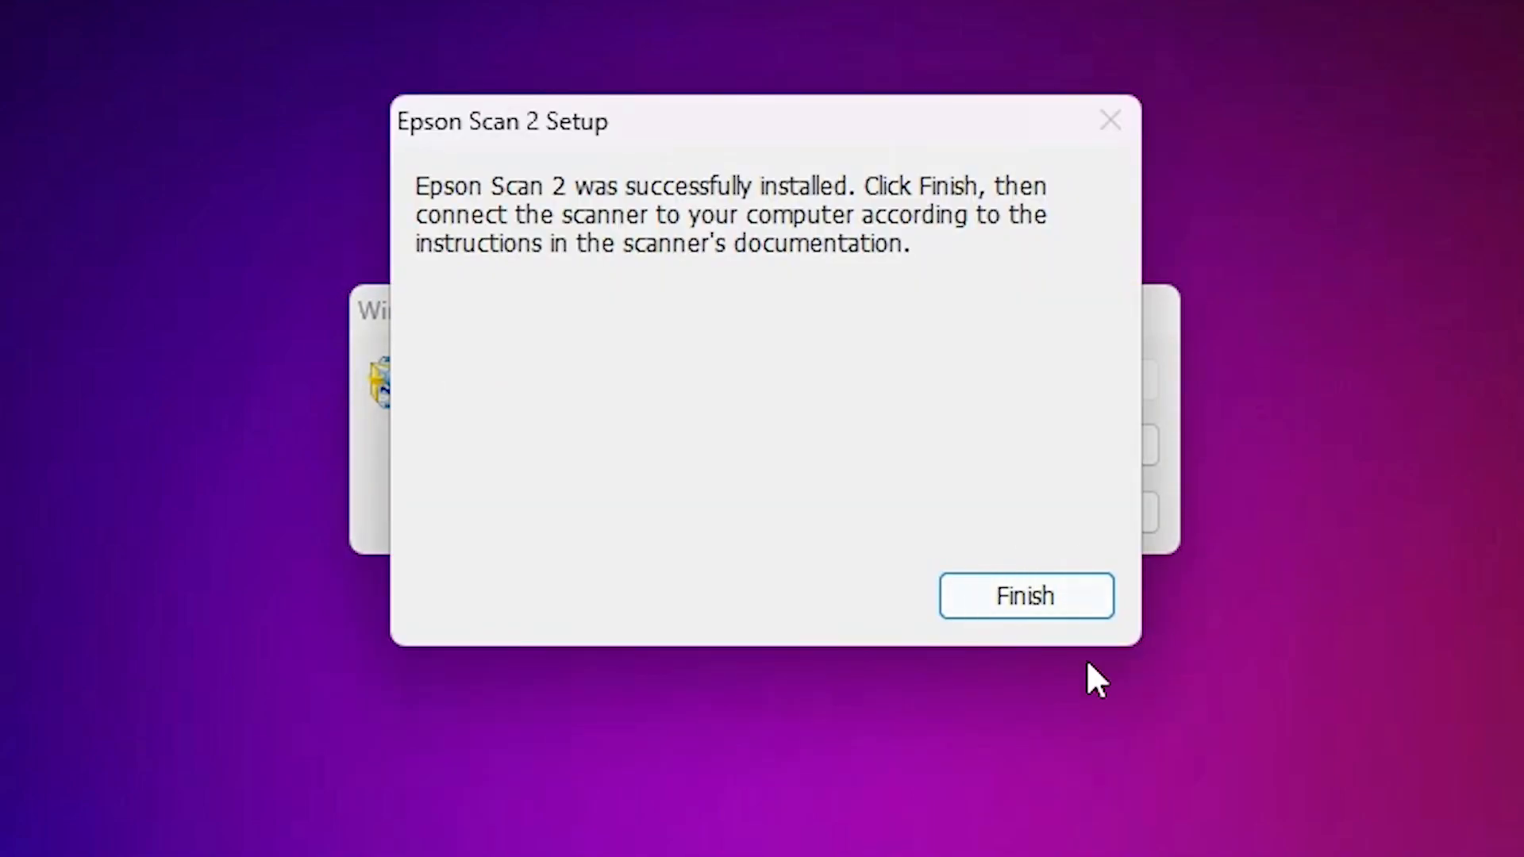
pyautogui.click(1025, 595)
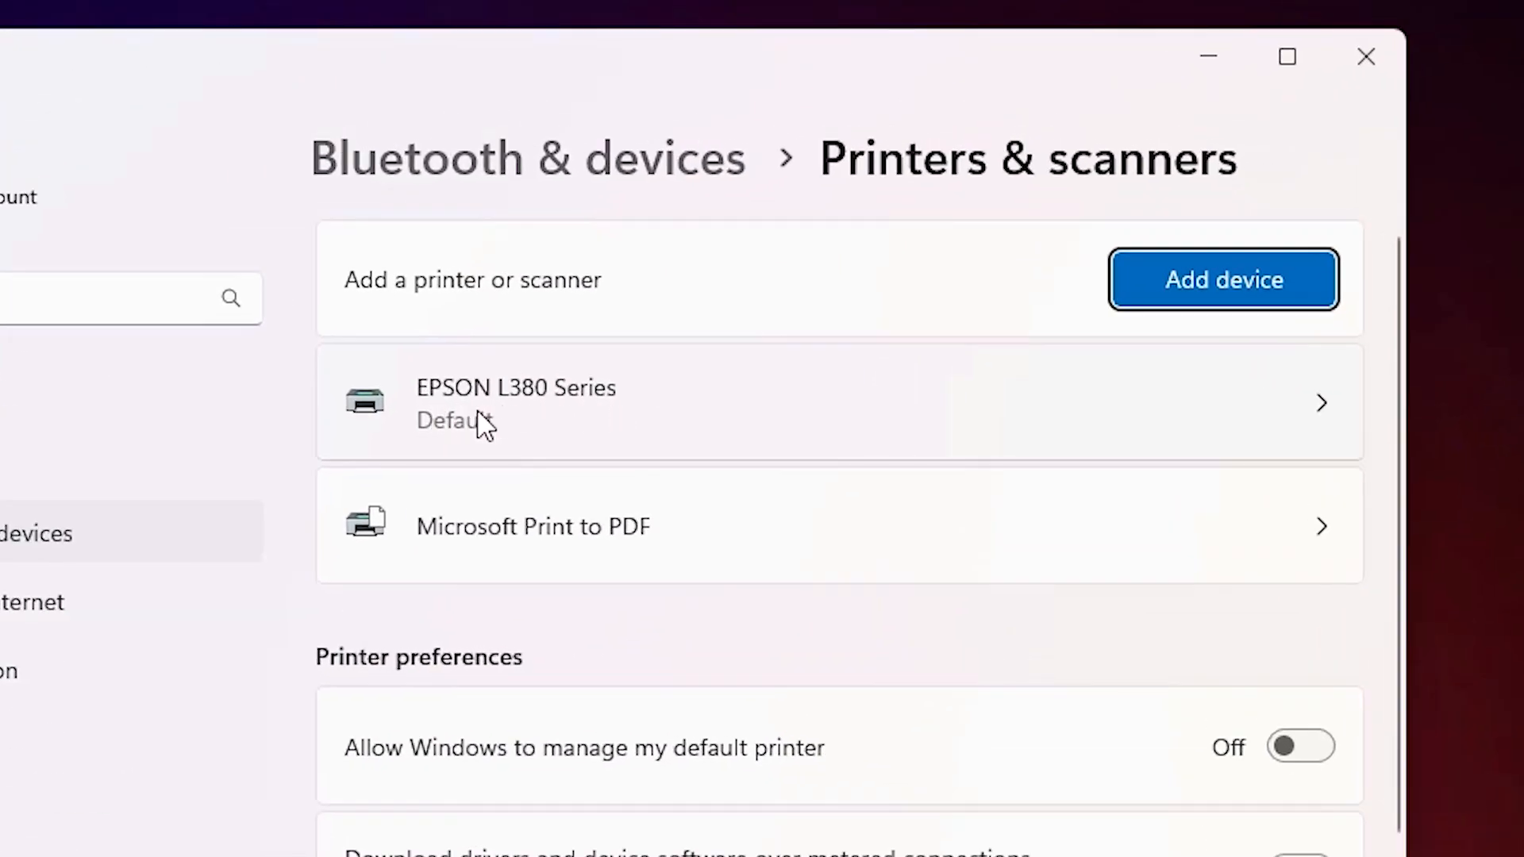
pyautogui.moveTo(604, 417)
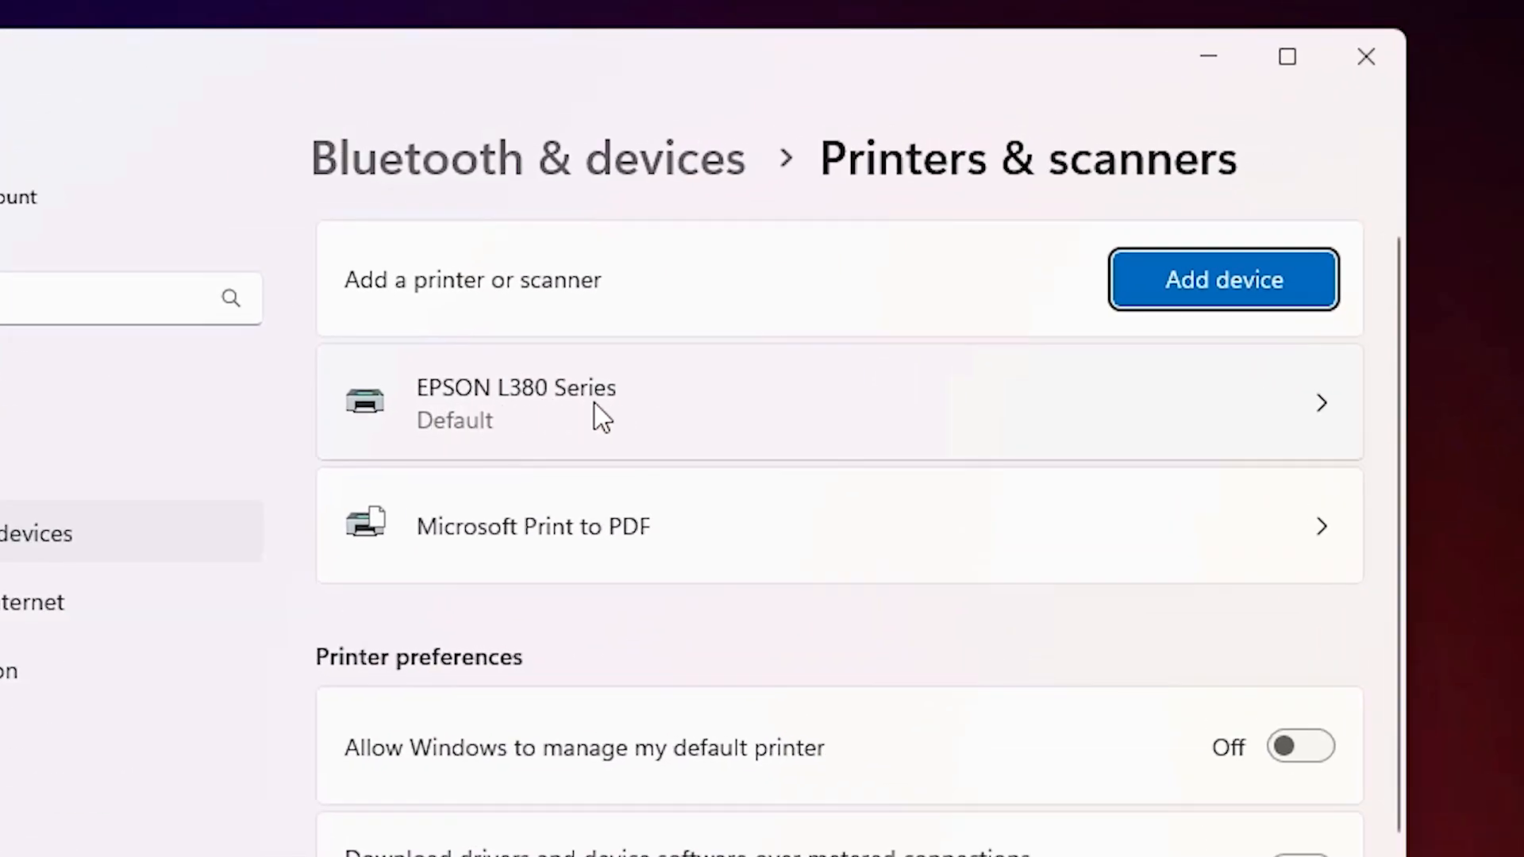